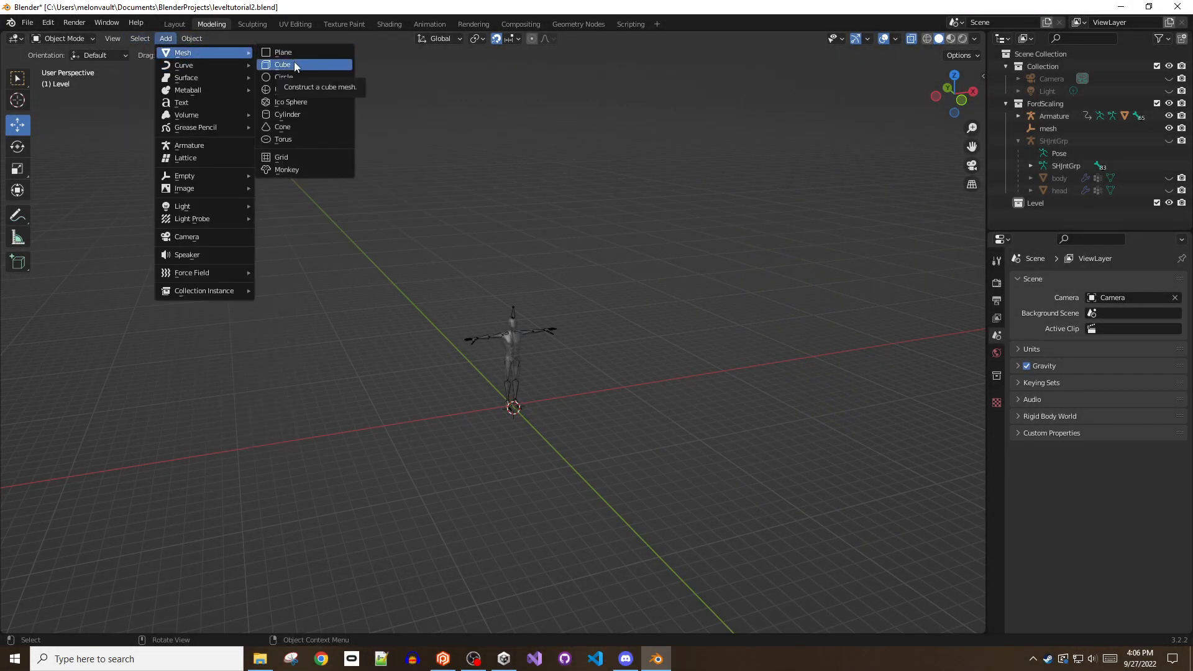
- Add a cube mesh and bevel the lane dividers' end edges round
{"action": "left_click", "coordinate": [283, 63]}
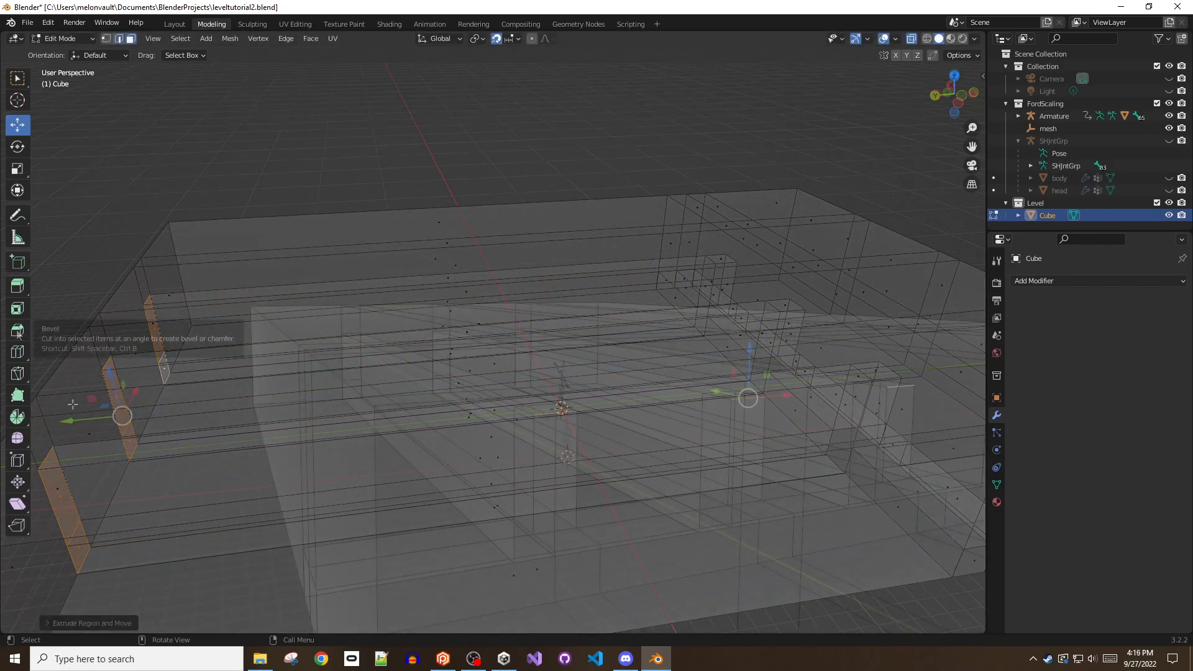
{"action": "left_click", "coordinate": [16, 331]}
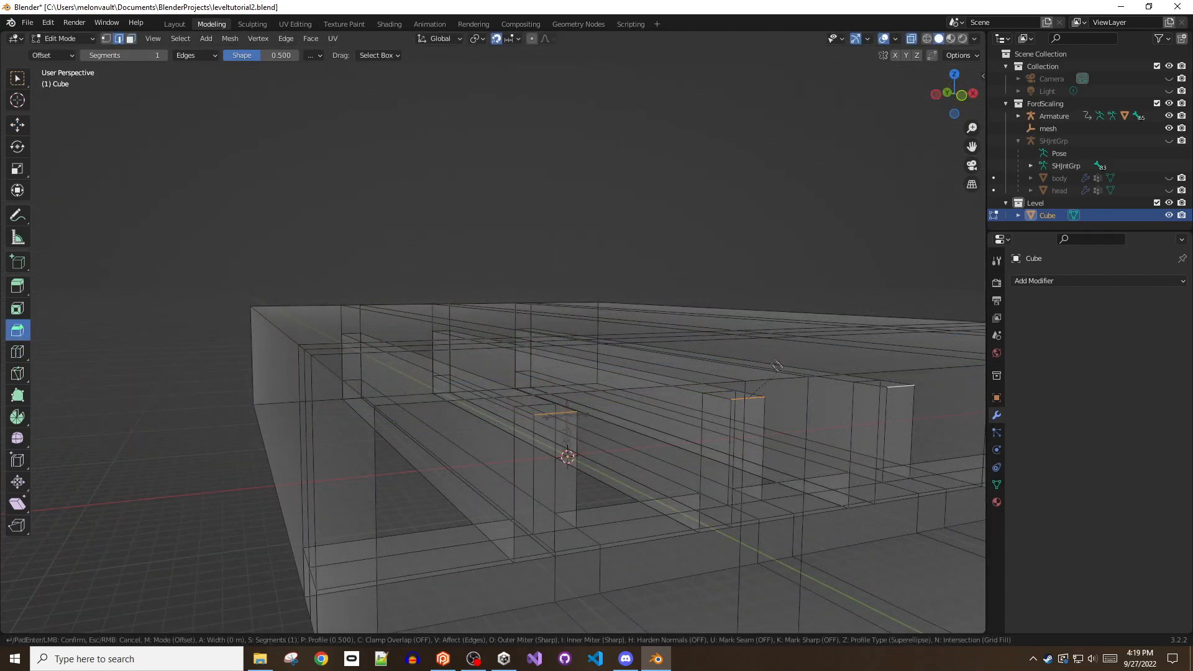
{"action": "left_click", "coordinate": [770, 372]}
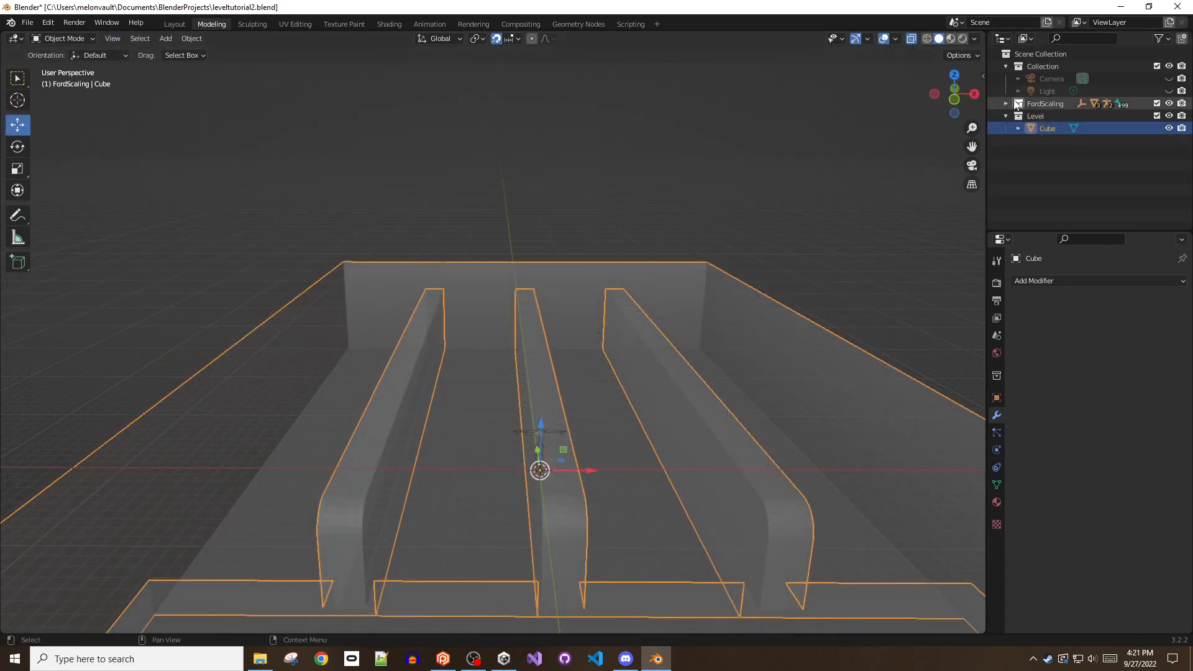
{"action": "left_click", "coordinate": [1005, 103]}
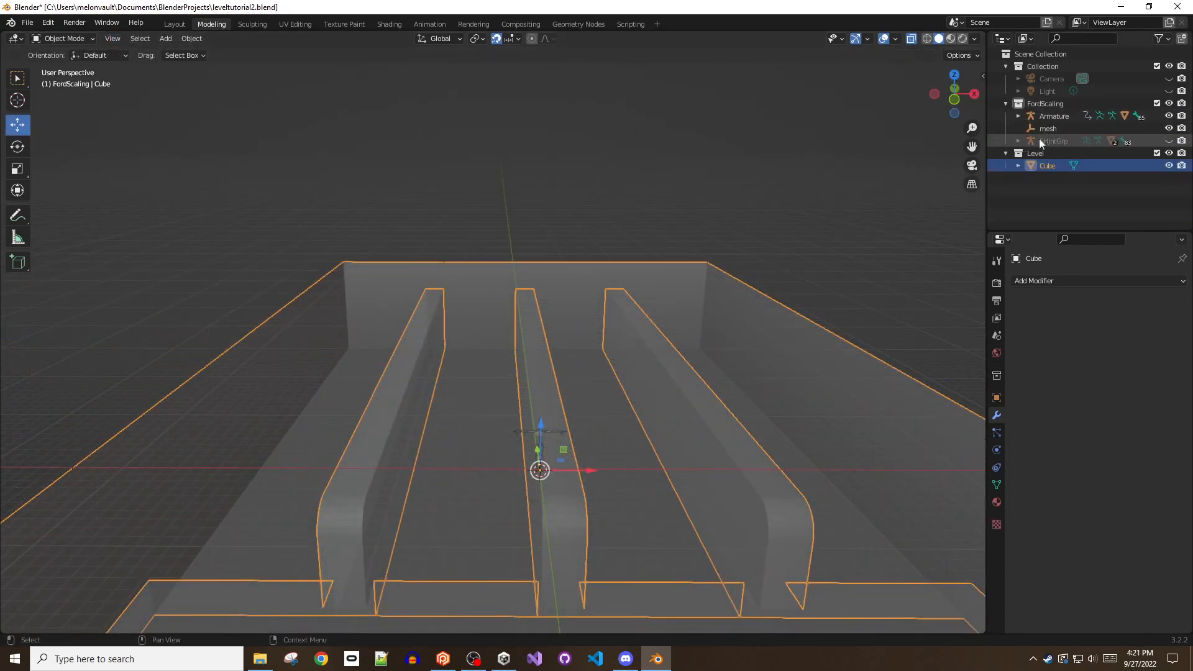
{"action": "left_click", "coordinate": [1055, 115]}
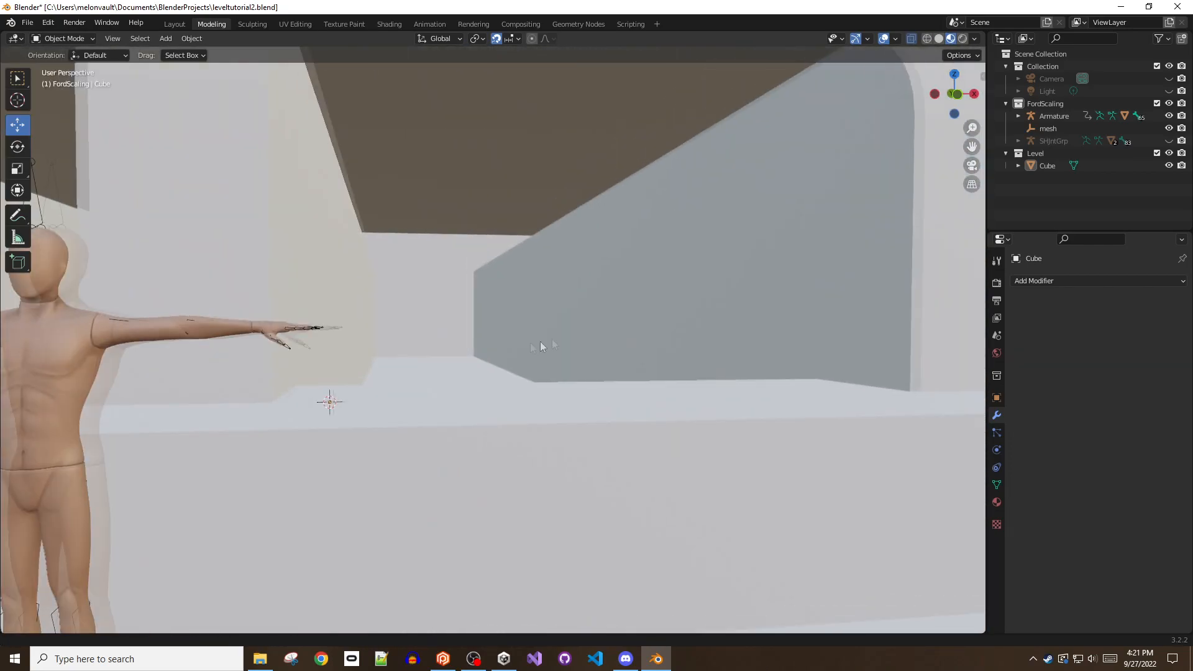
{"action": "left_click_drag", "start_coordinate": [540, 346], "coordinate": [719, 299]}
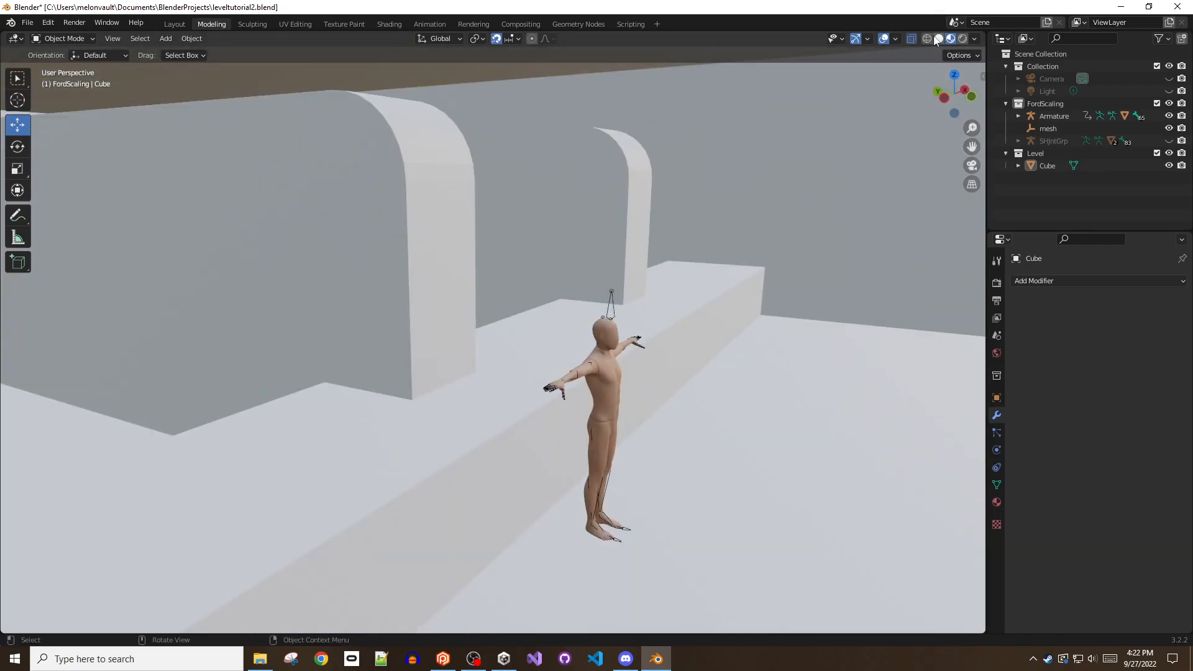
{"action": "left_click", "coordinate": [911, 38]}
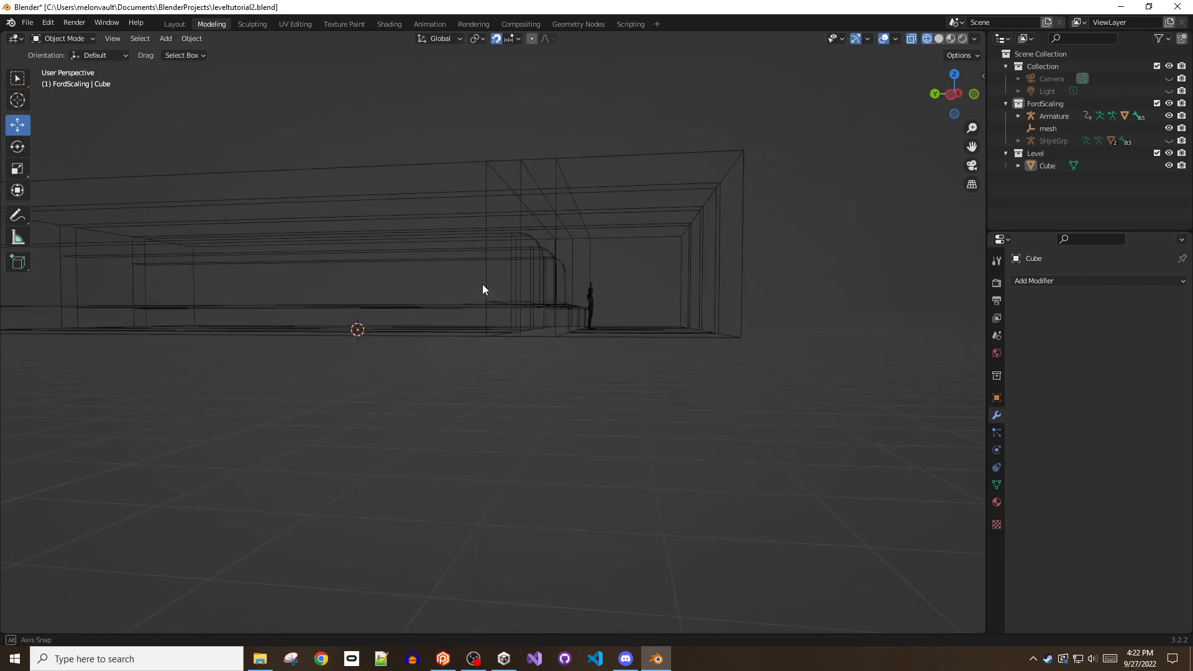
{"action": "left_click_drag", "start_coordinate": [482, 290], "coordinate": [666, 319]}
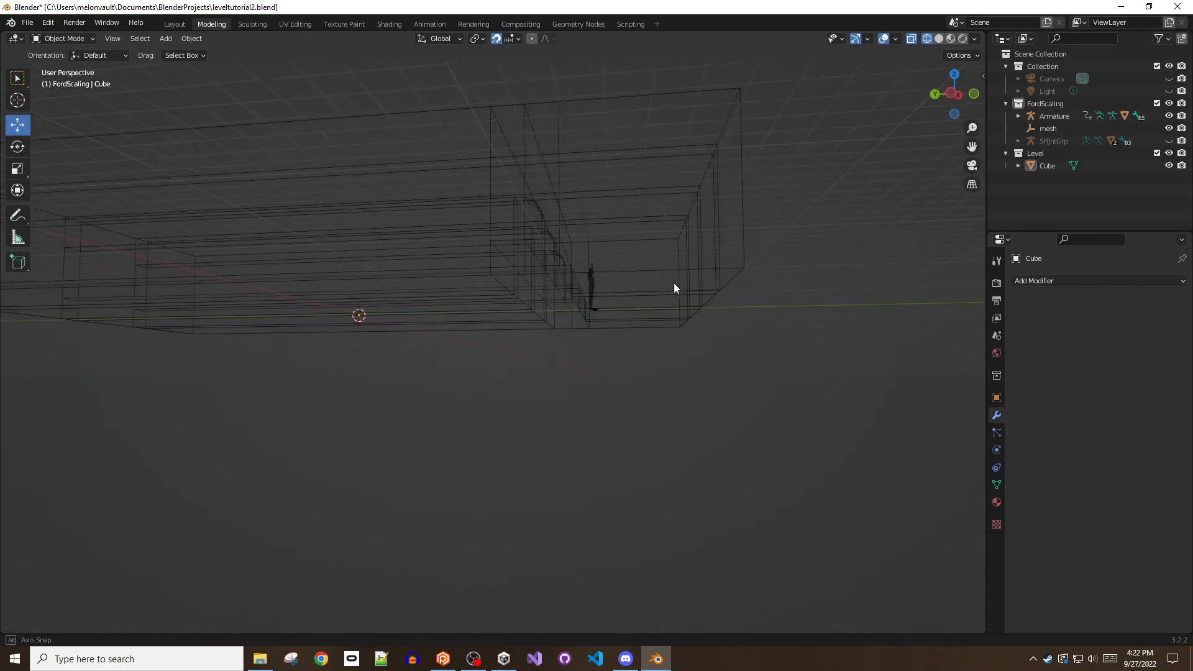
{"action": "left_click_drag", "start_coordinate": [674, 287], "coordinate": [615, 320]}
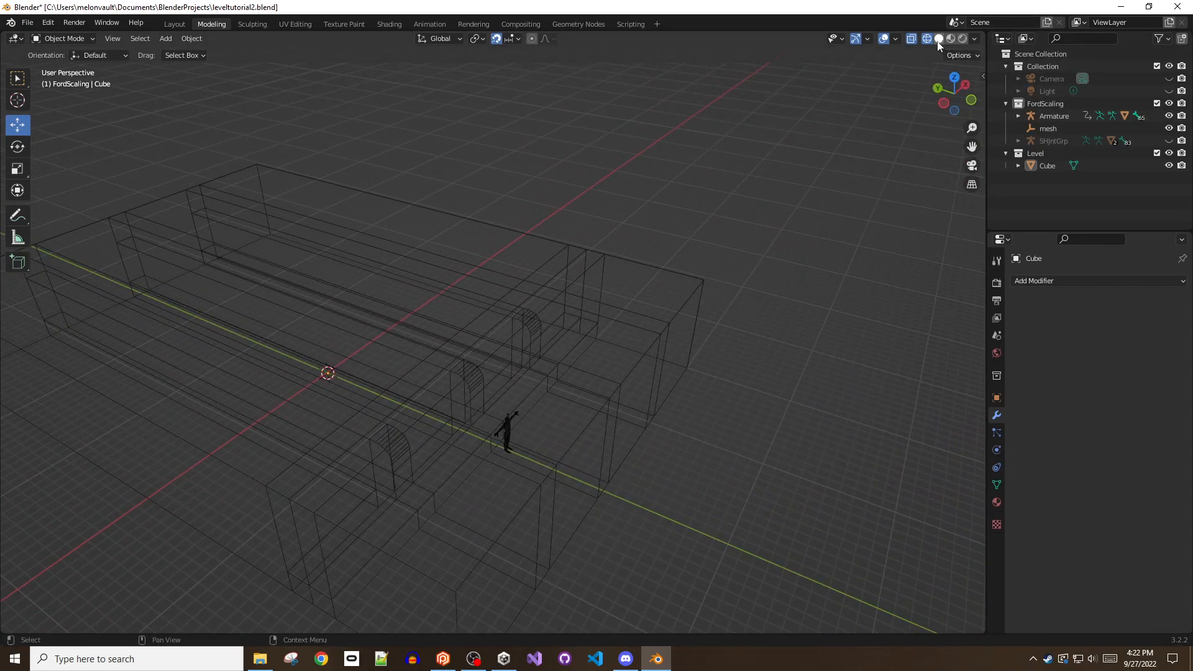
{"action": "left_click", "coordinate": [951, 39]}
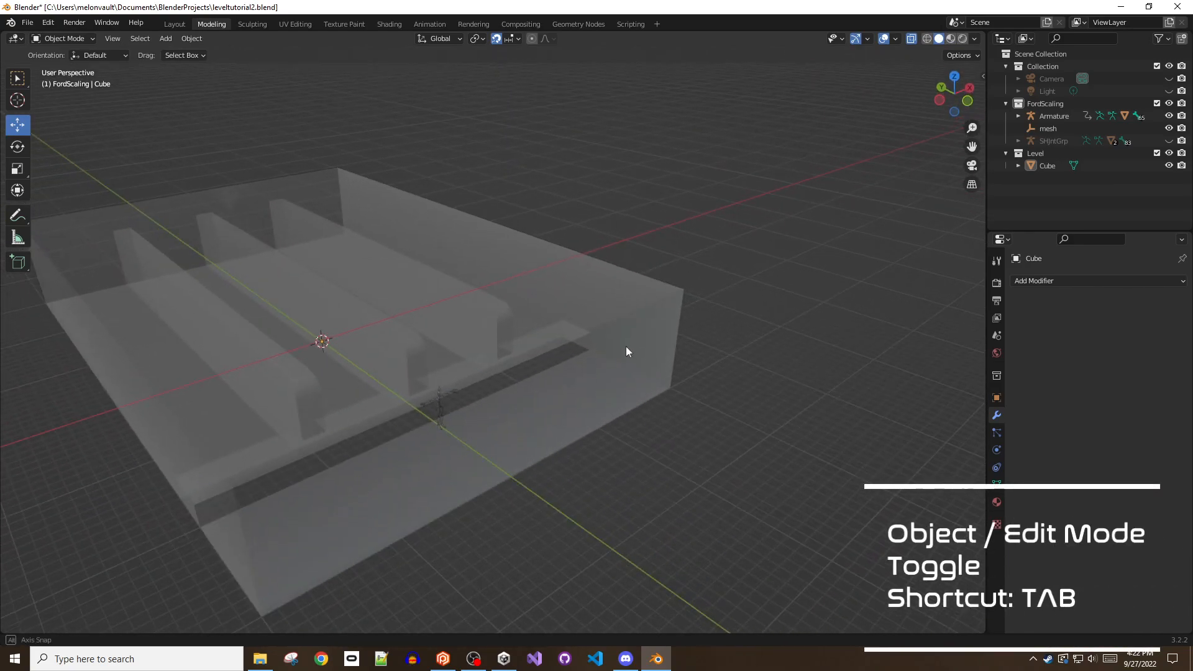
- In Edit Mode, add a cube primitive inside the range mesh at the origin
{"action": "key", "text": "Tab"}
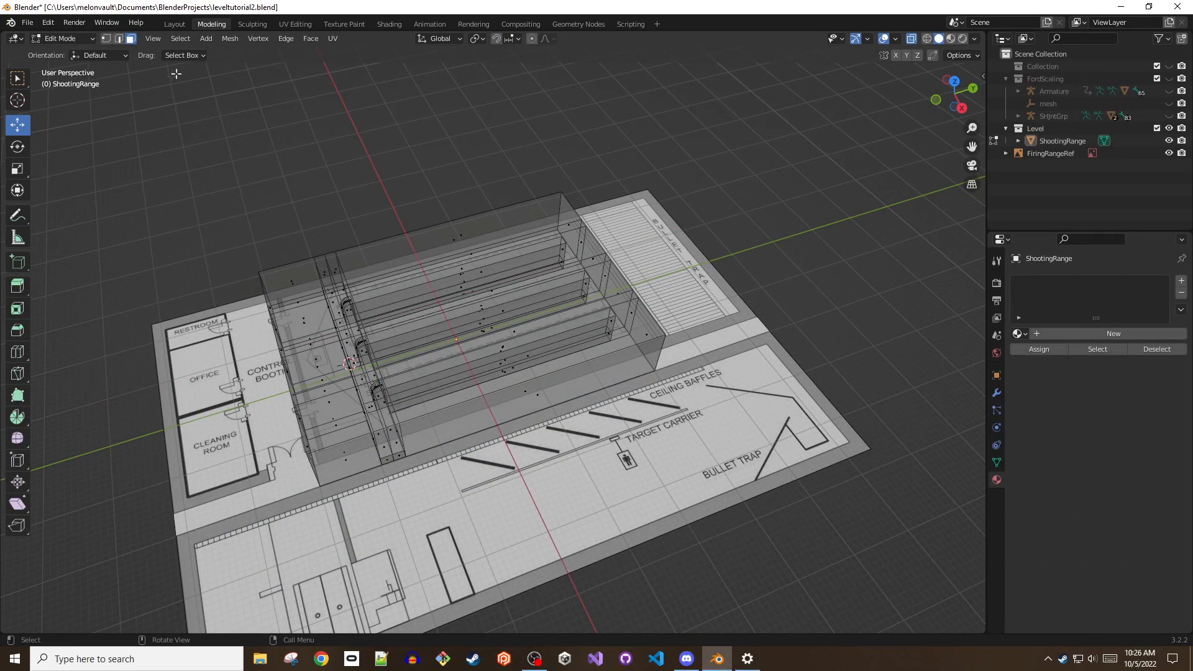
{"action": "left_click", "coordinate": [205, 39]}
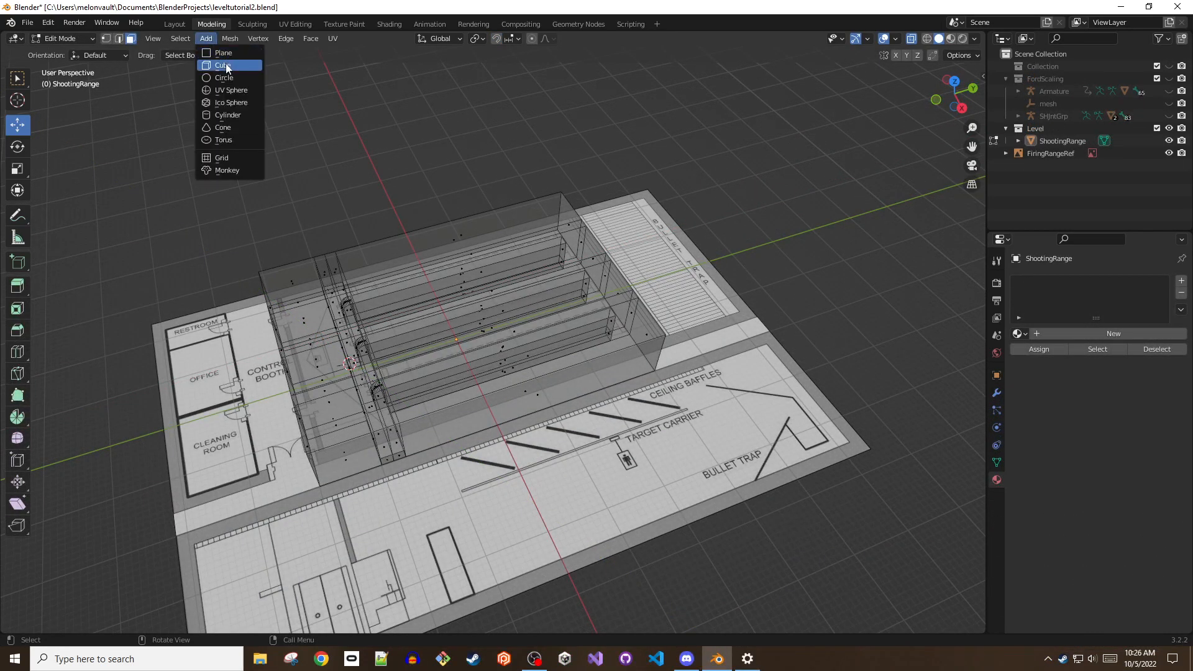
{"action": "left_click", "coordinate": [223, 64]}
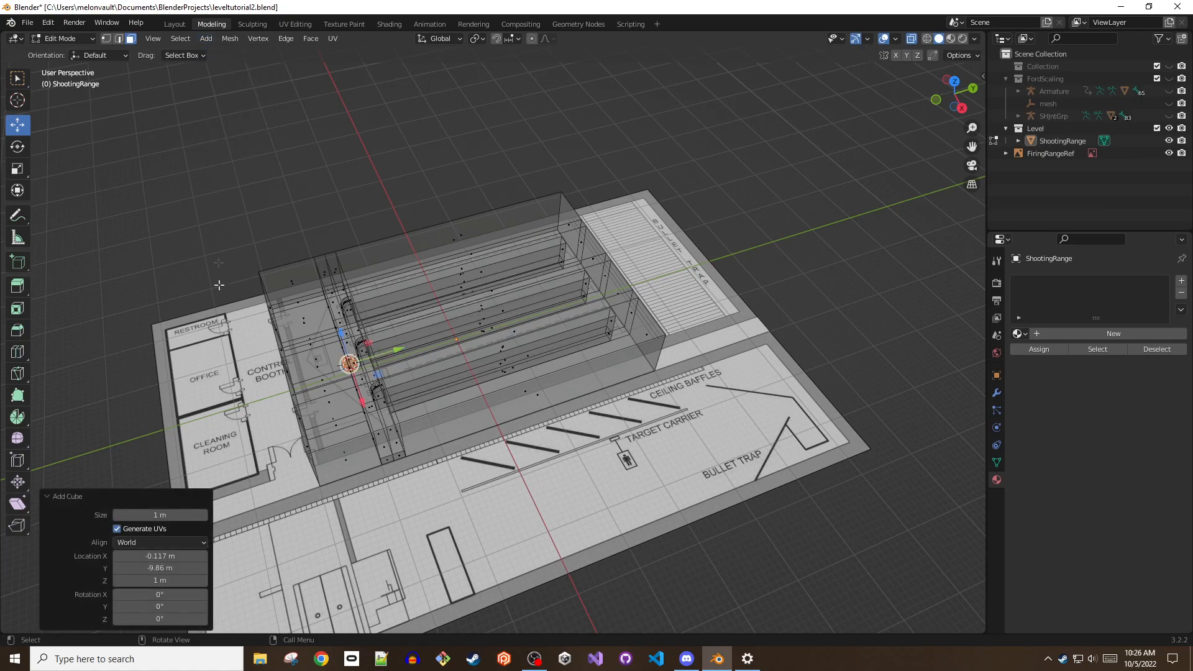
{"action": "mouse_move", "coordinate": [276, 535]}
{"action": "type", "text": "0.5"}
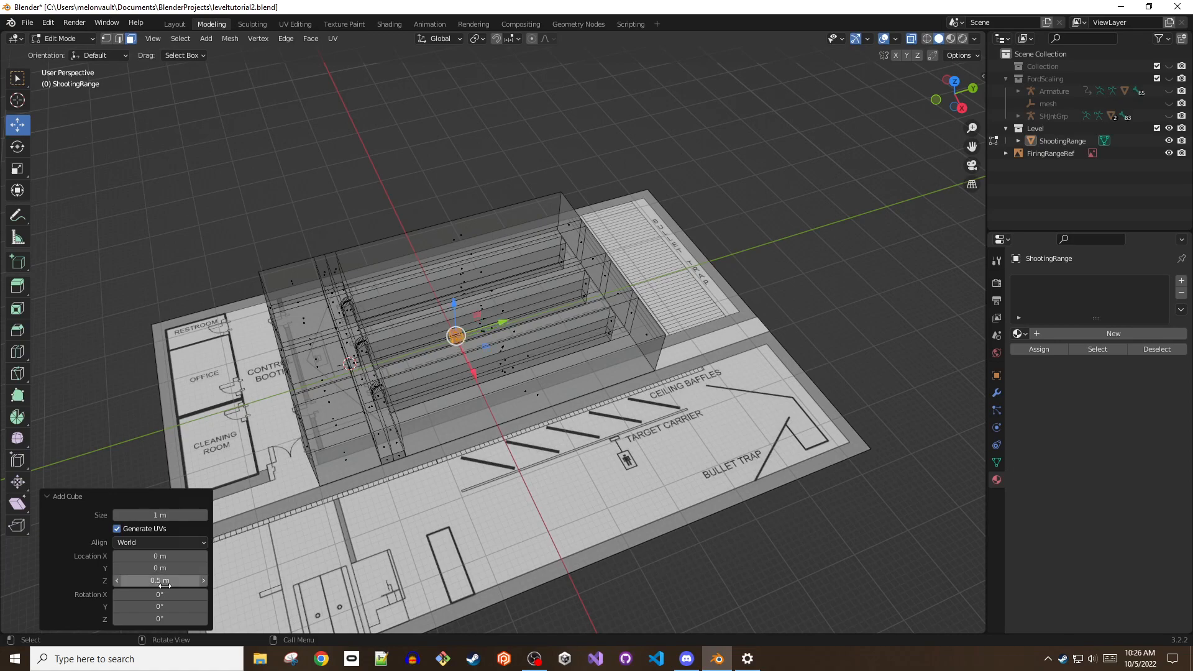
- Separate the new cube into its own ShootingRange.Graybox object
{"action": "right_click", "coordinate": [456, 338]}
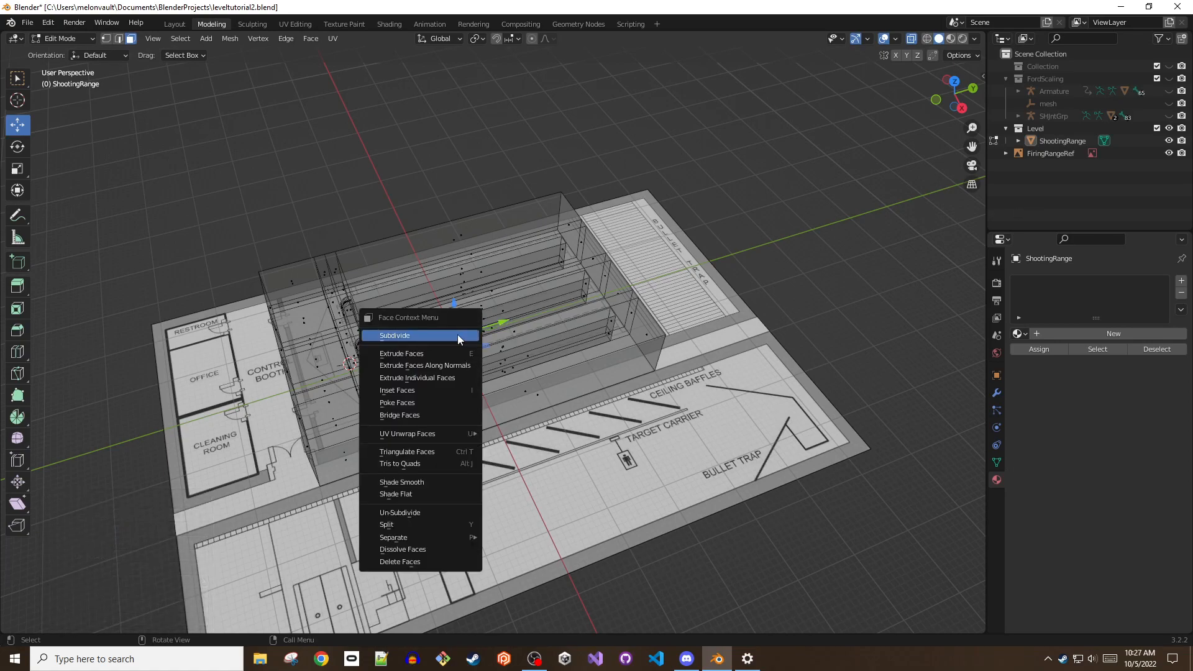
{"action": "mouse_move", "coordinate": [394, 536]}
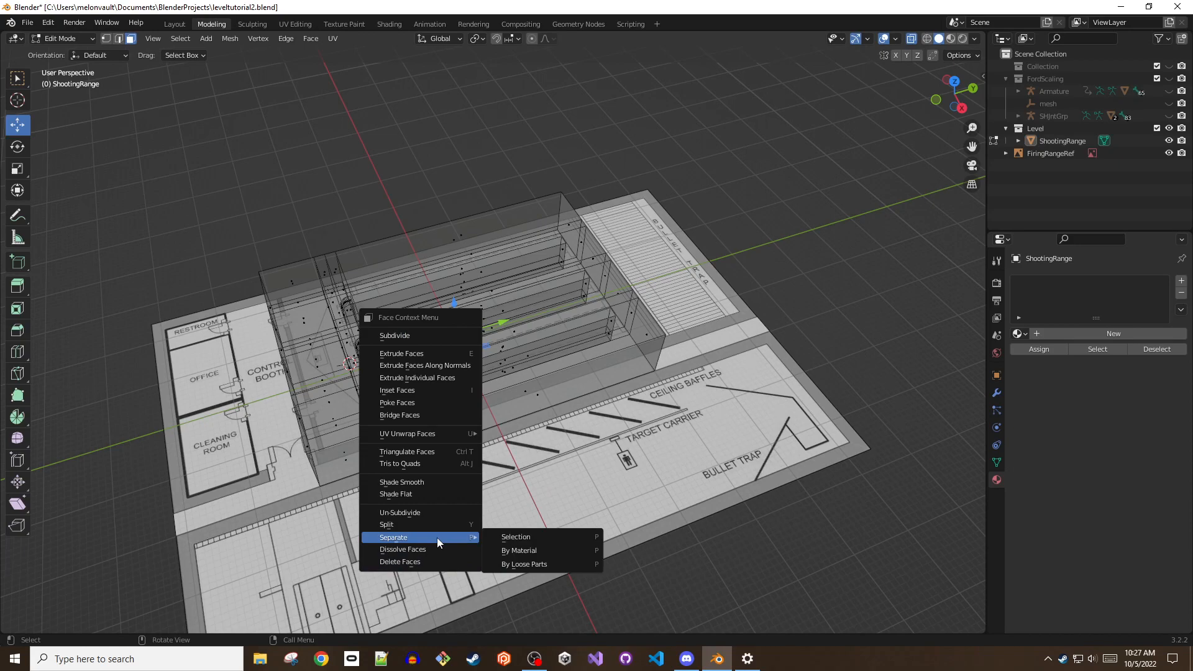
{"action": "mouse_move", "coordinate": [515, 537]}
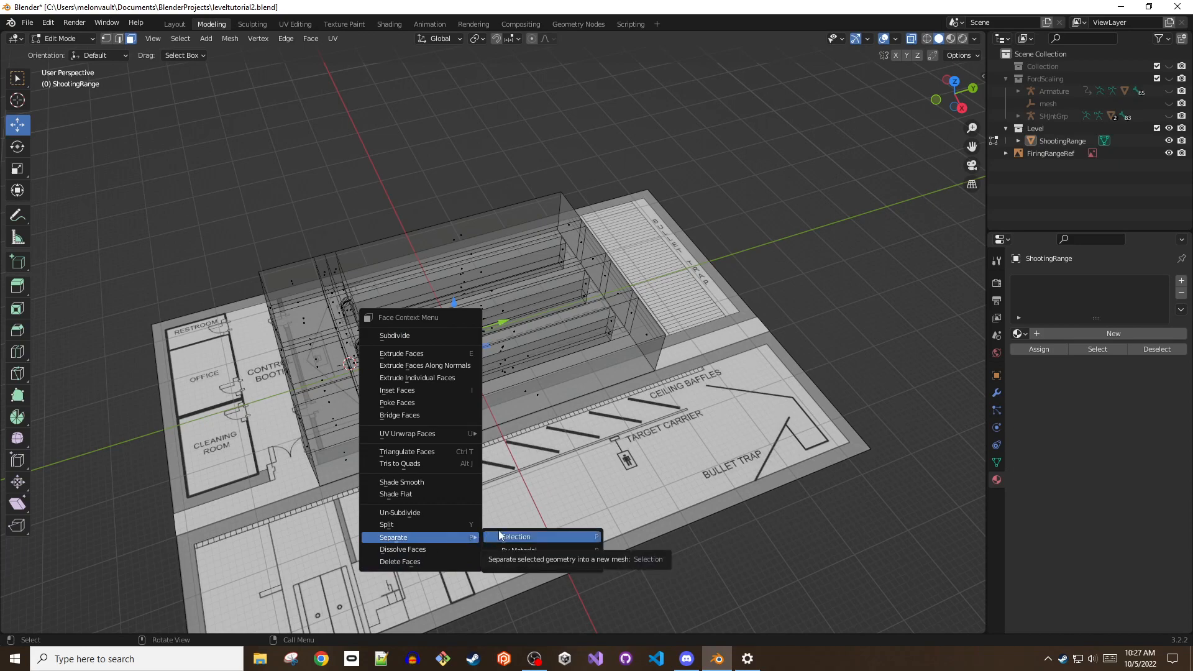
{"action": "left_click", "coordinate": [514, 537]}
{"action": "type", "text": ".Graybox"}
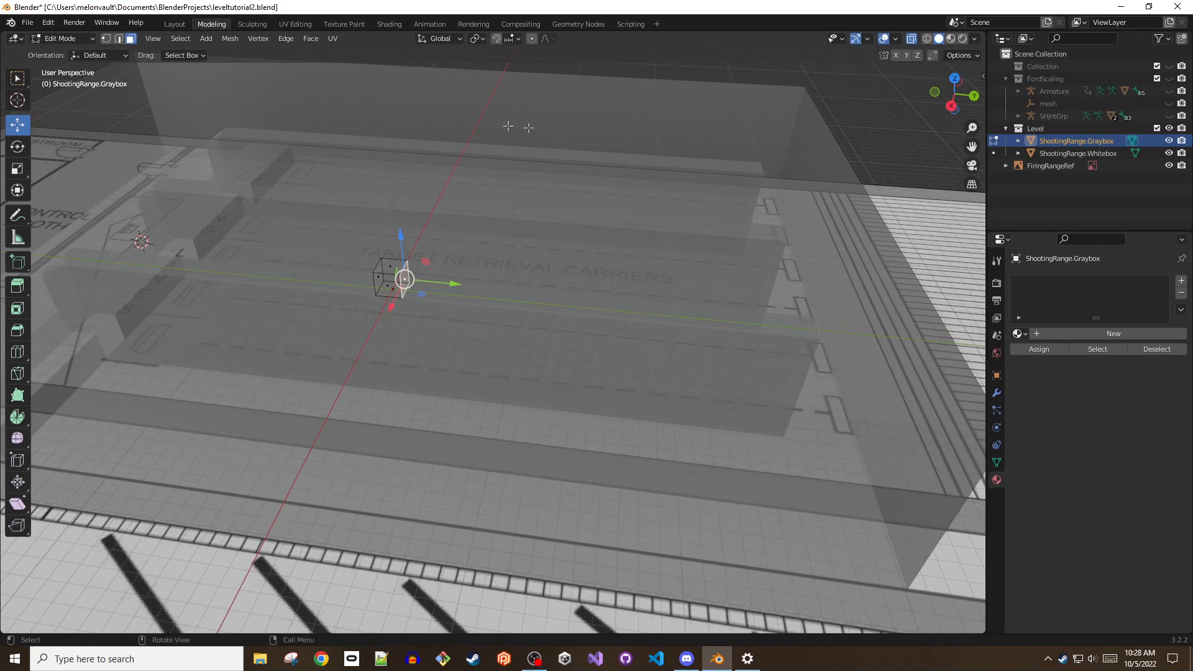
- Enable X-ray shading so the graybox cube can be shaped around the range
{"action": "left_click", "coordinate": [518, 39]}
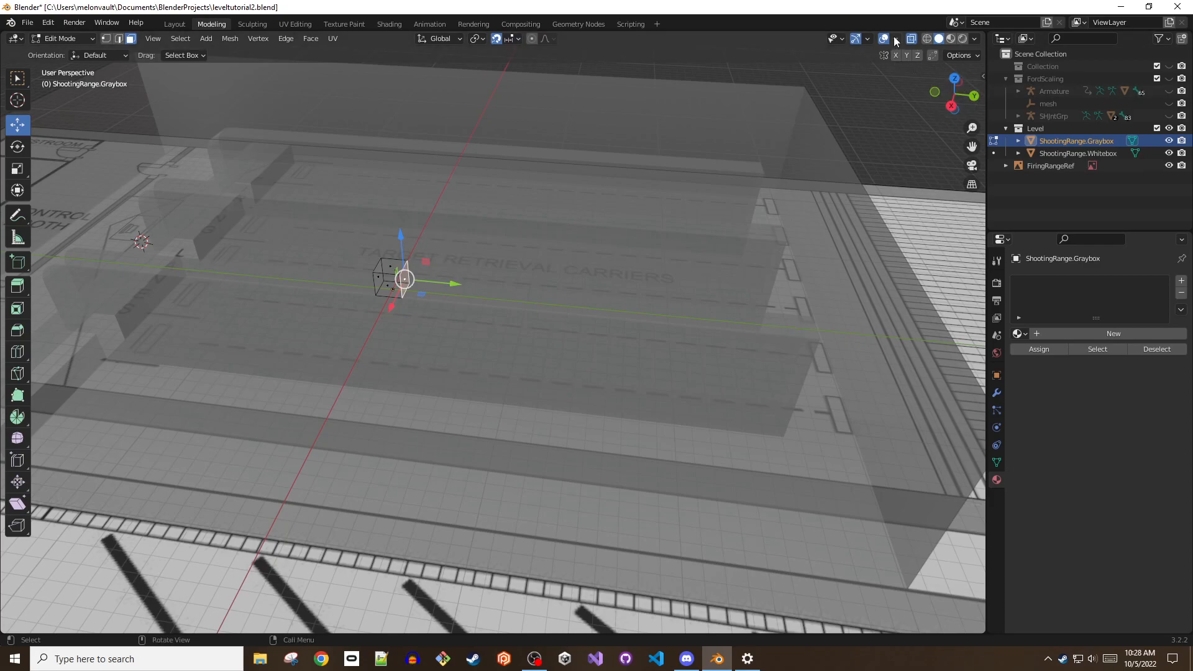
{"action": "left_click", "coordinate": [894, 39]}
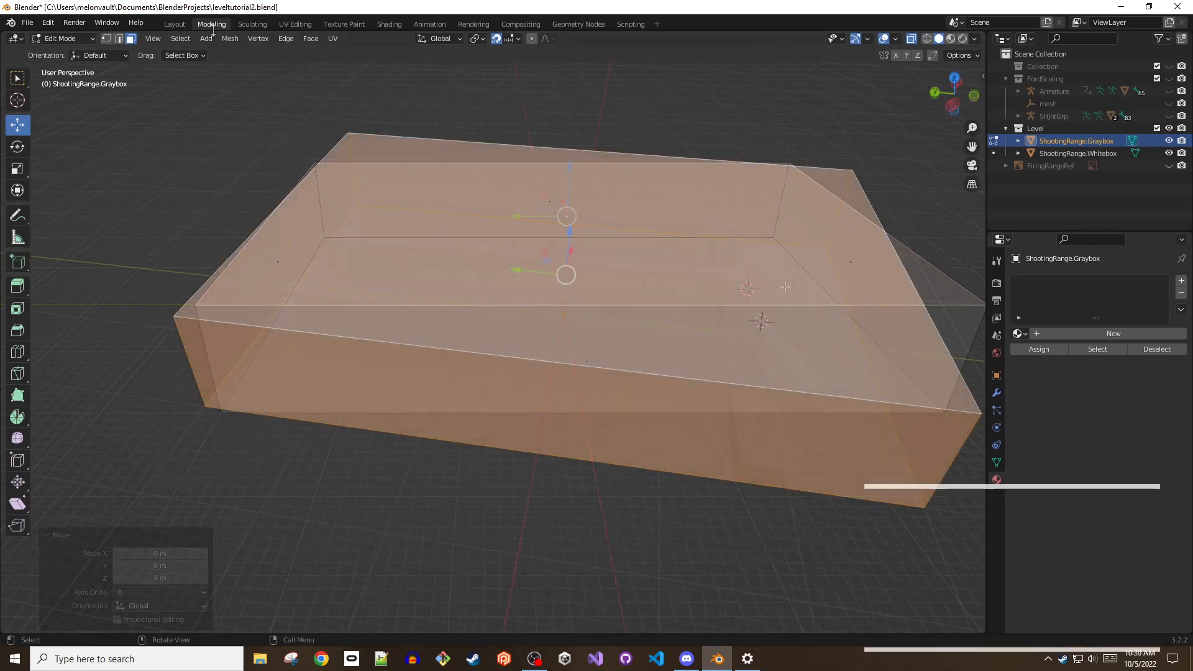
- Flip the enclosure's normals so its faces point inward
{"action": "left_click", "coordinate": [230, 39]}
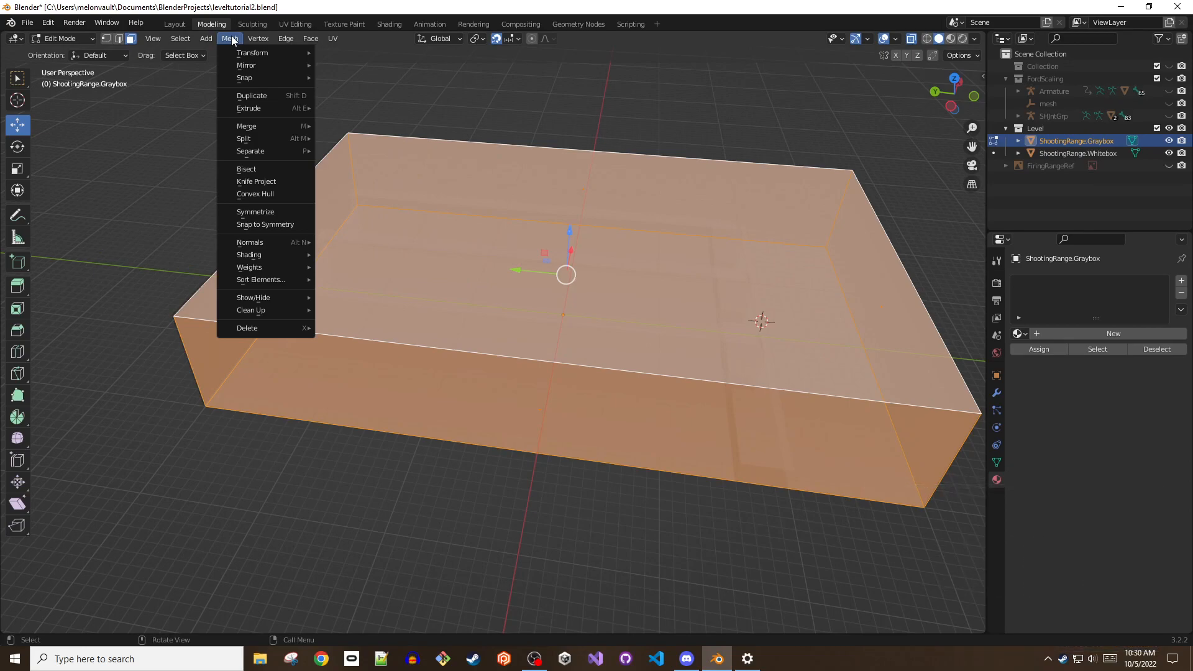
{"action": "mouse_move", "coordinate": [250, 243]}
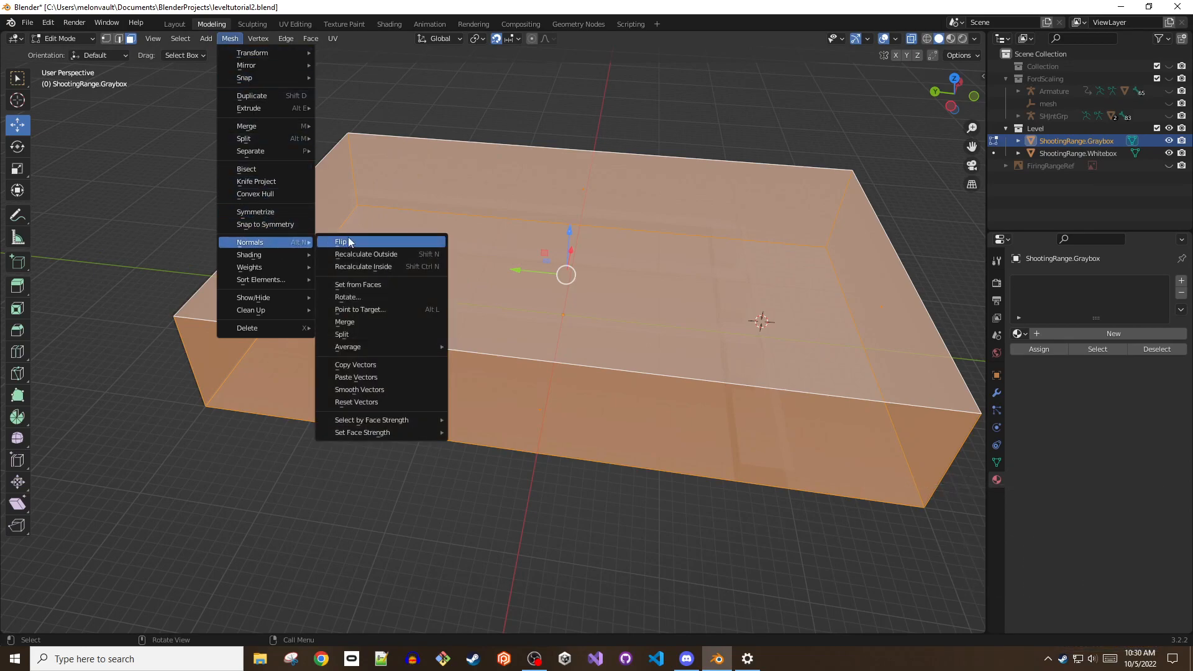
{"action": "left_click", "coordinate": [341, 242]}
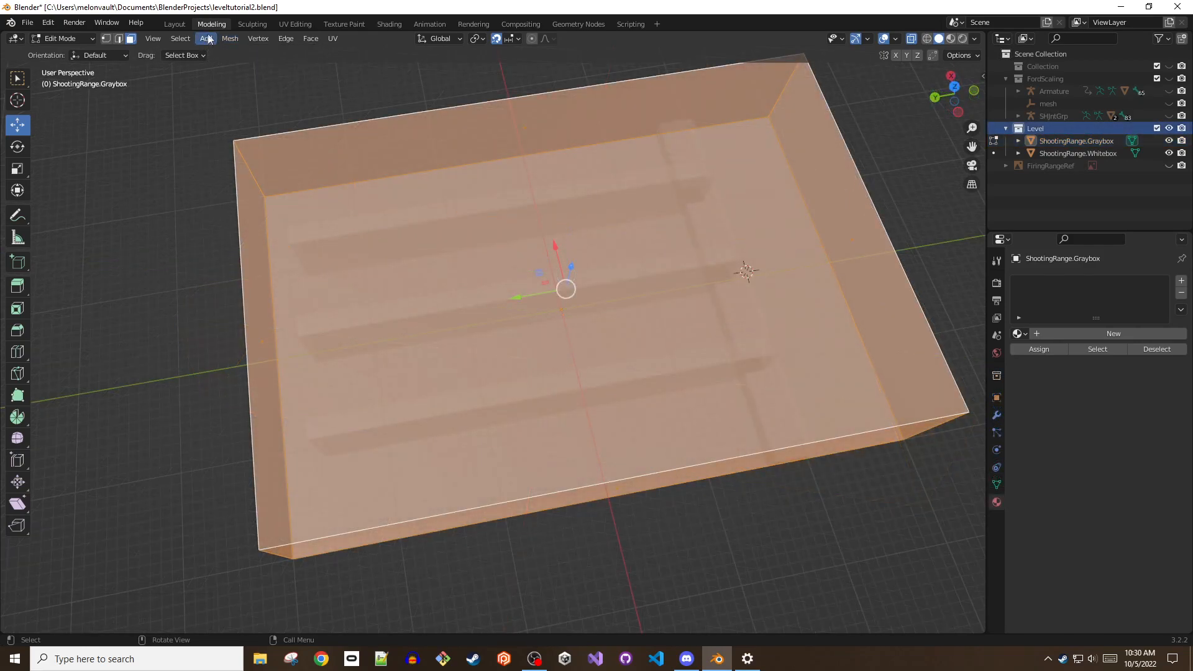
- Add a cube to become the long counter block
{"action": "left_click", "coordinate": [205, 38]}
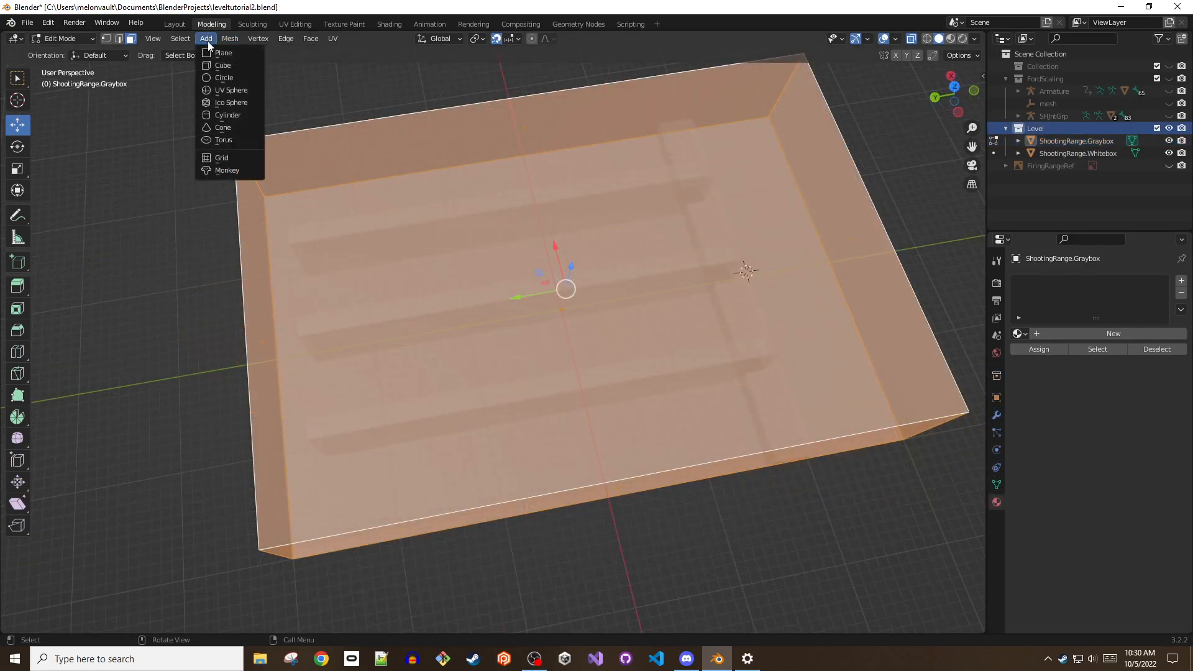
{"action": "left_click", "coordinate": [222, 65]}
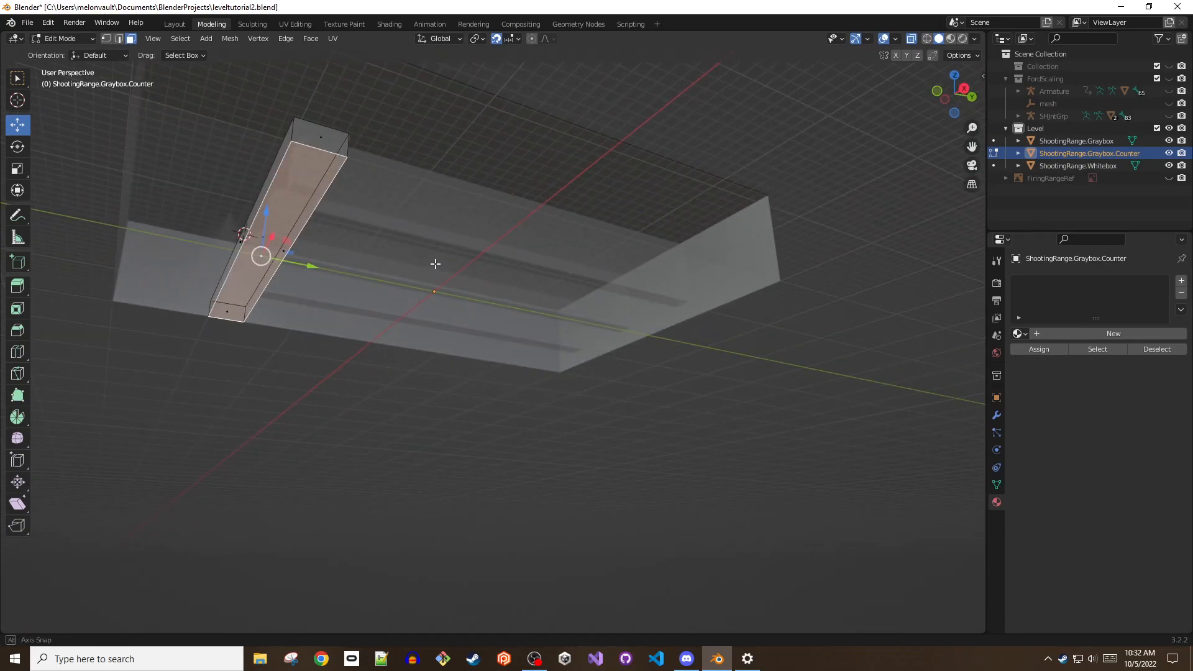
- Delete the selected vertices to trim the counter geometry for the stall piece
{"action": "key", "text": "x"}
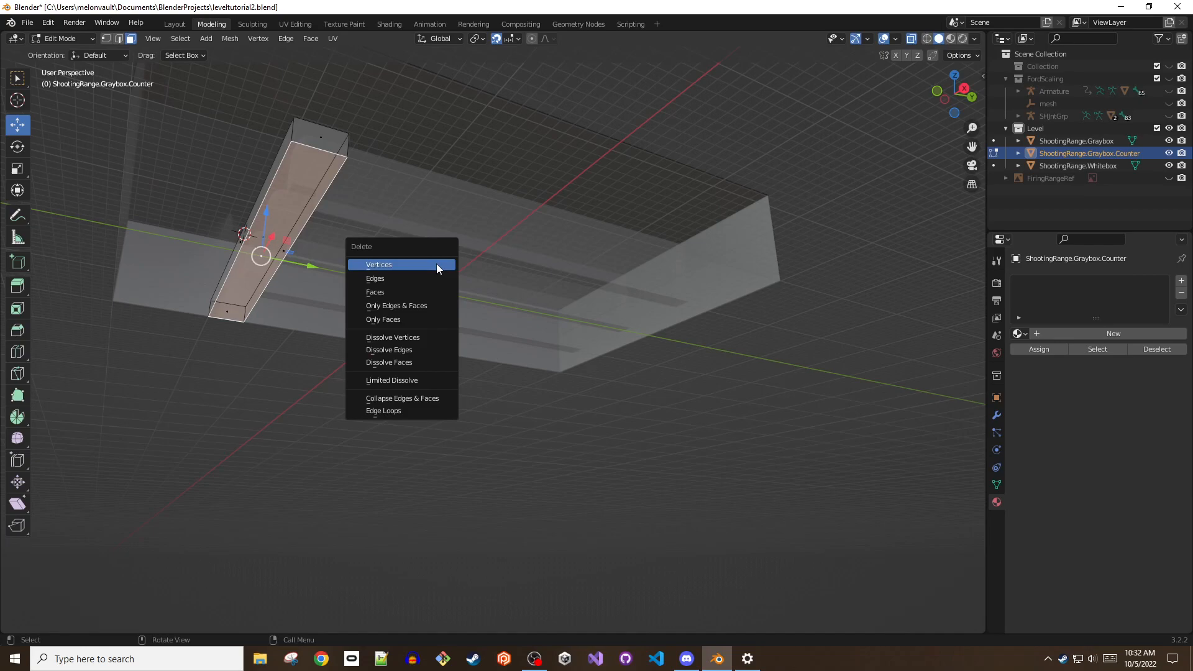
{"action": "left_click", "coordinate": [378, 264]}
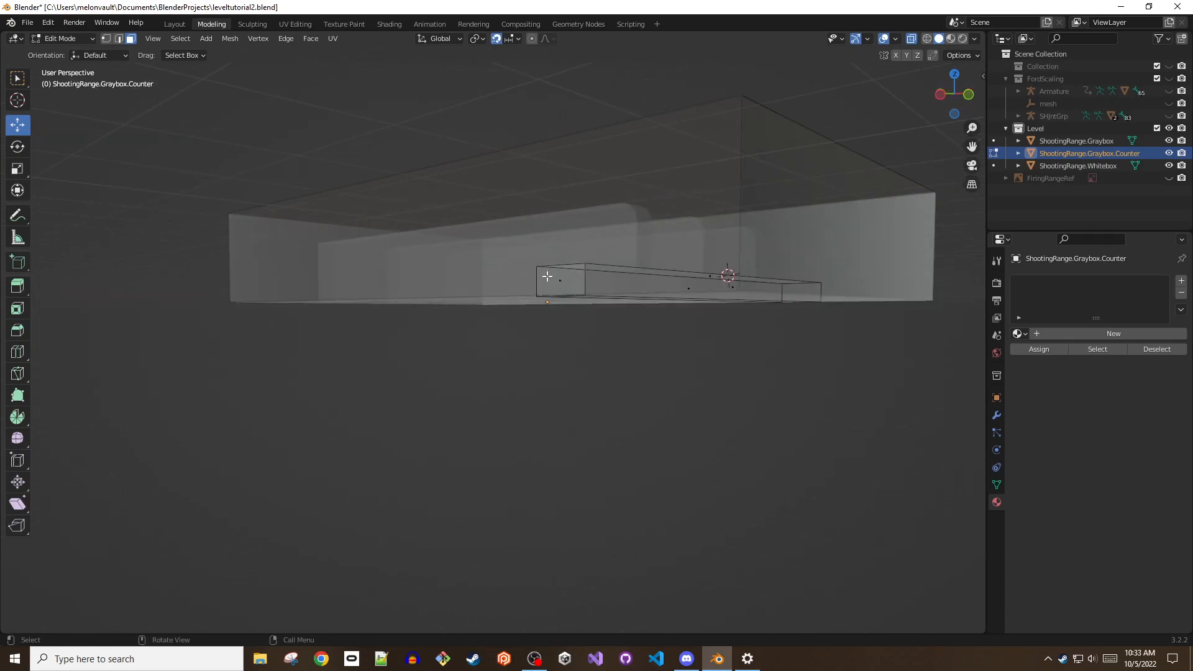
{"action": "key", "text": "x"}
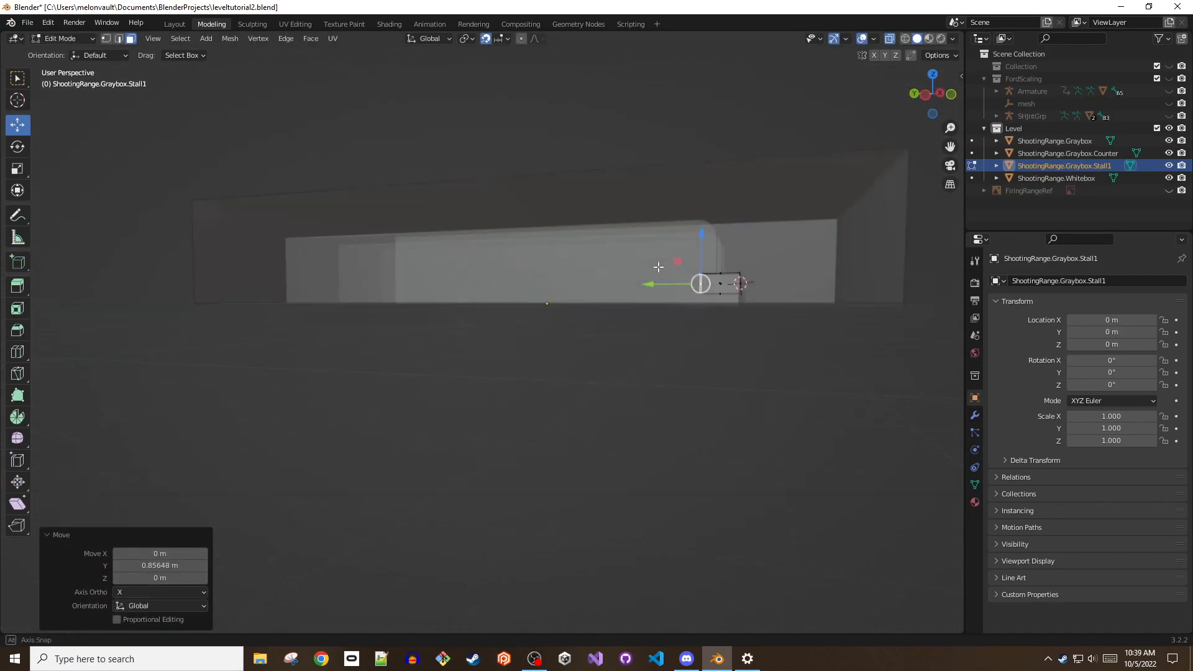
- Extrude the thin Stall1 strip upward exactly 1 m into a divider wall
{"action": "left_click_drag", "start_coordinate": [659, 265], "coordinate": [569, 142]}
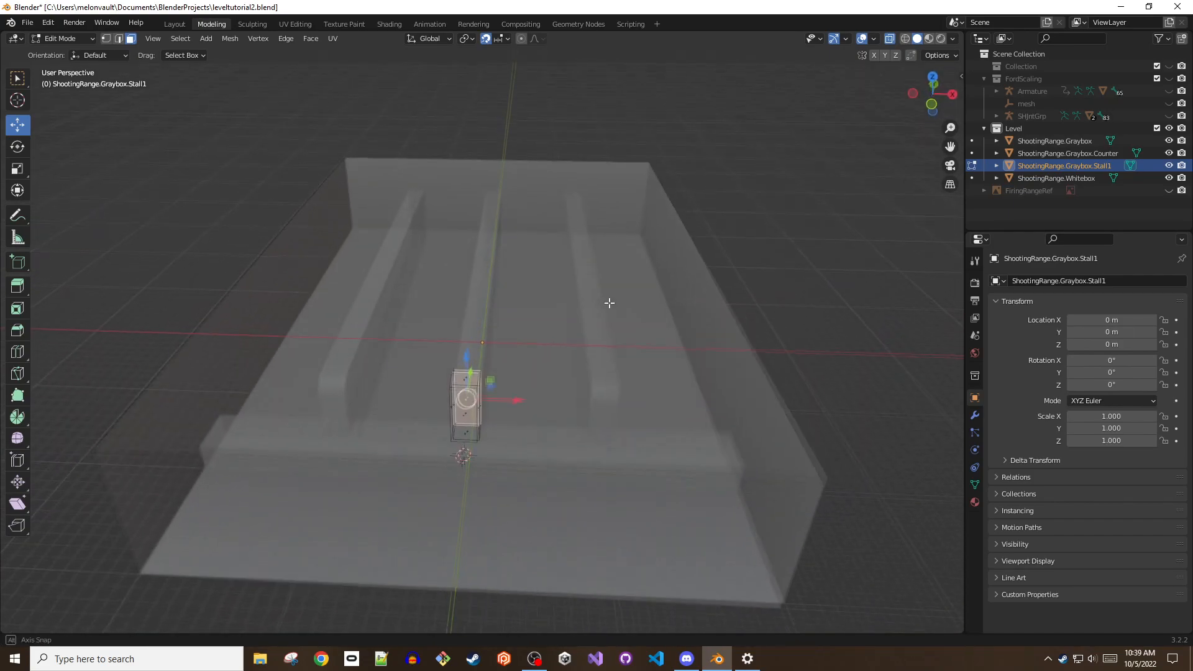
{"action": "left_click_drag", "start_coordinate": [609, 304], "coordinate": [534, 351]}
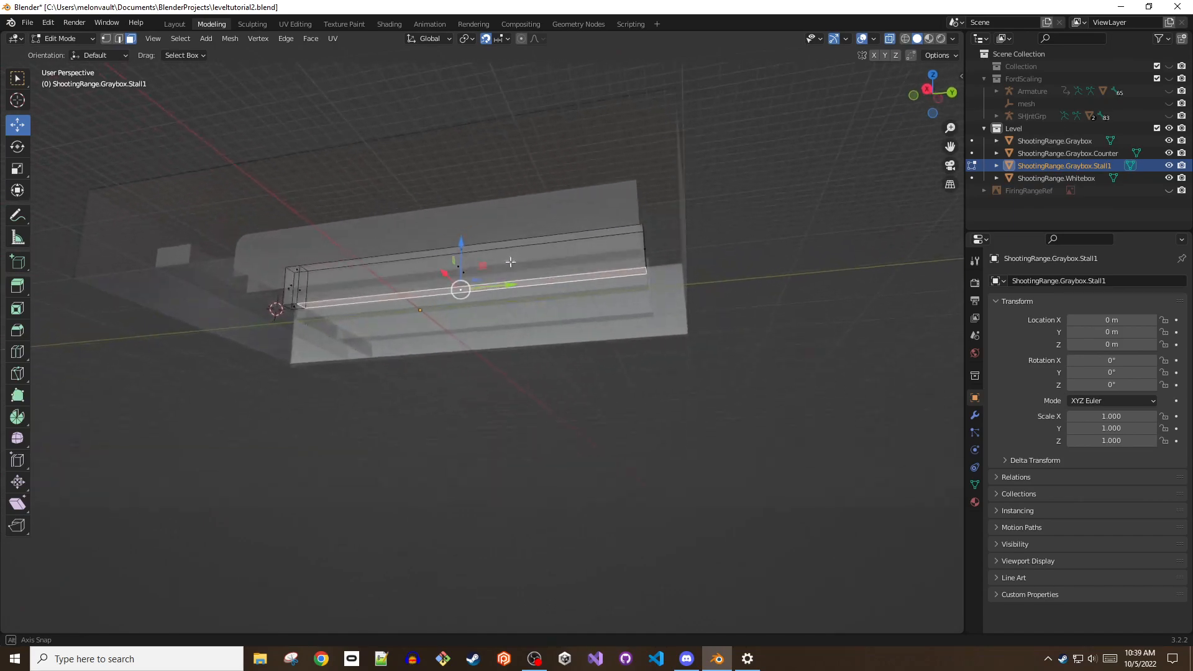
{"action": "key", "text": "e"}
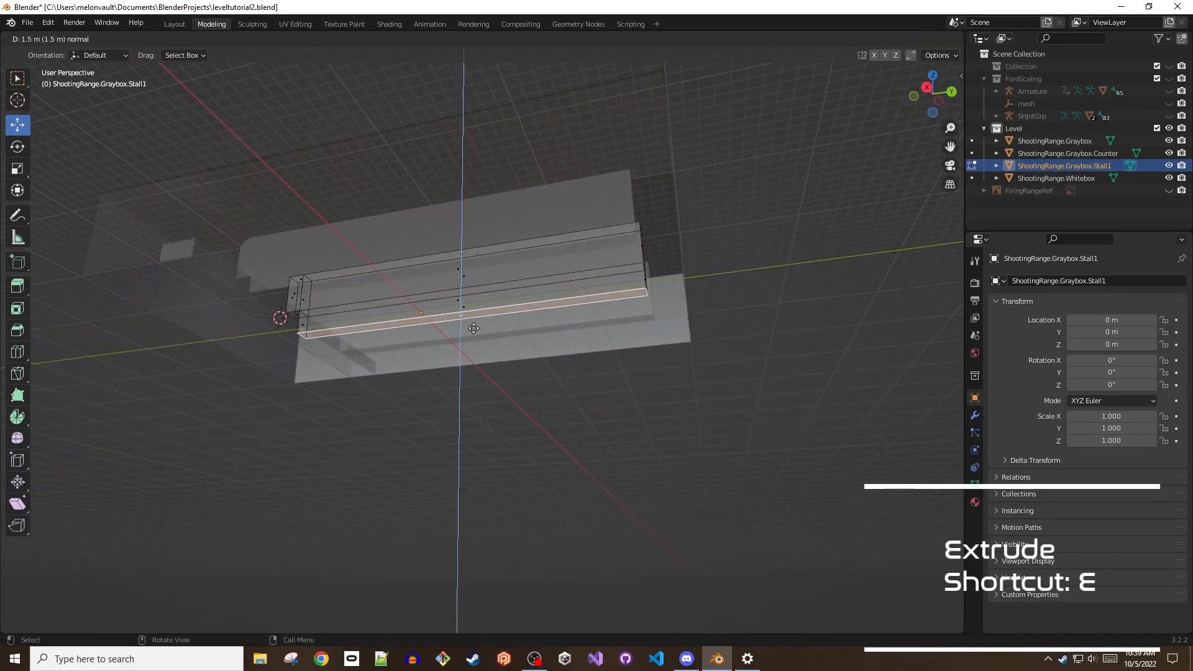
{"action": "mouse_move", "coordinate": [474, 323]}
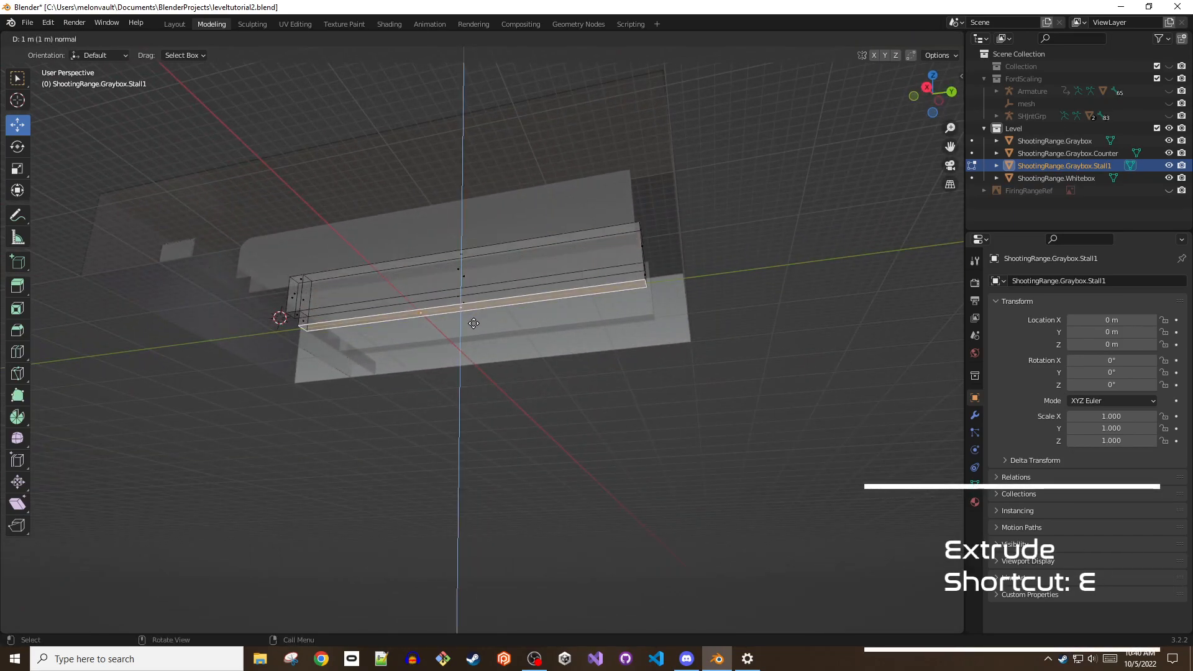
{"action": "key", "text": "e"}
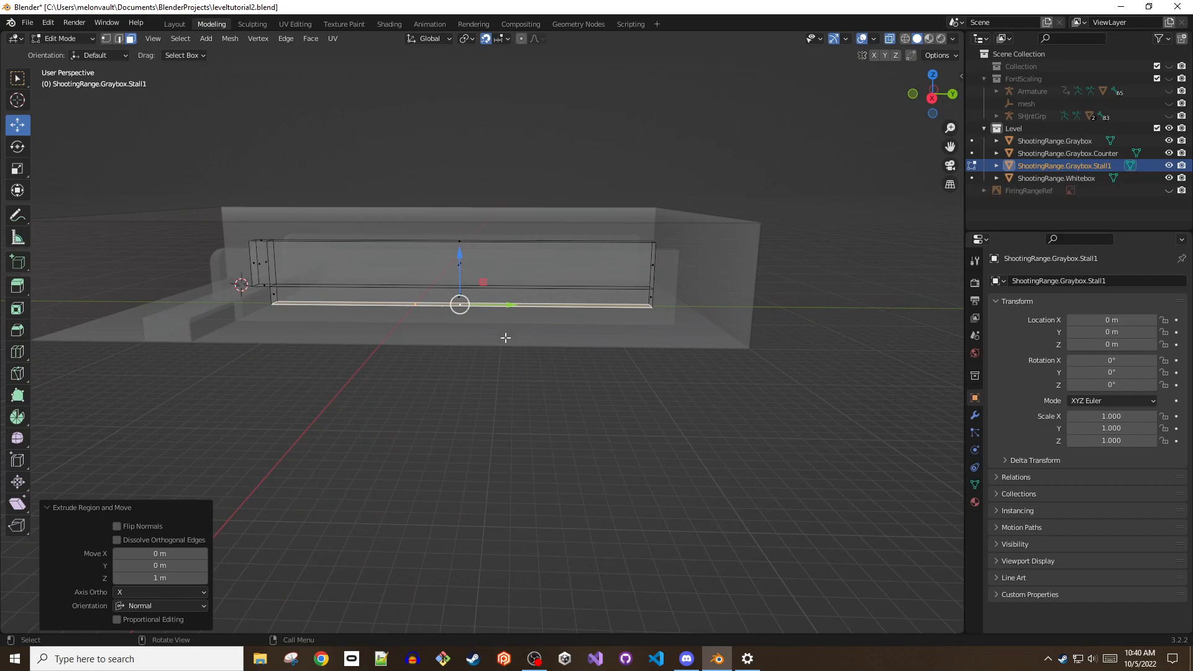
{"action": "mouse_move", "coordinate": [511, 315]}
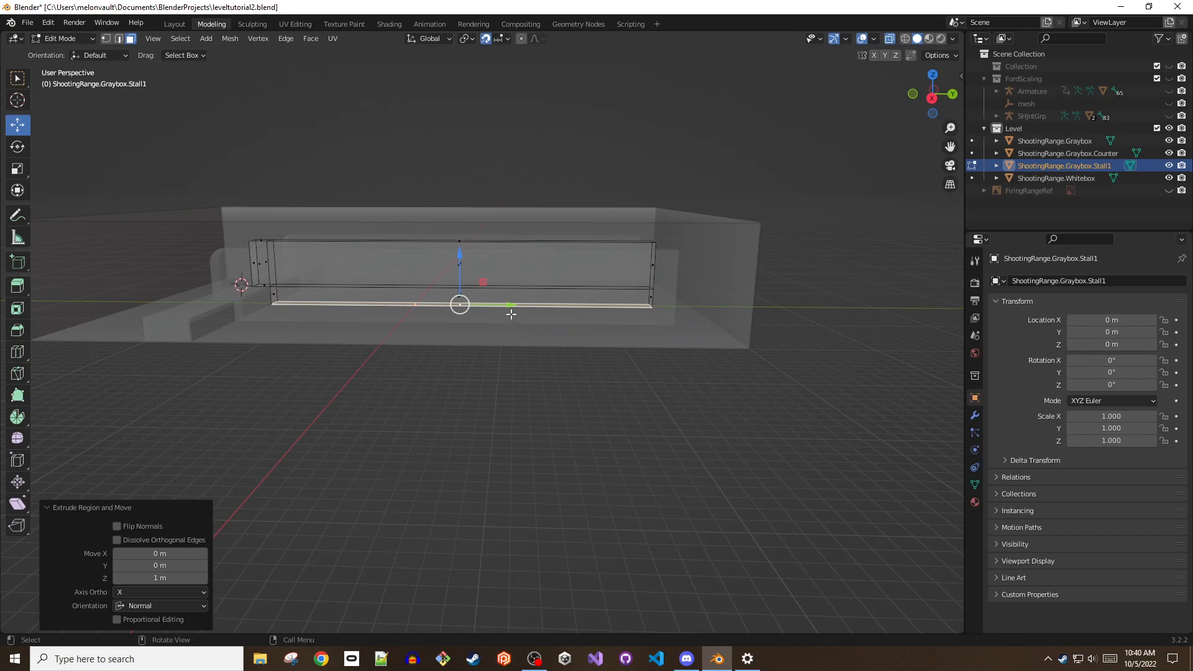
{"action": "mouse_move", "coordinate": [560, 307]}
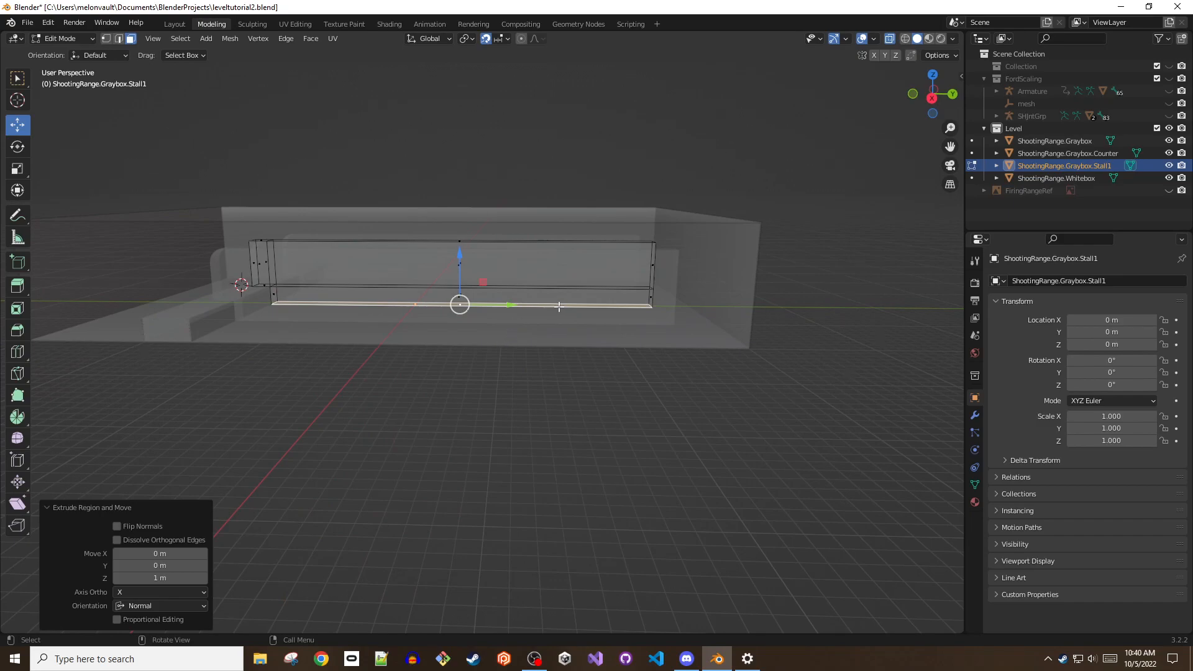
- Deselect the divider geometry, turn X-ray off and pick the divider's top end edge
{"action": "key", "text": "x"}
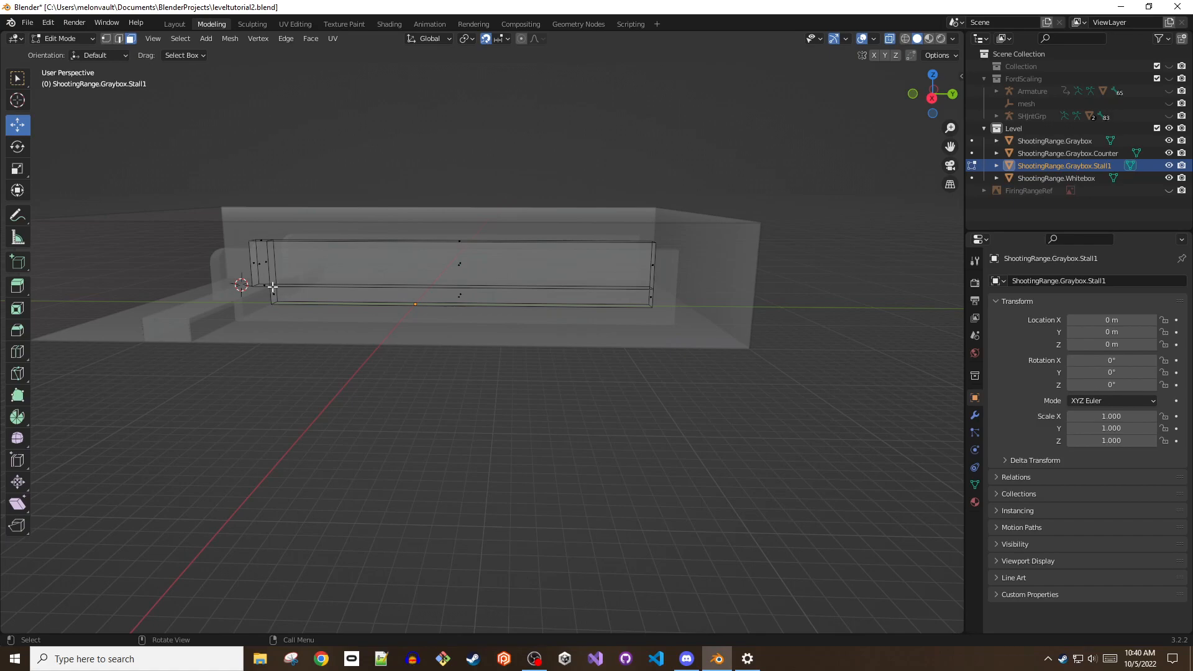
{"action": "left_click", "coordinate": [272, 295]}
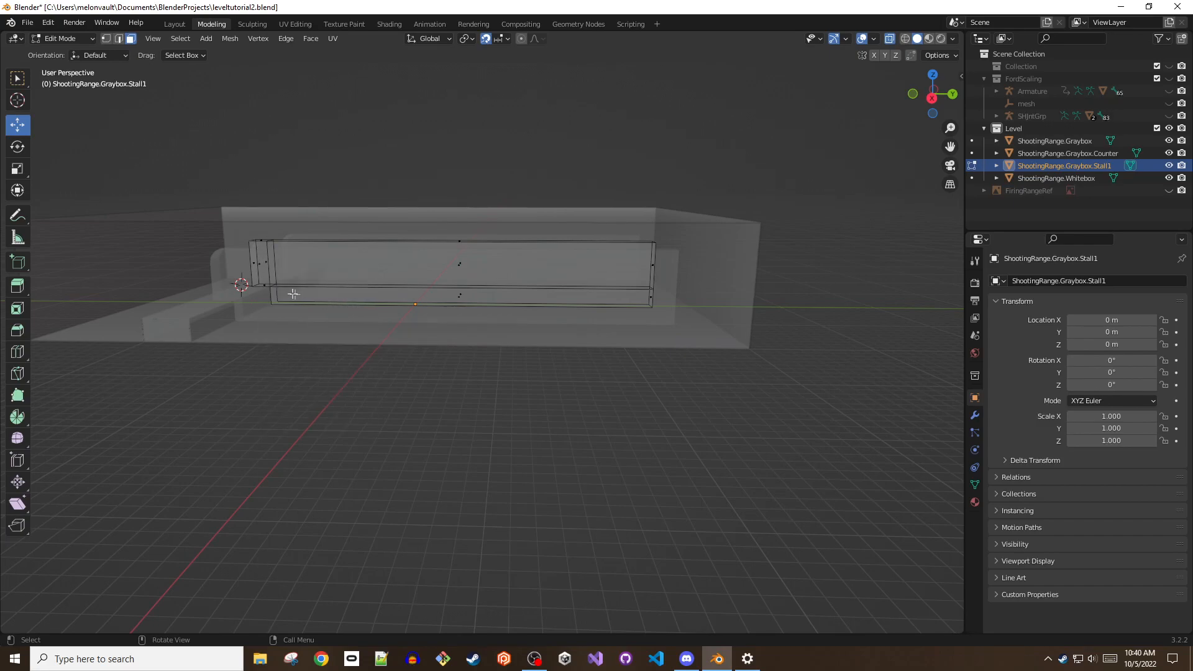
{"action": "key", "text": "x"}
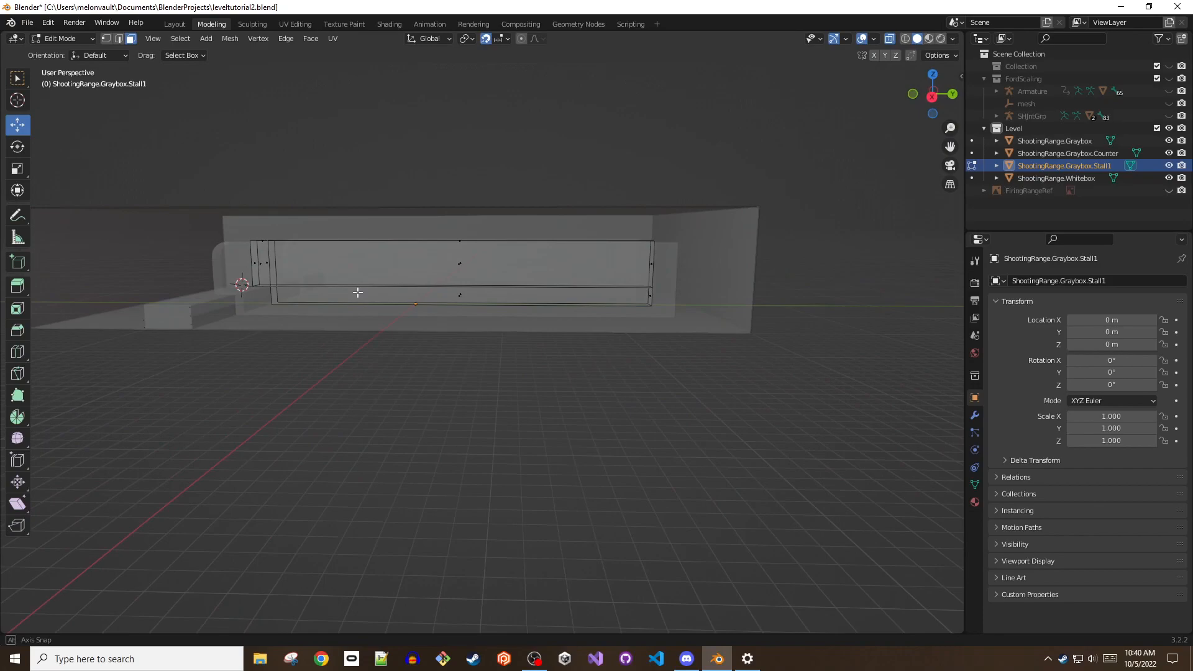
{"action": "left_click_drag", "start_coordinate": [358, 293], "coordinate": [491, 328]}
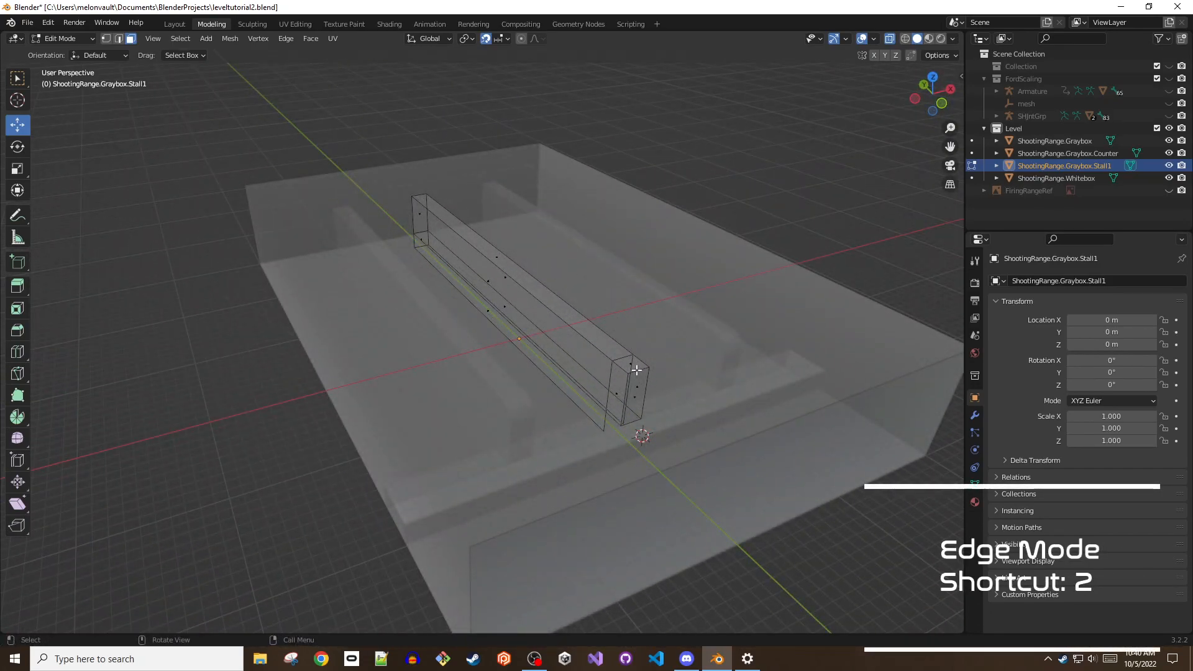
{"action": "left_click", "coordinate": [125, 39]}
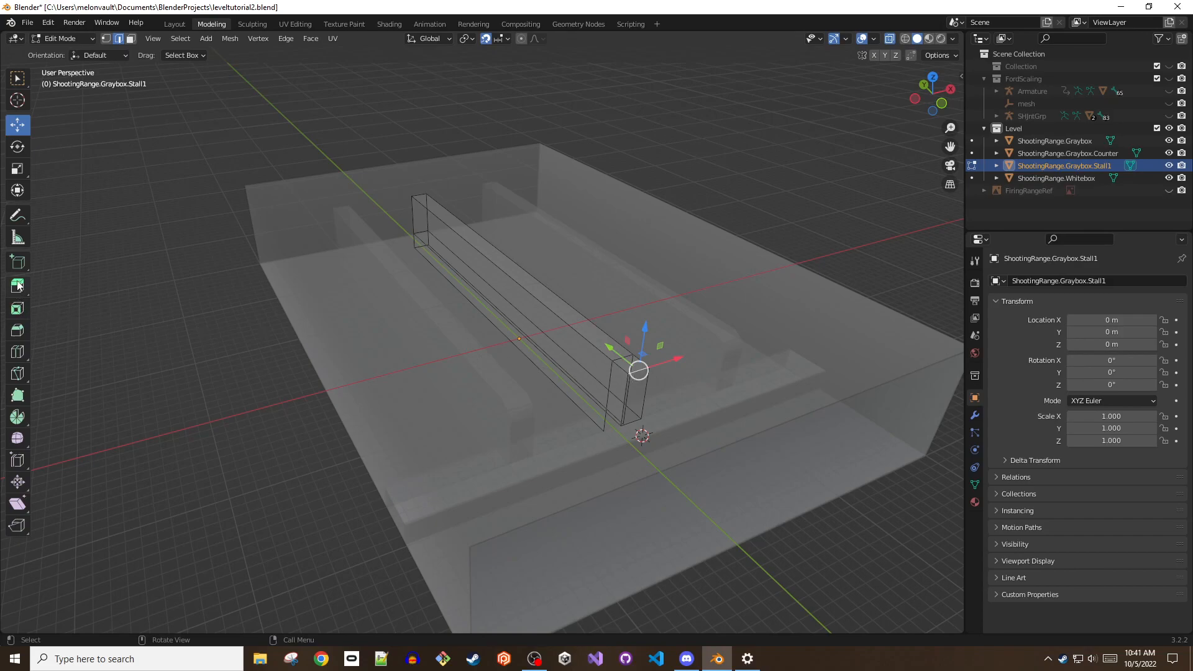
{"action": "mouse_move", "coordinate": [16, 330]}
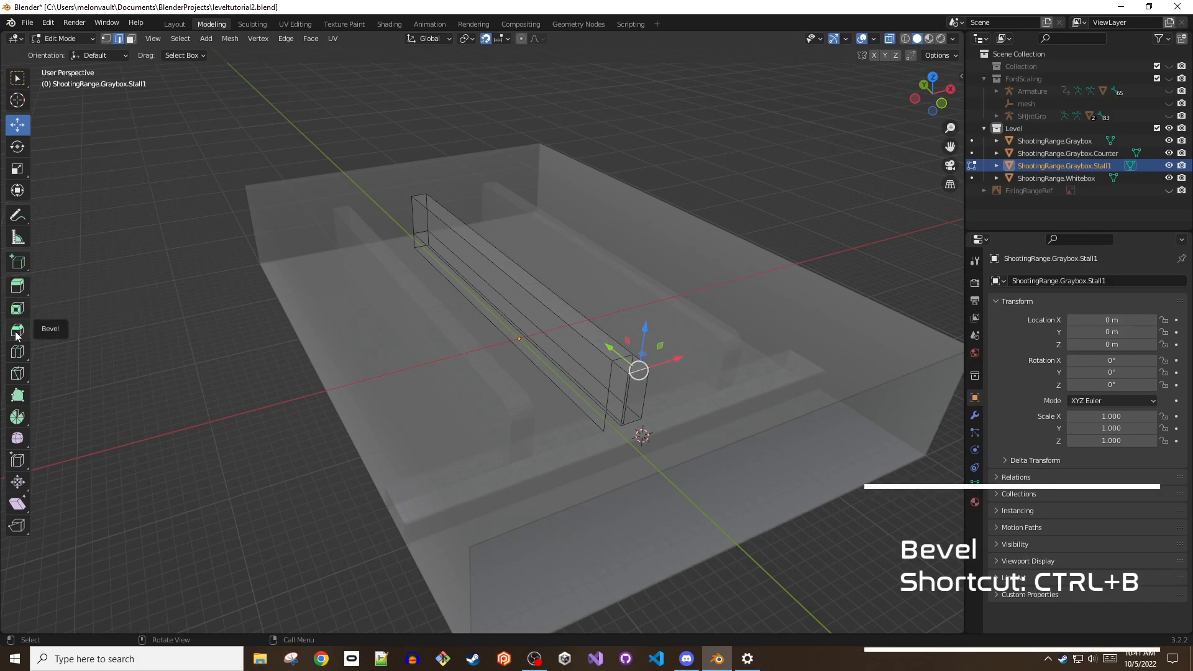
- Bevel the top end edge 0.5 m wide with 8 segments, then view from above
{"action": "left_click", "coordinate": [17, 329]}
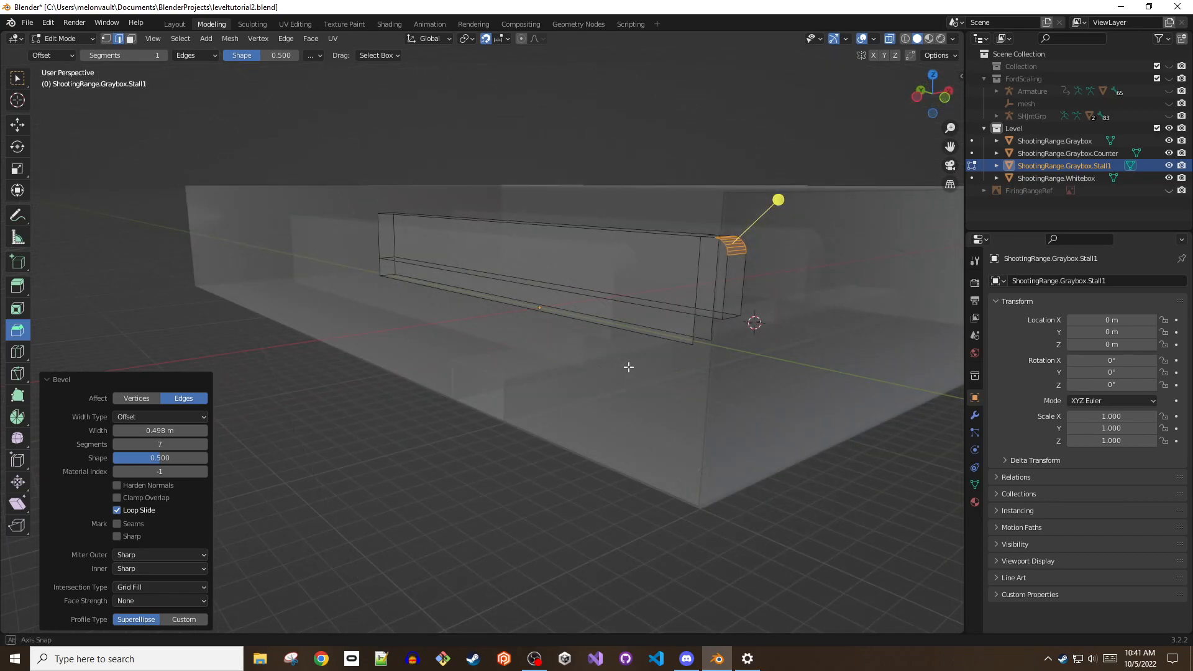
{"action": "left_click", "coordinate": [160, 443]}
{"action": "type", "text": "8"}
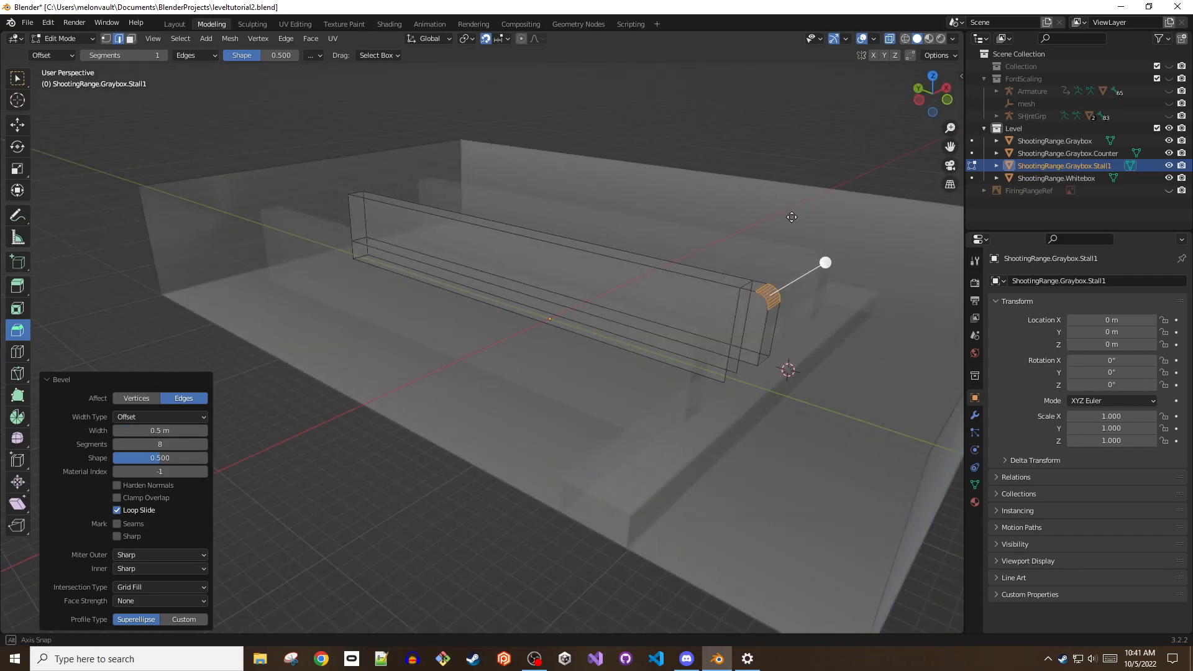
{"action": "key", "text": "7"}
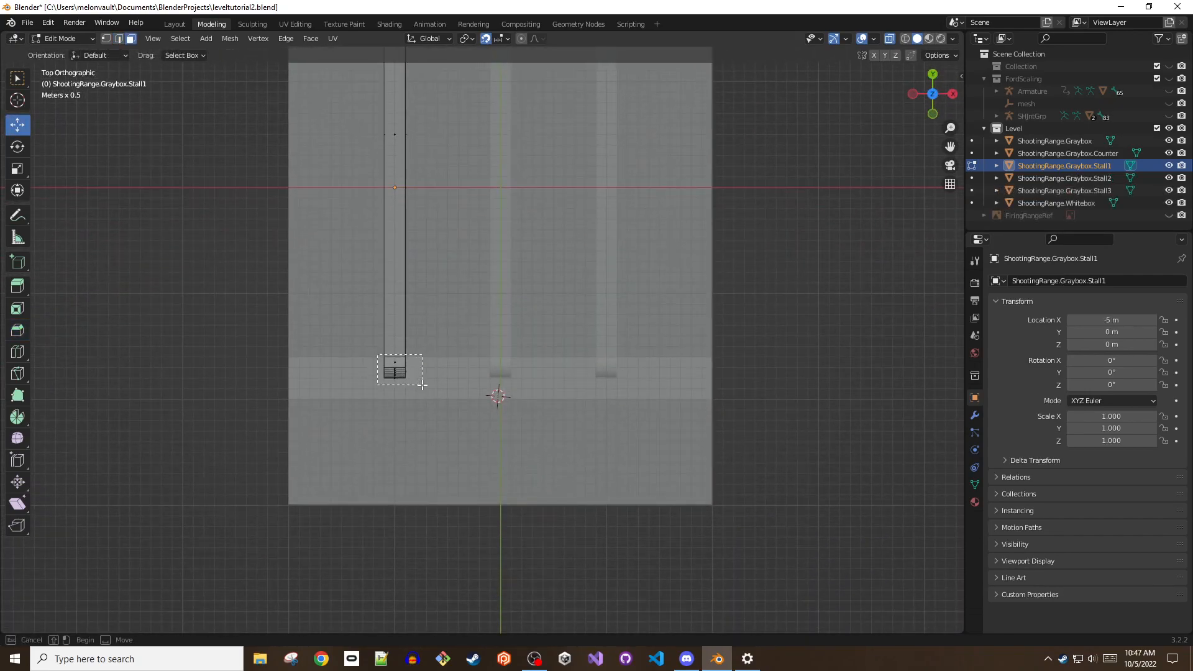
- Box-select the rounded end cap, separate it and rename it Stall1.Cap
{"action": "left_click_drag", "start_coordinate": [494, 304], "coordinate": [602, 251]}
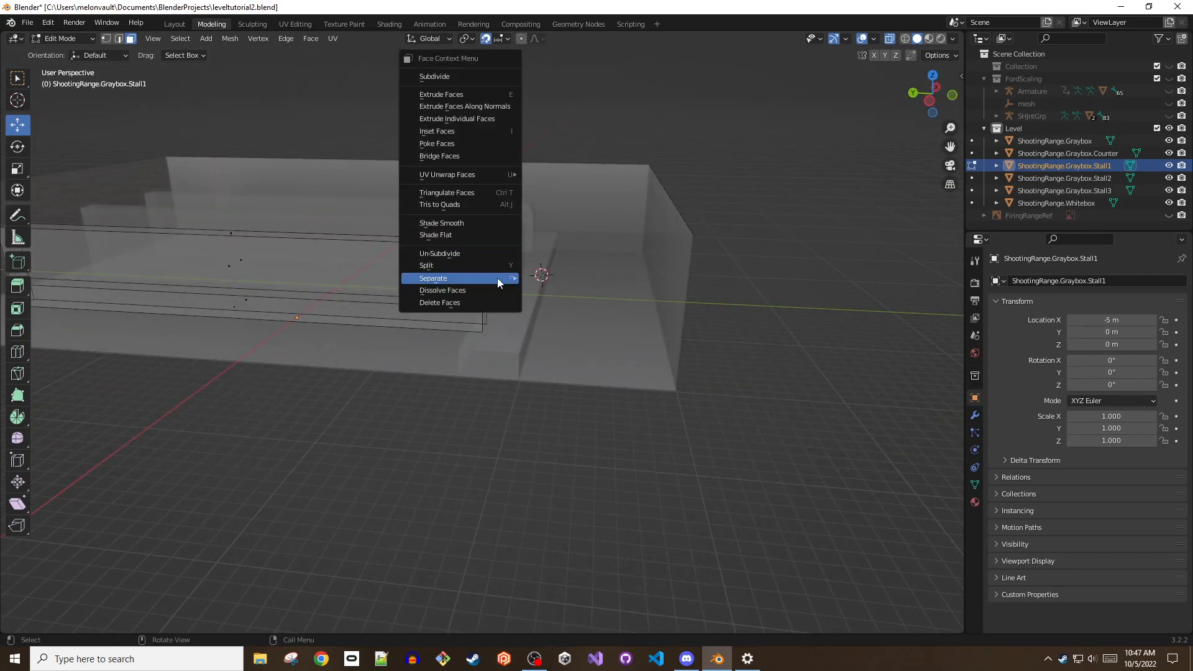
{"action": "left_click", "coordinate": [433, 277]}
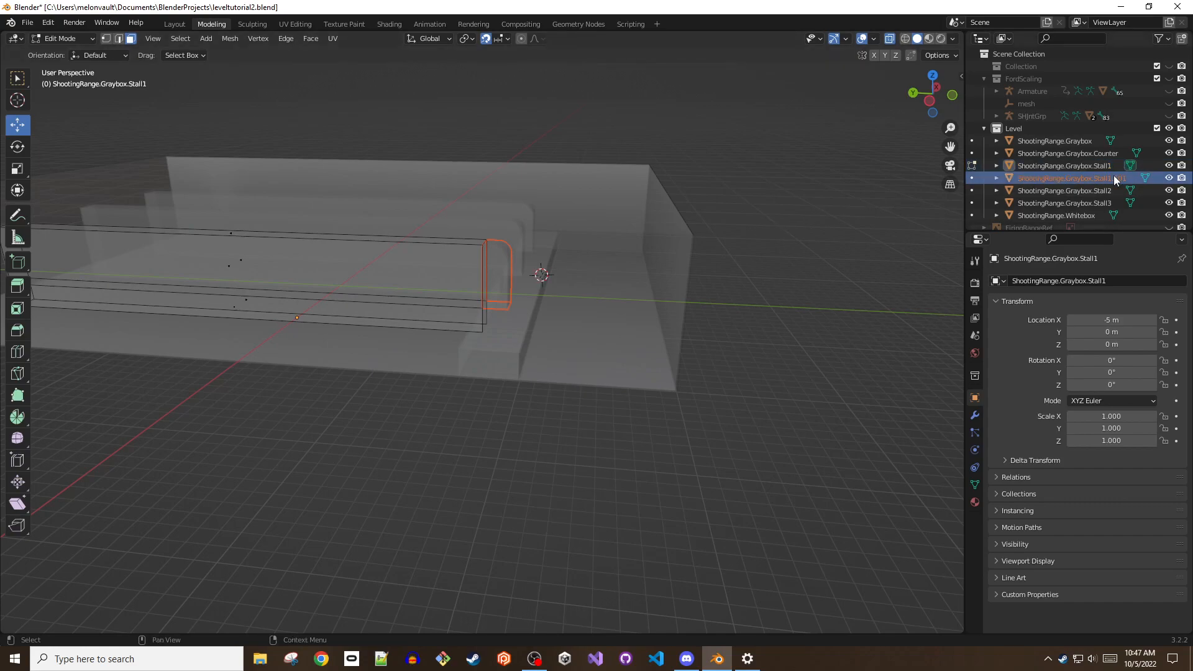
{"action": "double_click", "coordinate": [1065, 175]}
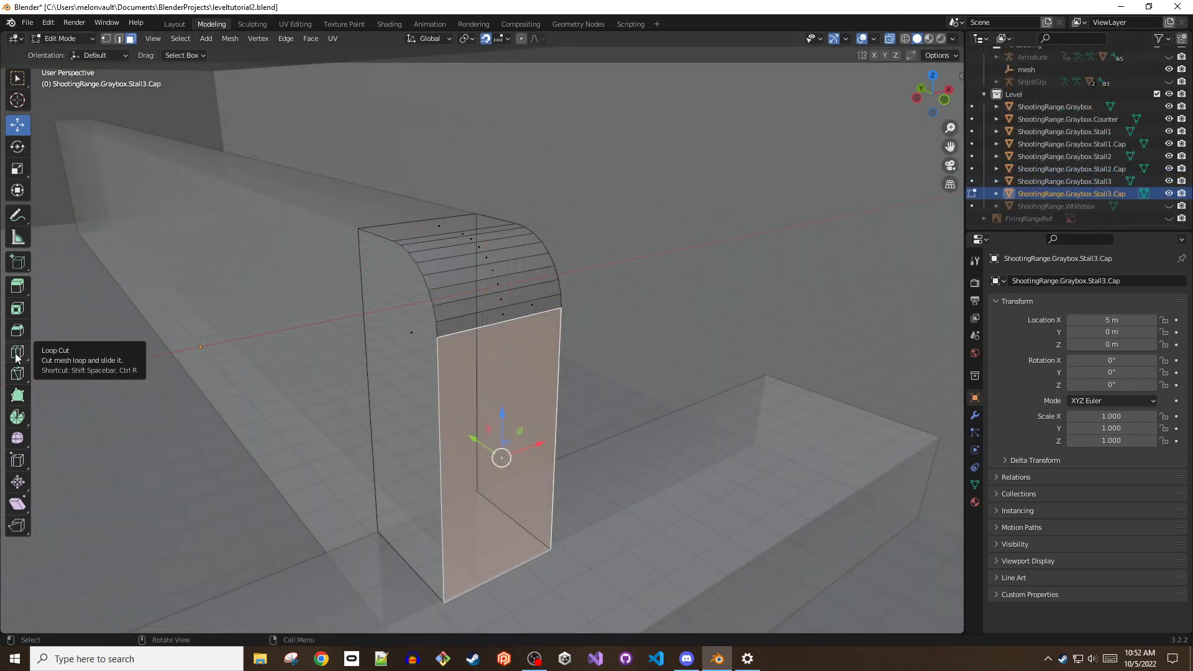
- Loop-cut vertical edges into the Stall3 cap, adjust overlay grid, slide the loop along X
{"action": "left_click", "coordinate": [16, 351]}
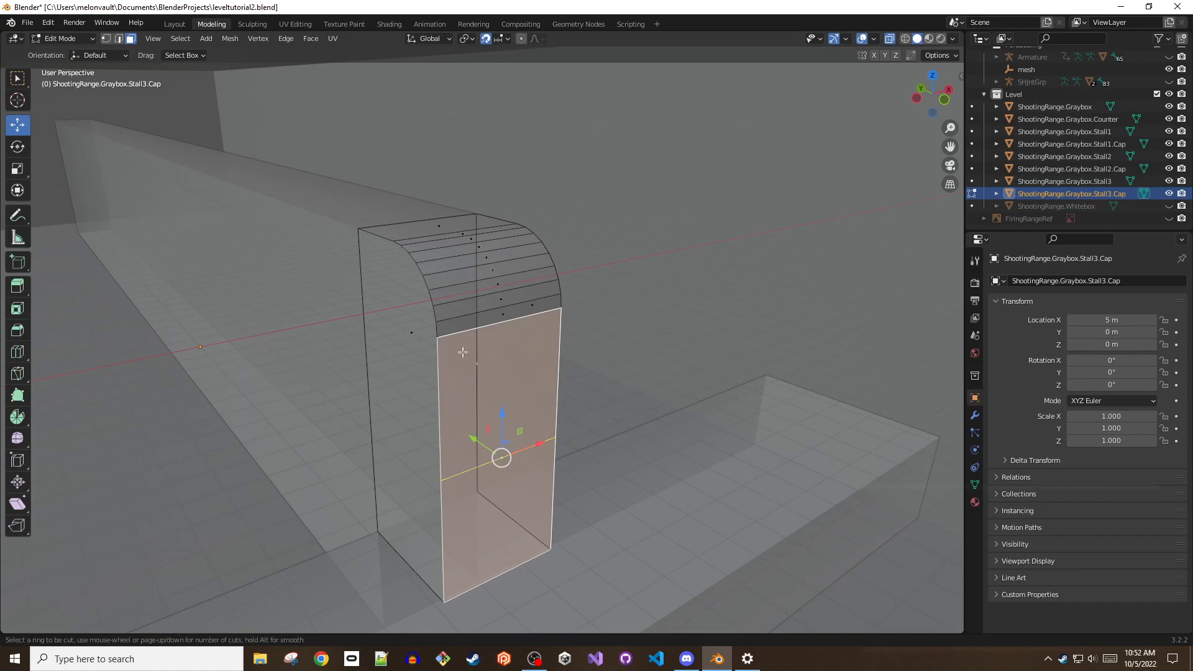
{"action": "key", "text": "ctrl+r"}
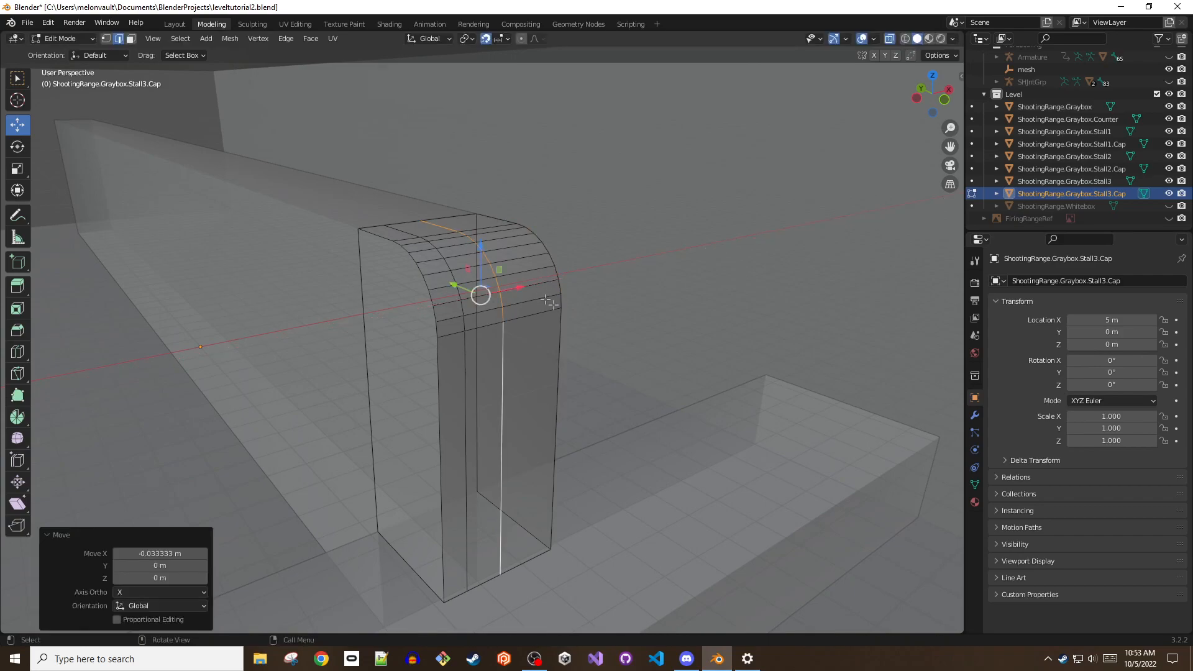
{"action": "left_click", "coordinate": [873, 39]}
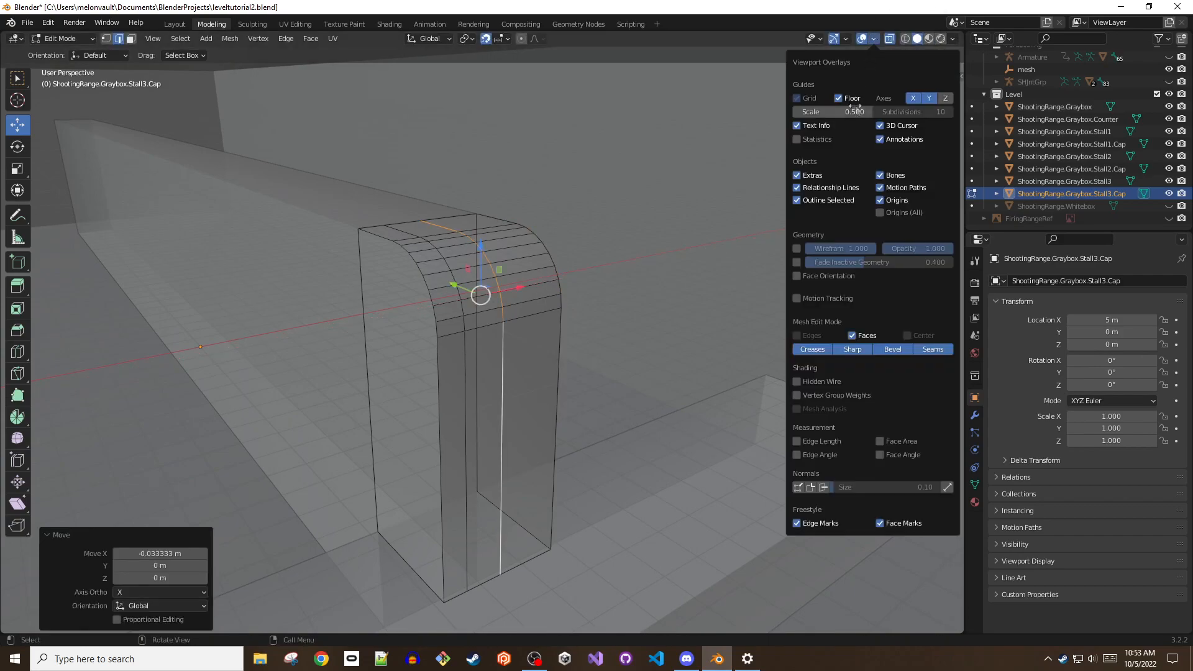
{"action": "left_click", "coordinate": [855, 112]}
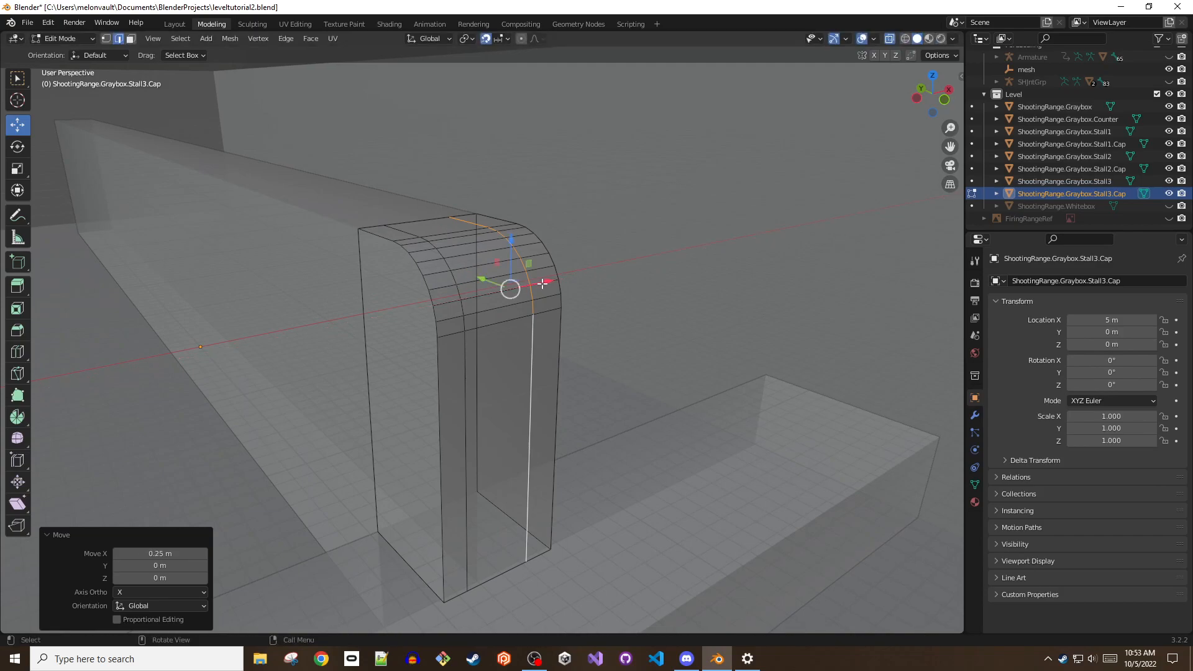
{"action": "mouse_move", "coordinate": [462, 370]}
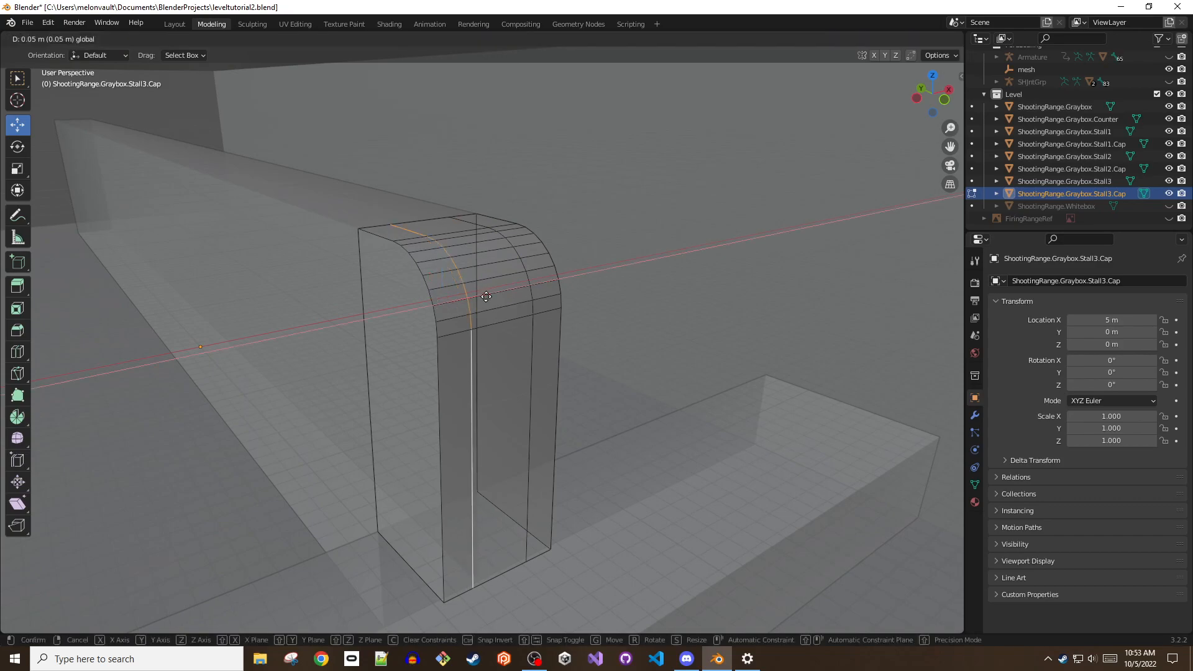
{"action": "left_click_drag", "start_coordinate": [486, 297], "coordinate": [508, 291]}
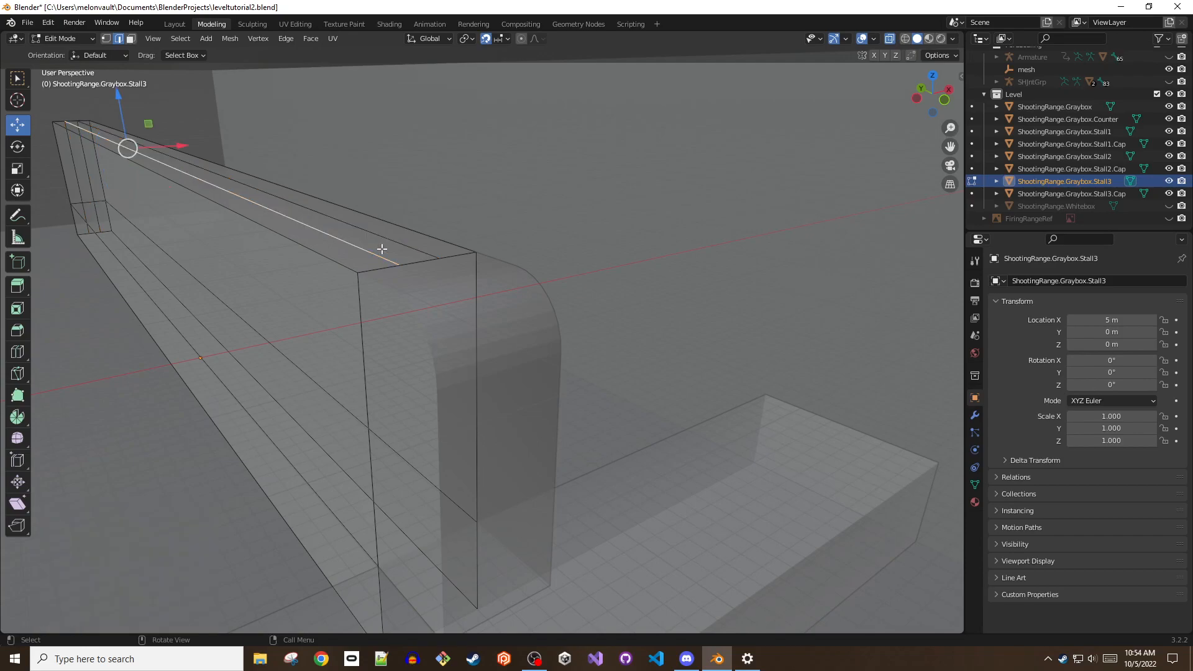
- Shift Stall3's top edge, then extrude the cap's narrow strip face outward and move it
{"action": "left_click_drag", "start_coordinate": [129, 148], "coordinate": [100, 191]}
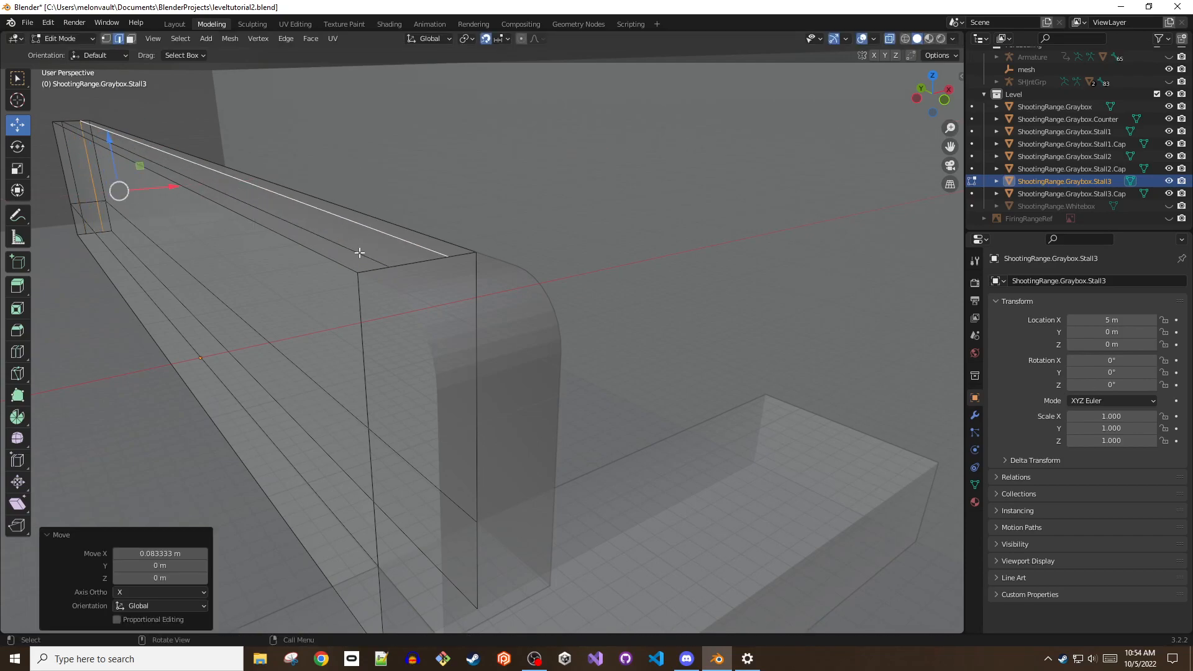
{"action": "key", "text": "3"}
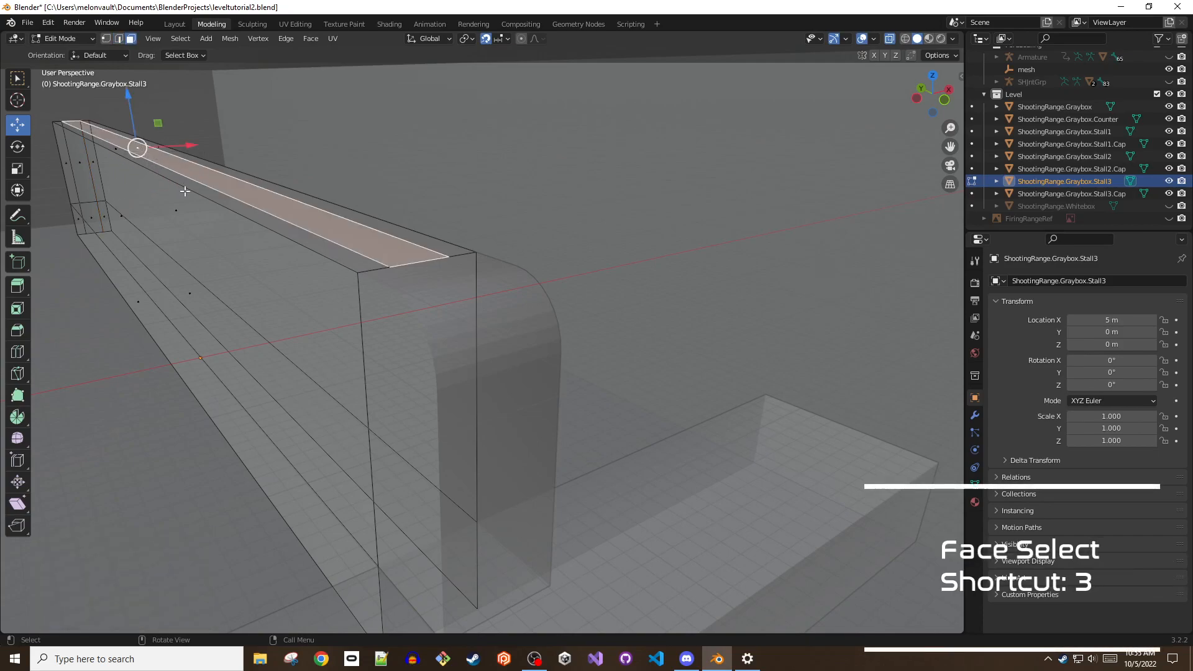
{"action": "mouse_move", "coordinate": [194, 178]}
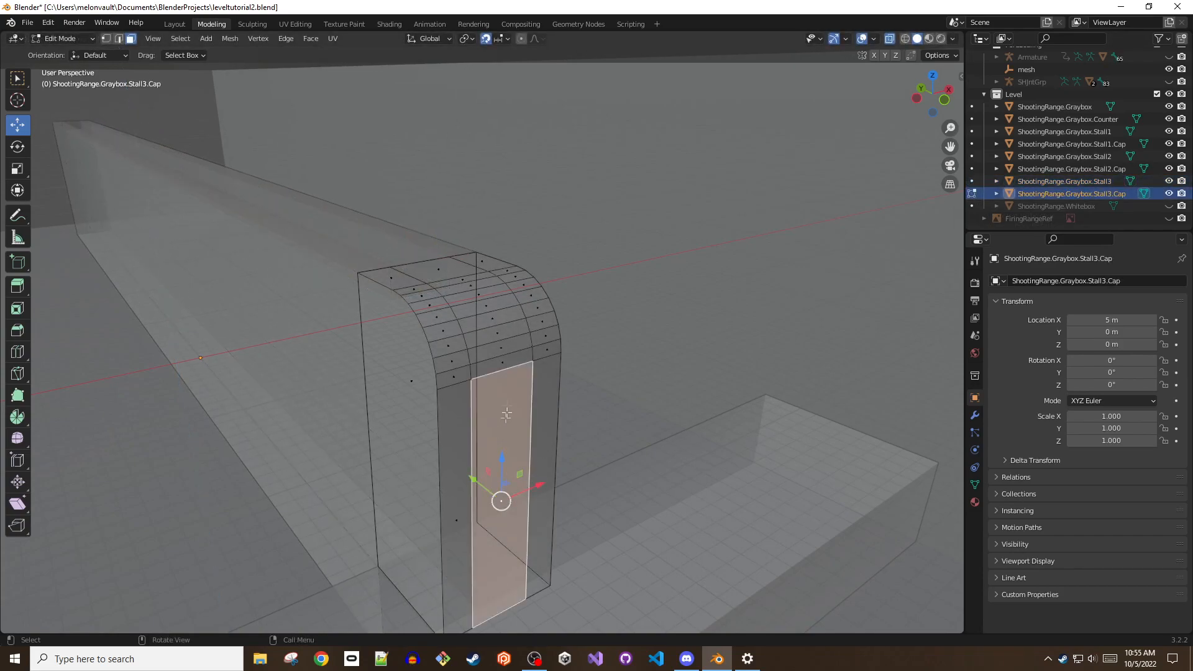
{"action": "left_click", "coordinate": [472, 286]}
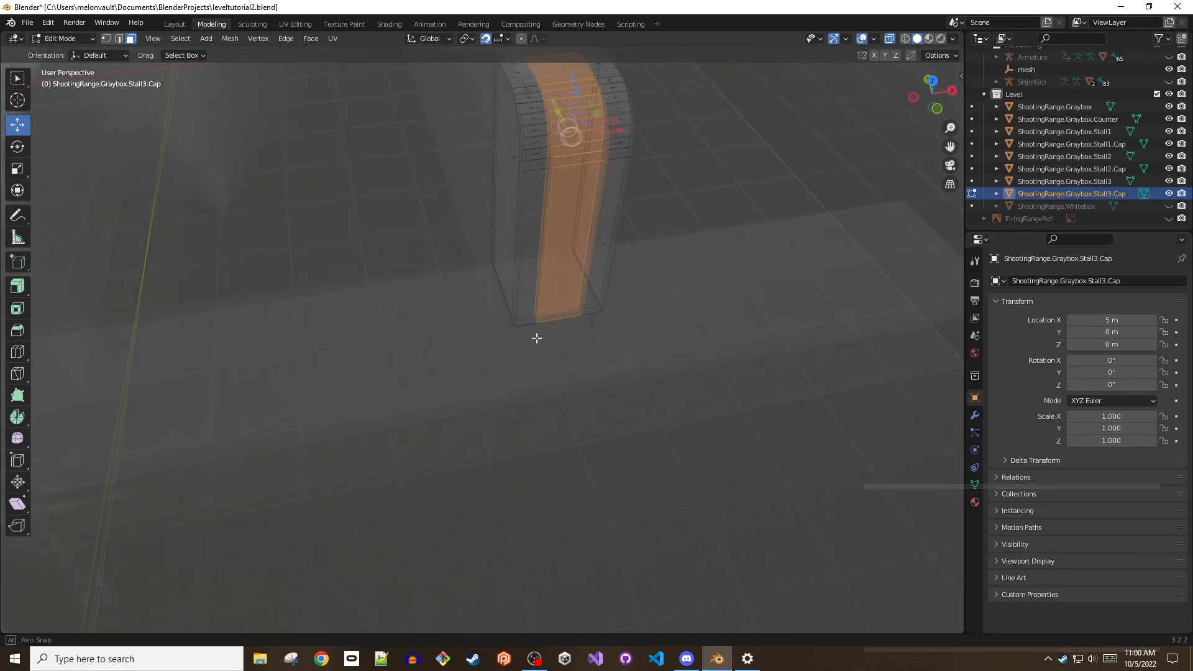
{"action": "left_click", "coordinate": [26, 289]}
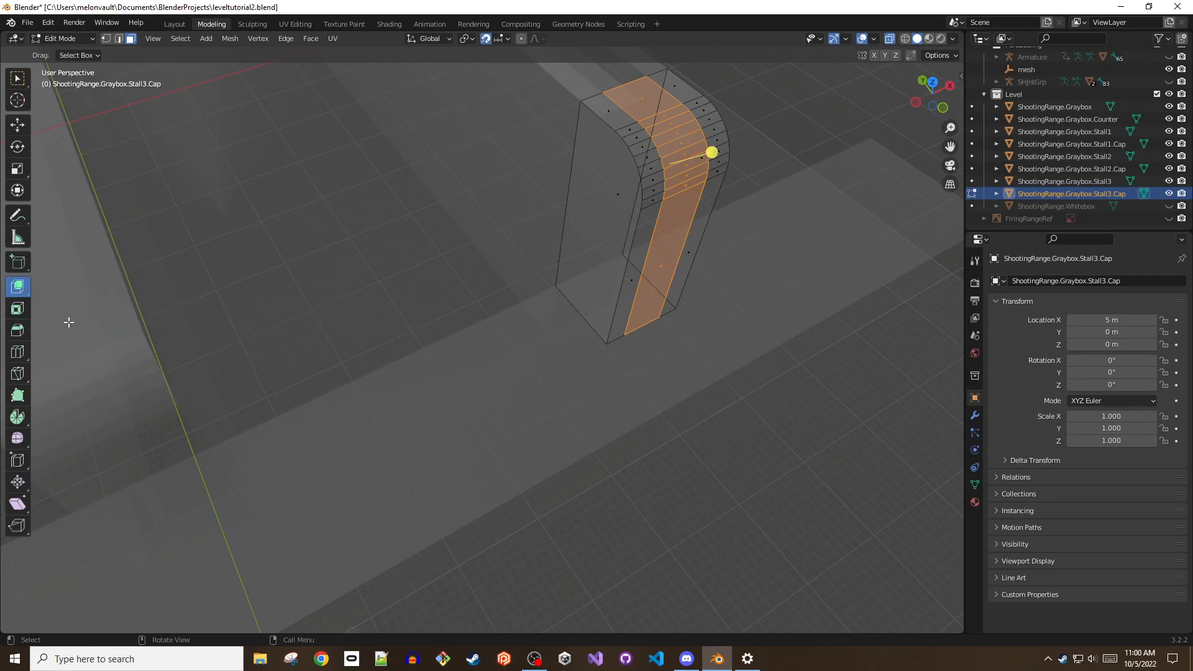
{"action": "mouse_move", "coordinate": [738, 27]}
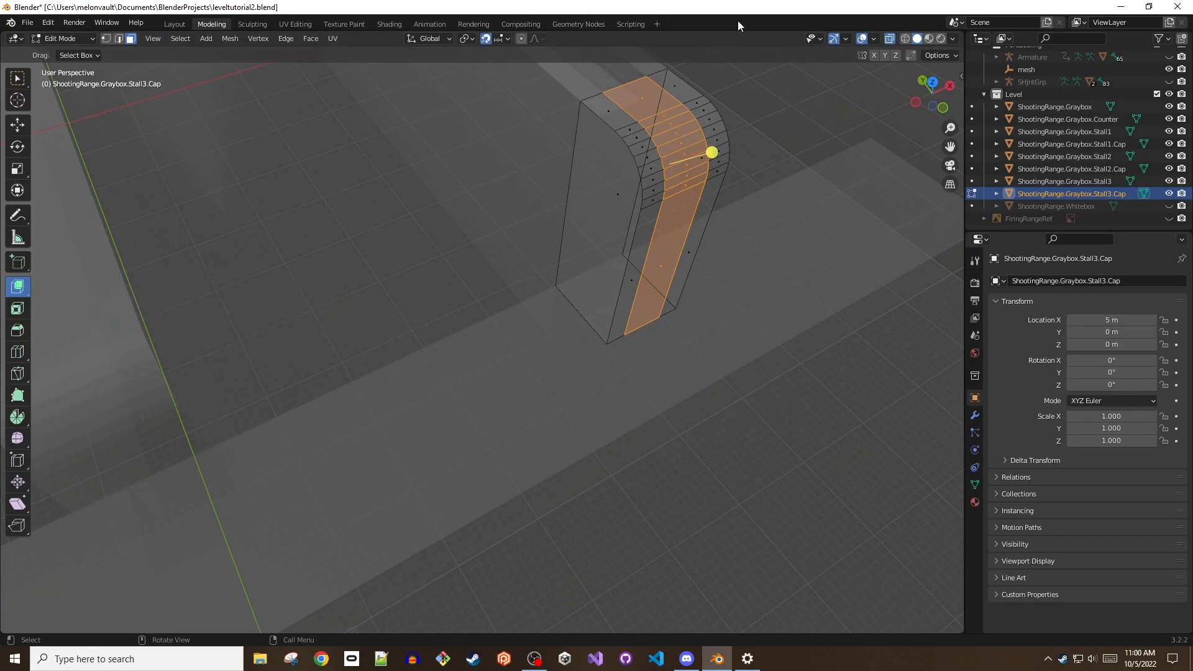
{"action": "left_click_drag", "start_coordinate": [707, 152], "coordinate": [700, 157]}
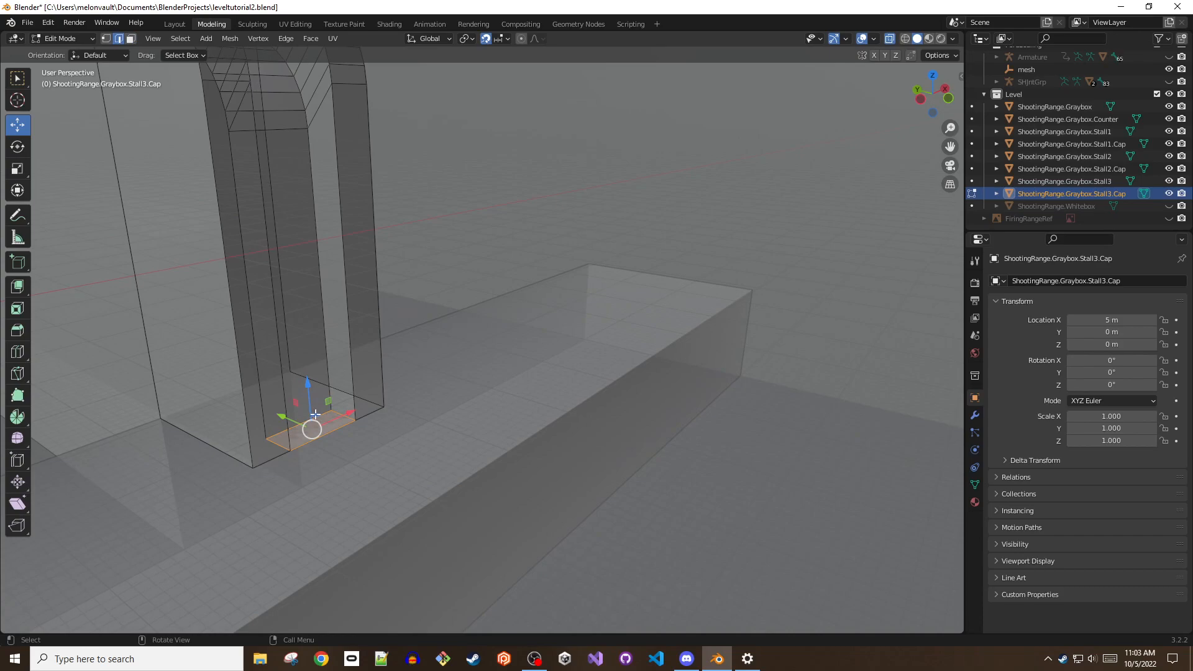
{"action": "key", "text": "g"}
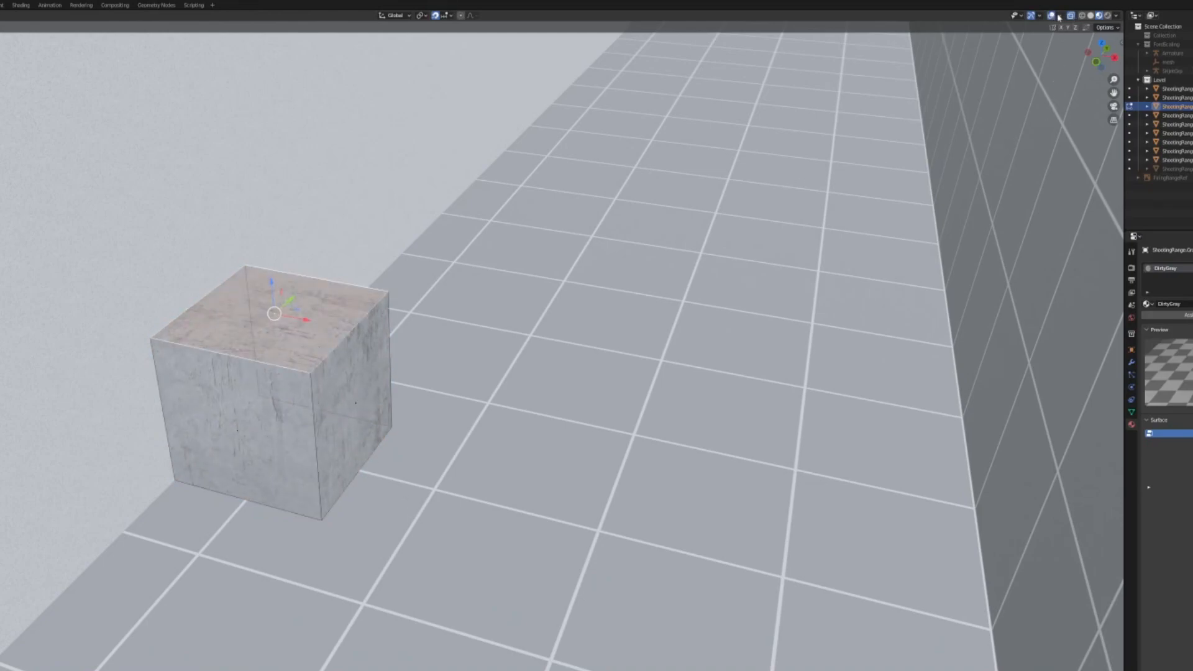
- Adjust the Viewport Overlays and shape a cube into the thin FloorMarker strip
{"action": "left_click", "coordinate": [1056, 15]}
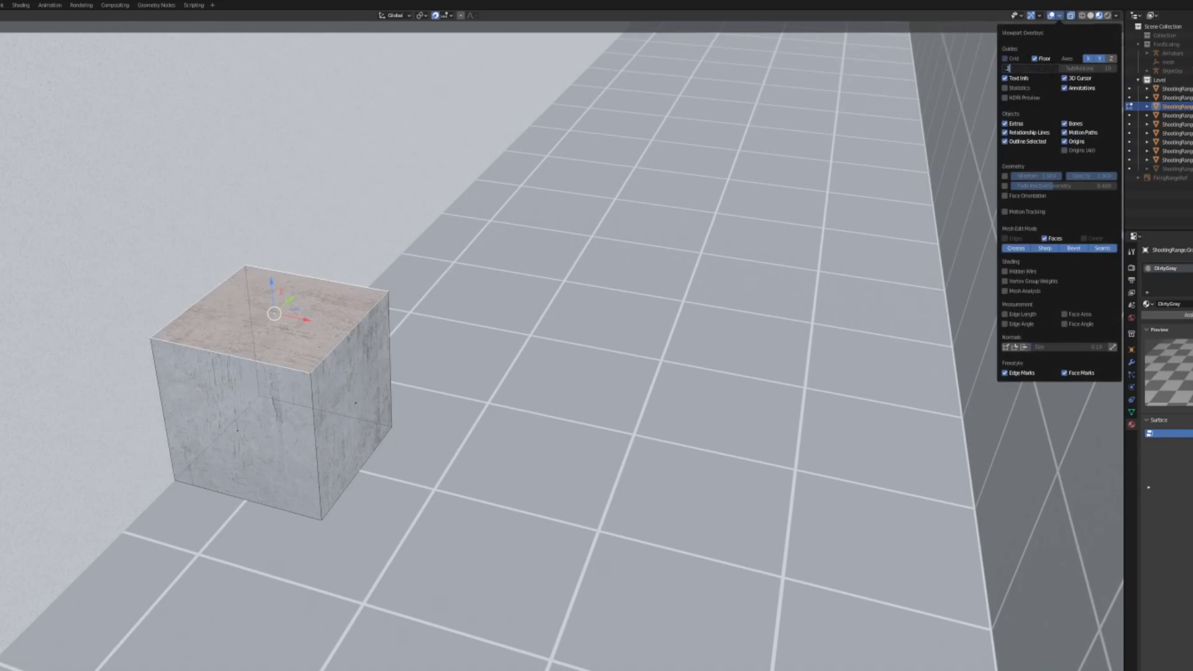
{"action": "left_click", "coordinate": [1029, 67]}
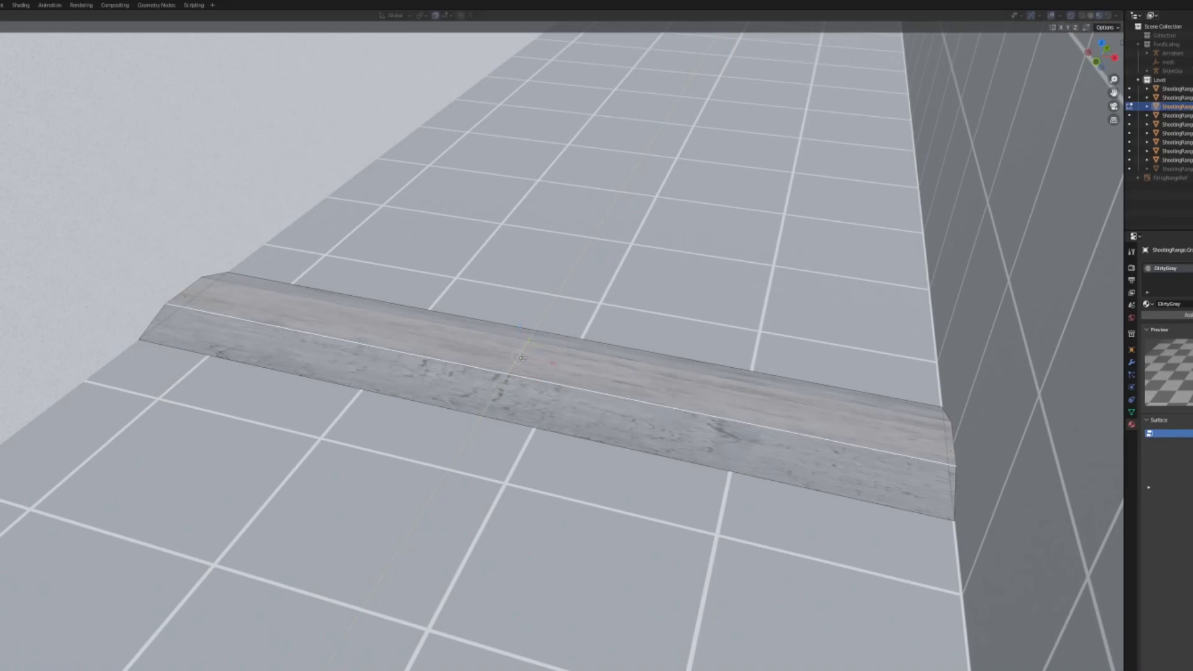
{"action": "left_click", "coordinate": [1069, 15]}
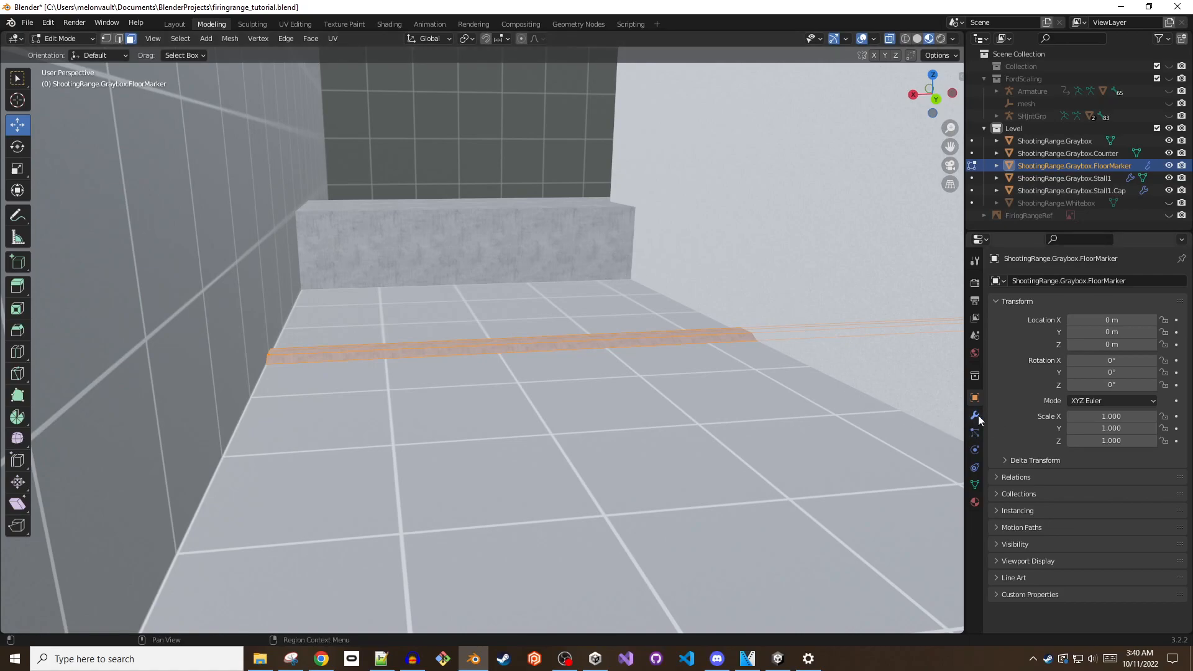
- Add an Array modifier to Stall1.Cap with Count 3 and Constant Offset X 4 m
{"action": "left_click", "coordinate": [975, 415]}
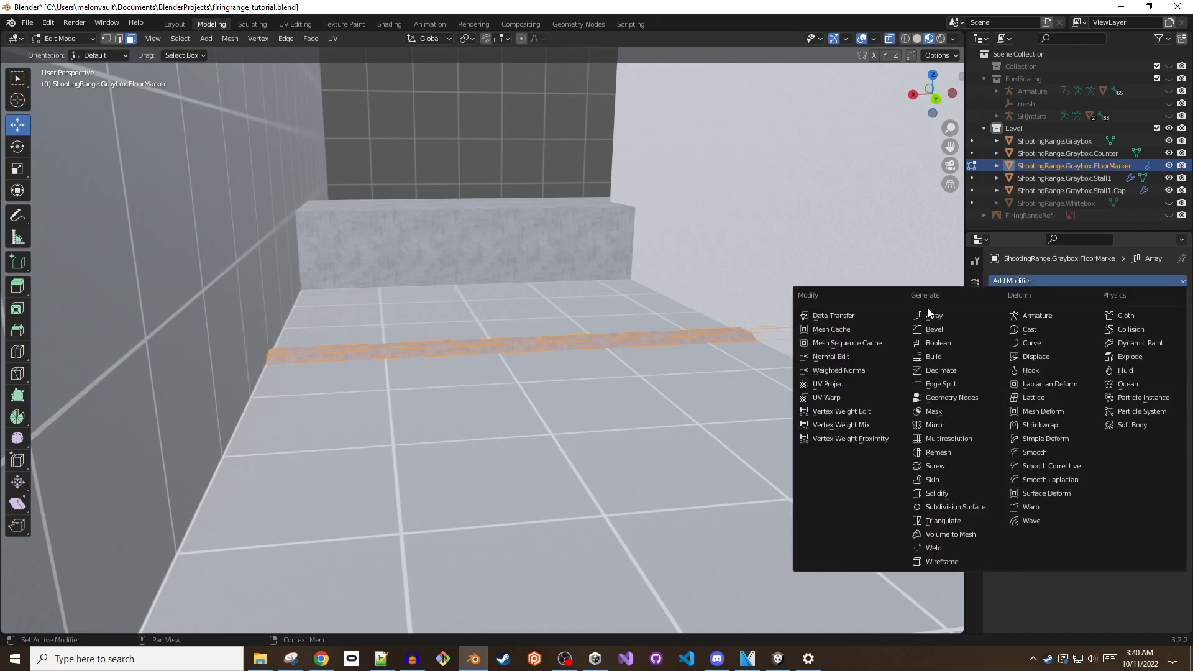
{"action": "left_click", "coordinate": [933, 314]}
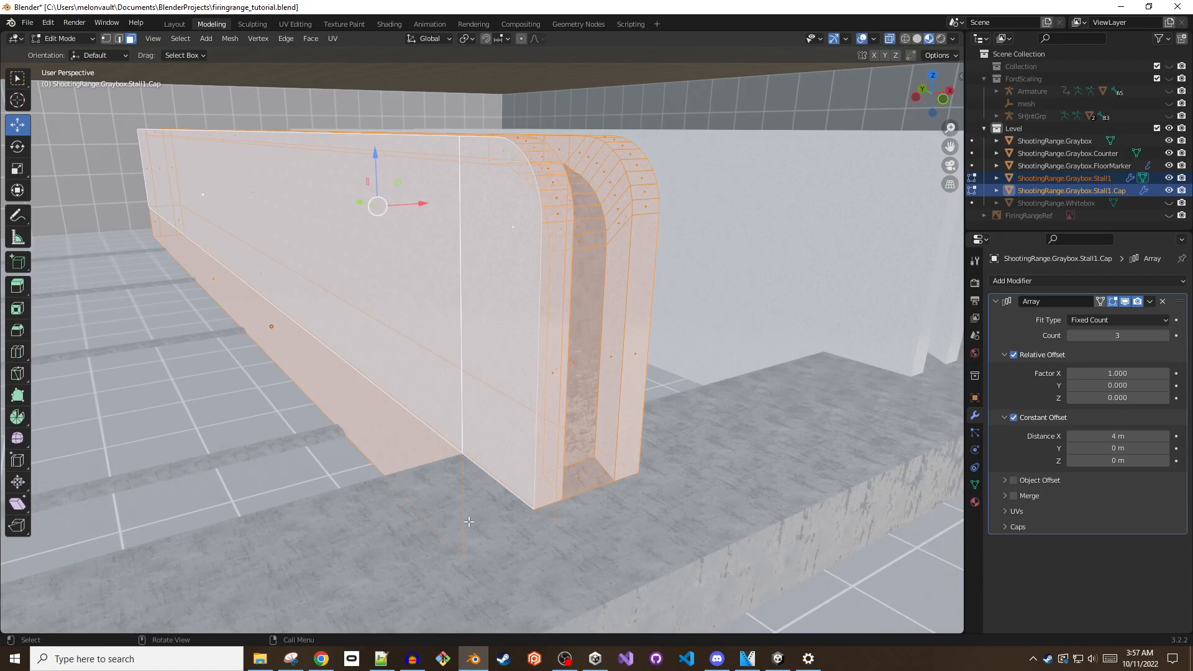
{"action": "mouse_move", "coordinate": [781, 236]}
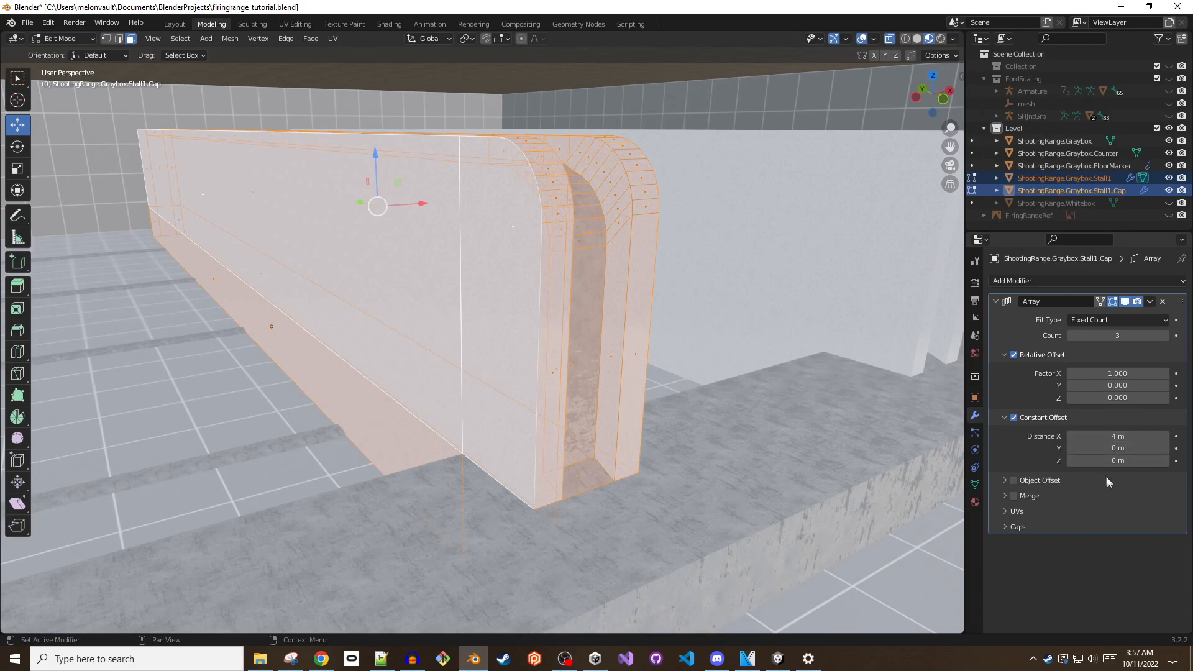
{"action": "mouse_move", "coordinate": [1140, 488]}
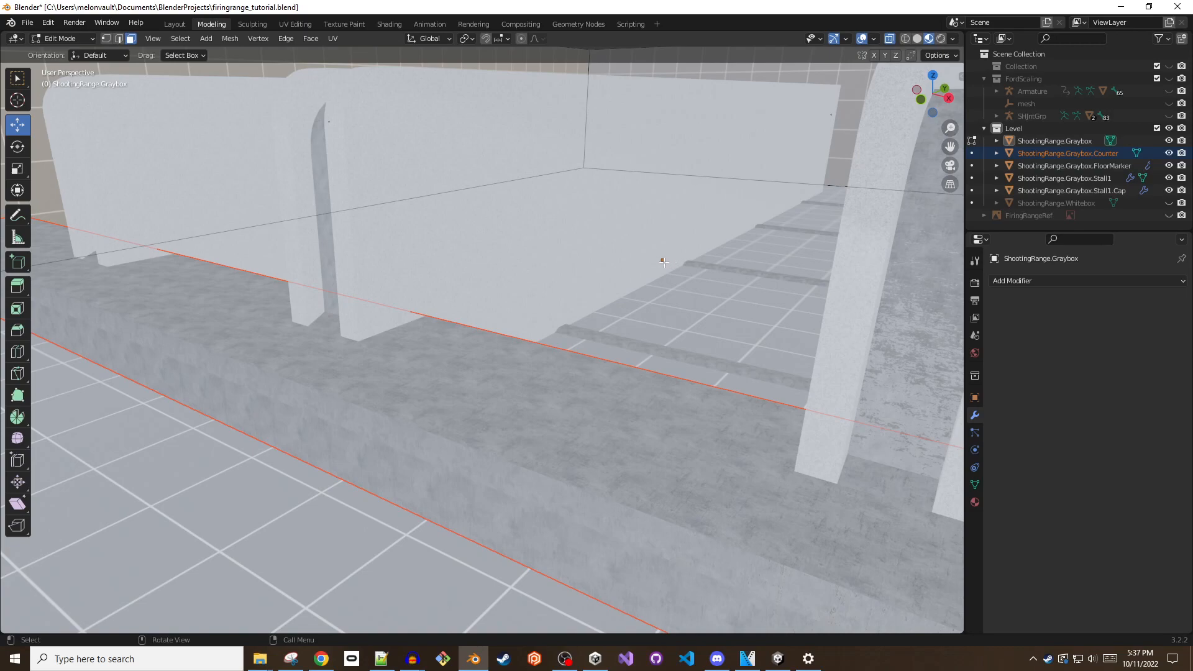
{"action": "mouse_move", "coordinate": [96, 67]}
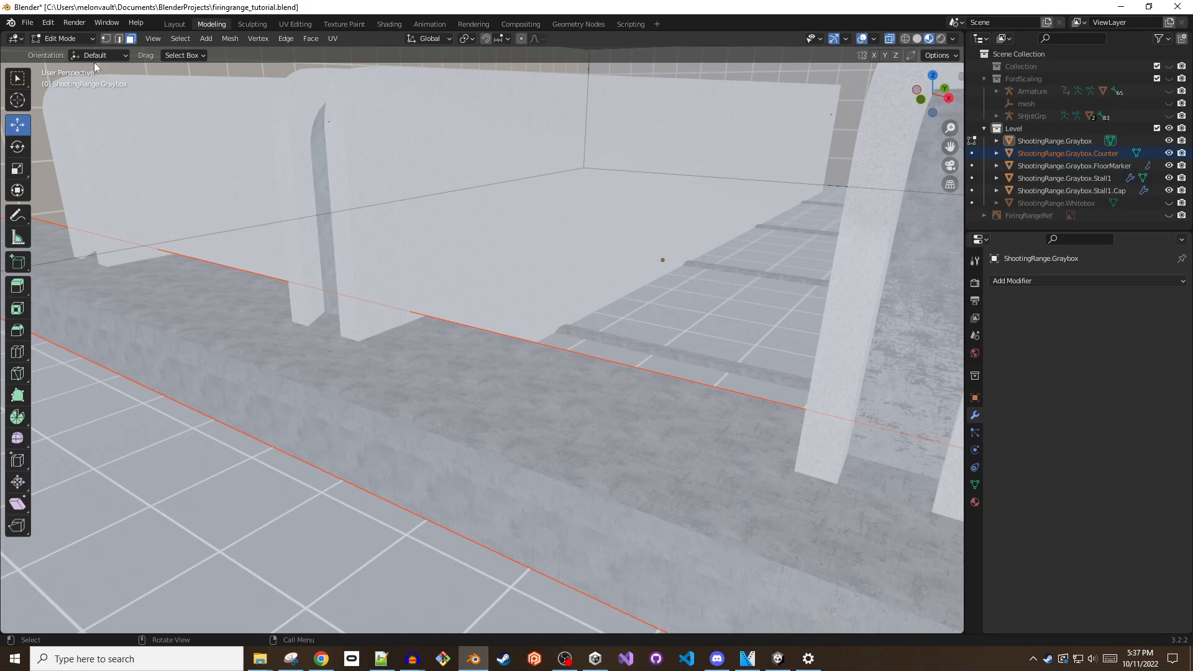
- Return to Object Mode and set the counter's origin to Center of Mass (Surface)
{"action": "left_click", "coordinate": [61, 39]}
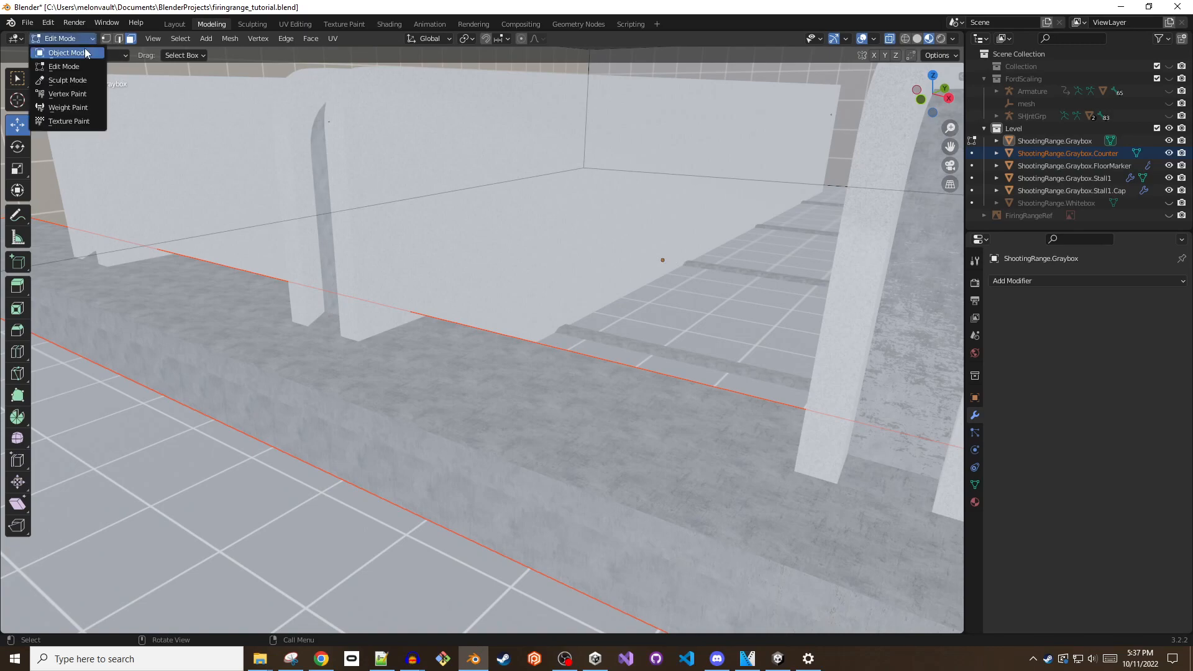
{"action": "left_click", "coordinate": [67, 52]}
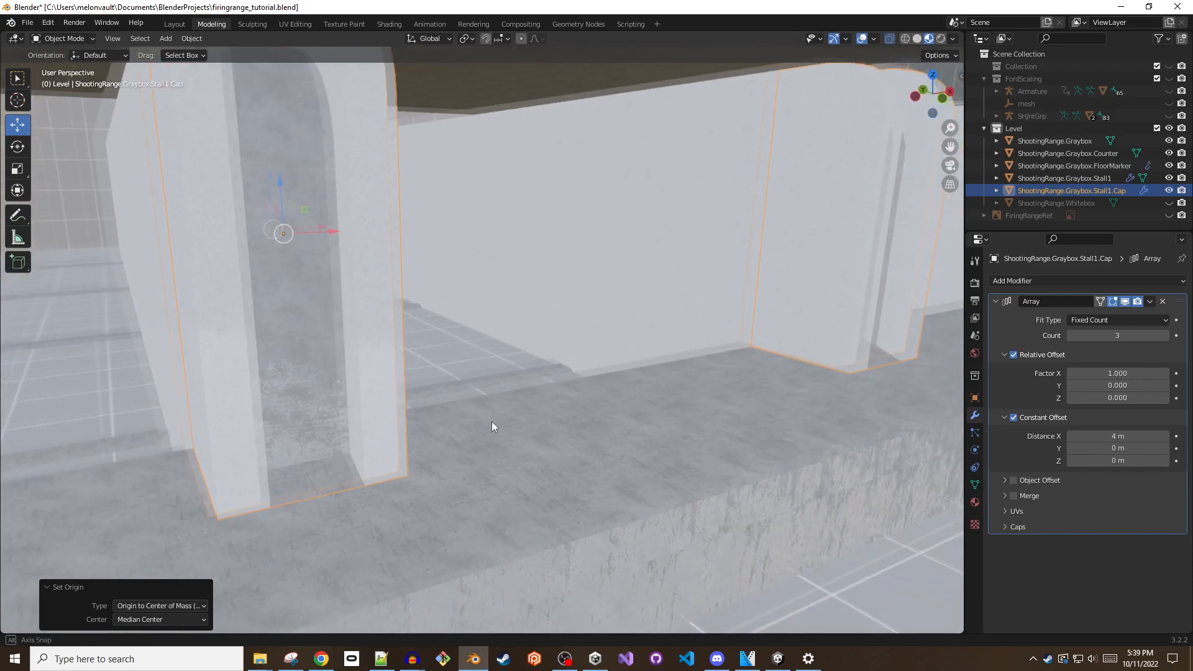
{"action": "right_click", "coordinate": [669, 343]}
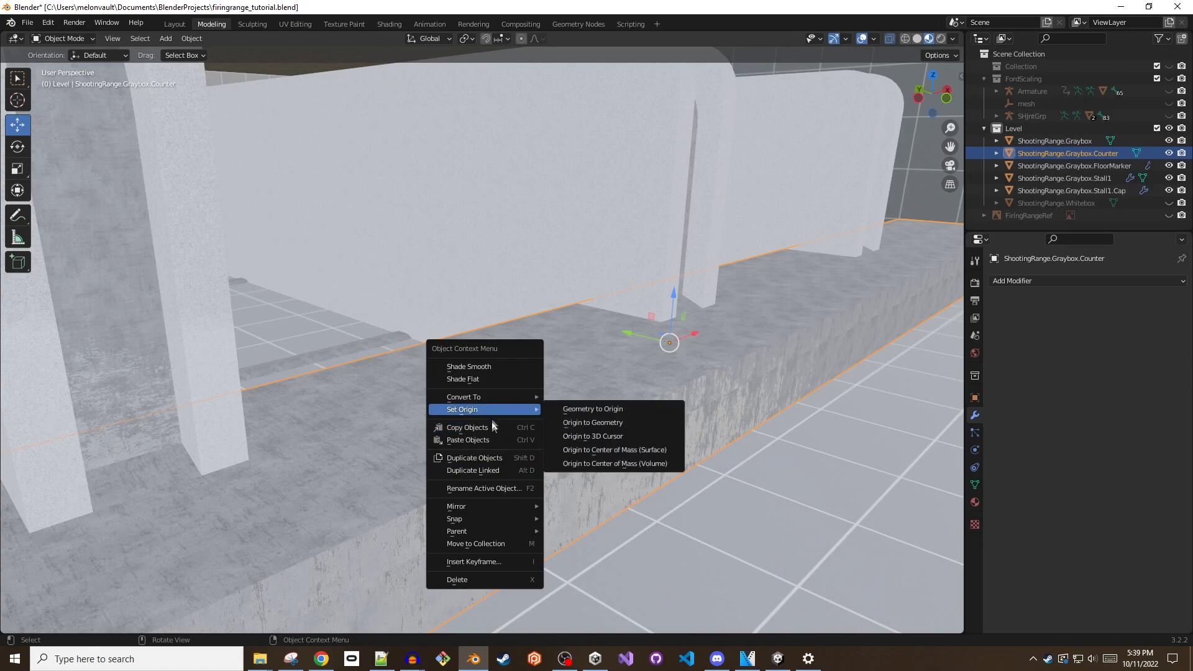
{"action": "mouse_move", "coordinate": [612, 450]}
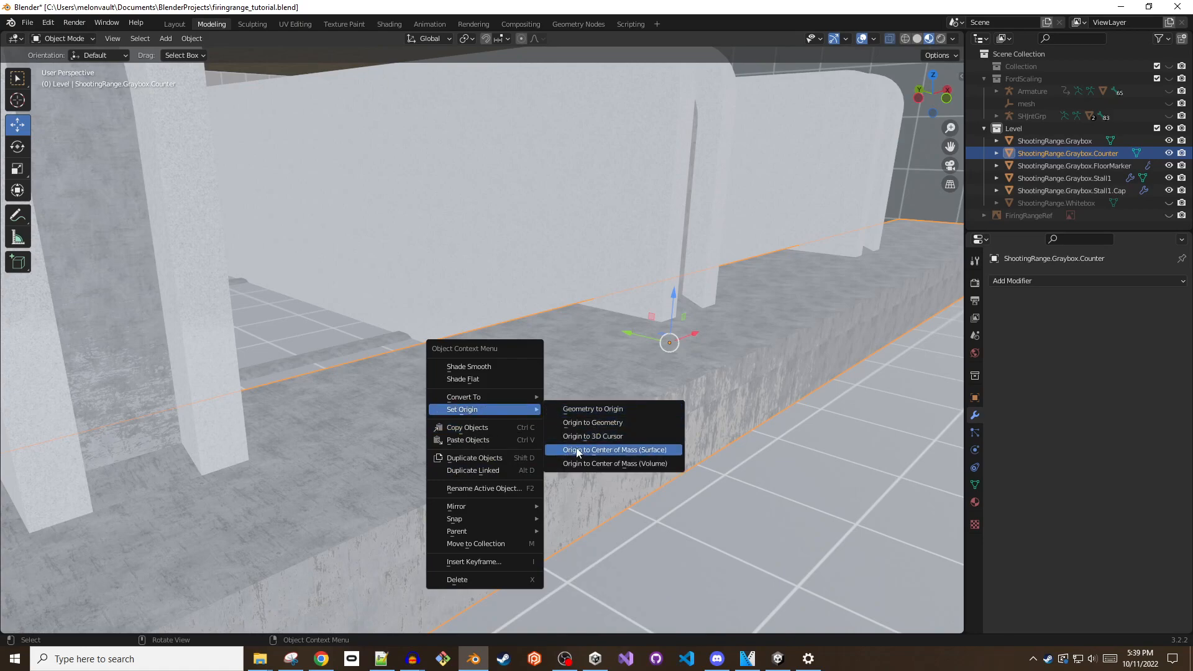
{"action": "left_click", "coordinate": [613, 450]}
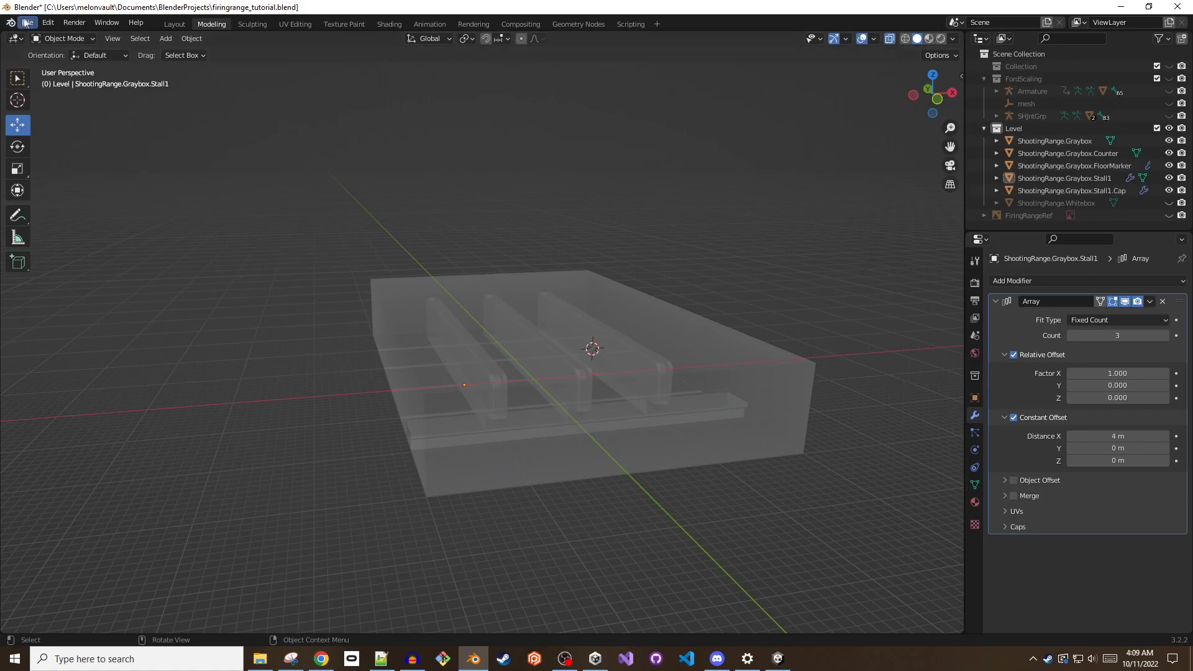
- Export visible meshes as firingrange_tutorial.fbx, overwriting the old file, with Apply Transform on
{"action": "left_click", "coordinate": [27, 23]}
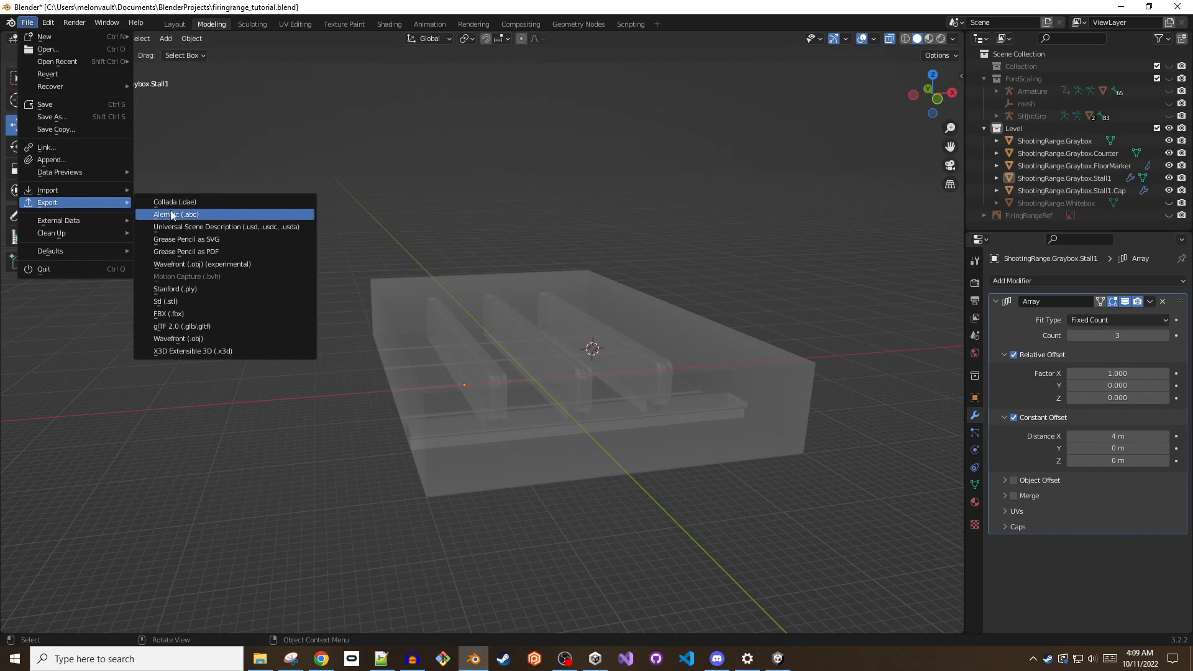
{"action": "mouse_move", "coordinate": [199, 313]}
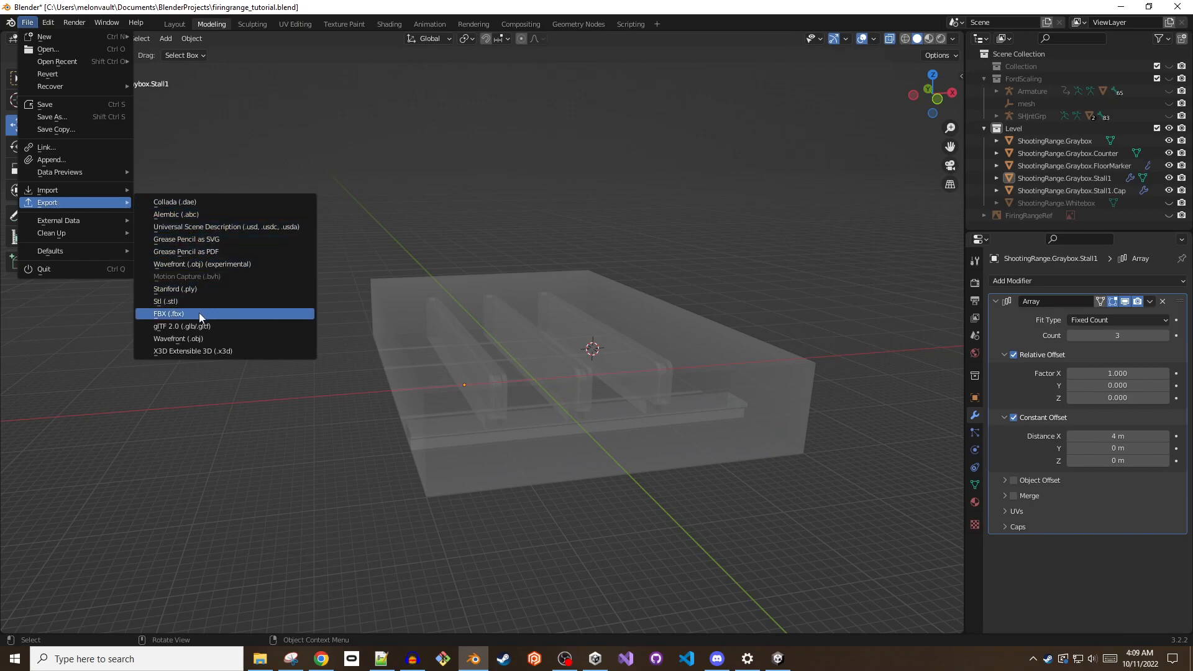
{"action": "left_click", "coordinate": [169, 314]}
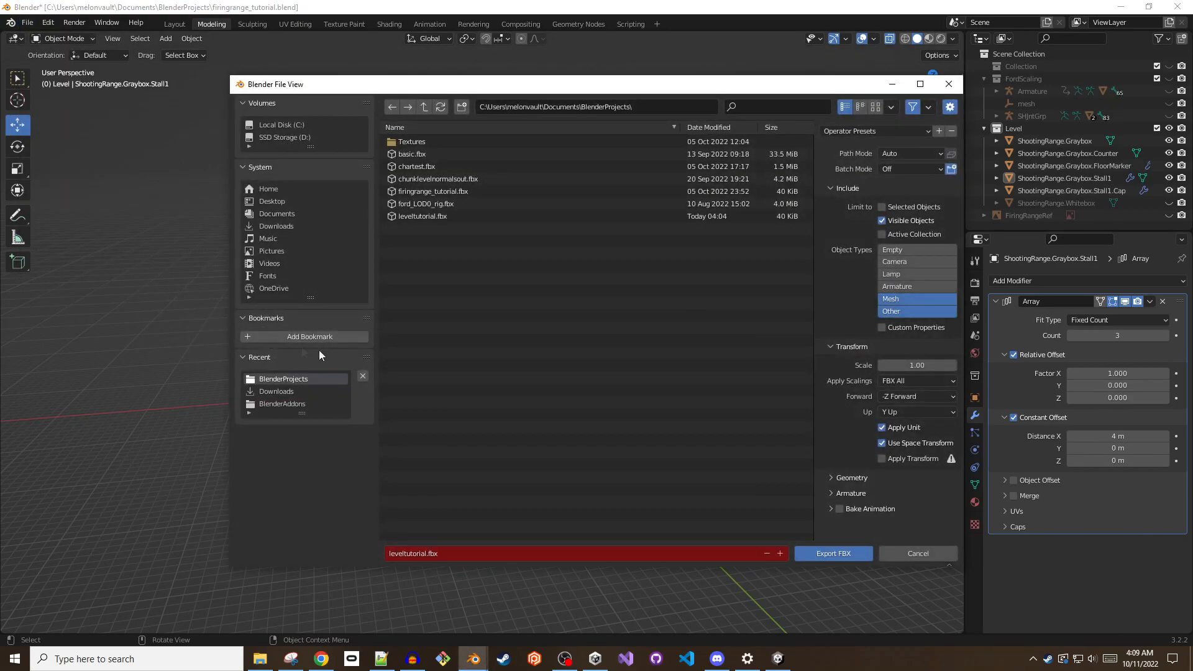
{"action": "left_click", "coordinate": [432, 192]}
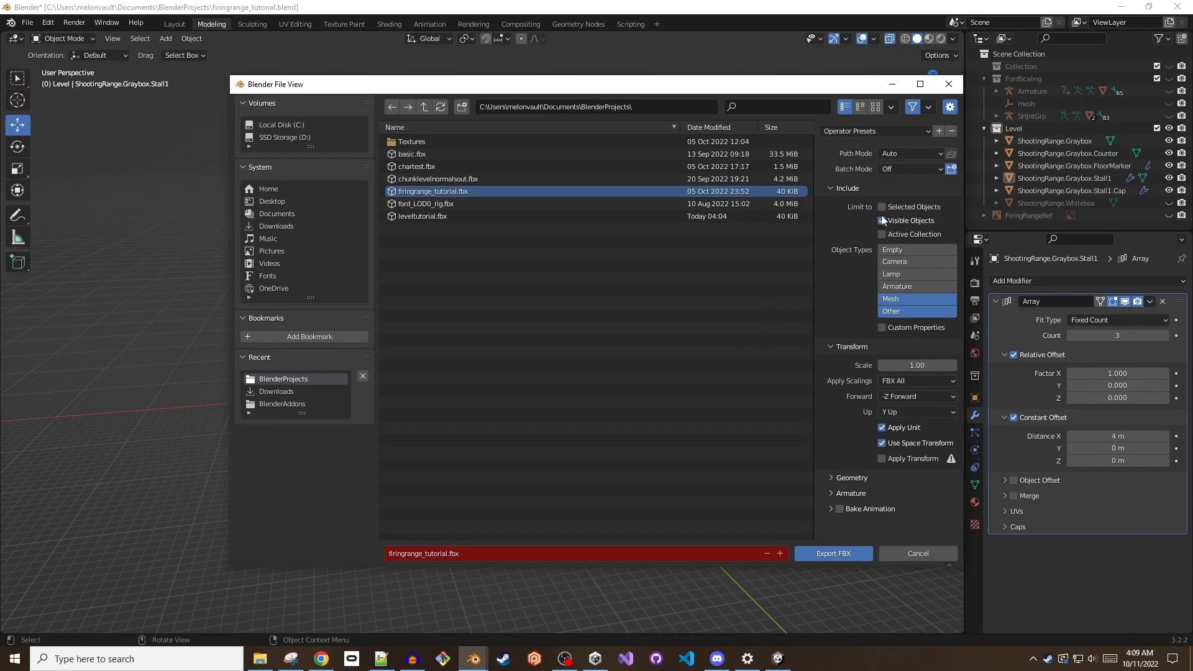
{"action": "left_click", "coordinate": [882, 222]}
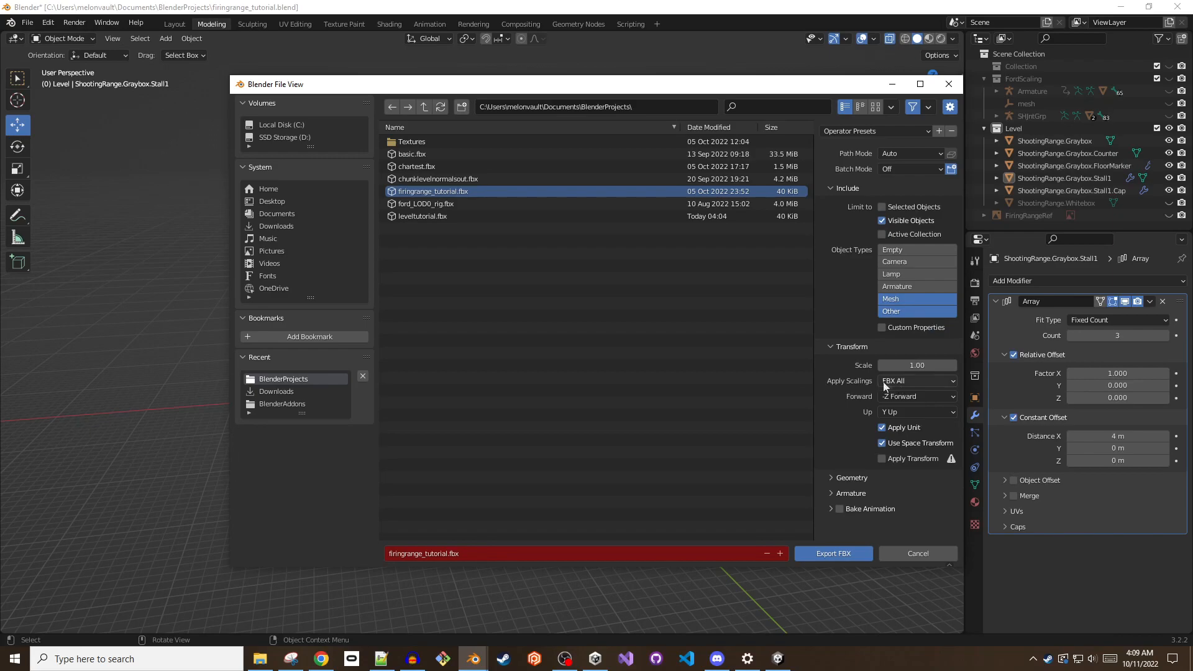
{"action": "mouse_move", "coordinate": [906, 380]}
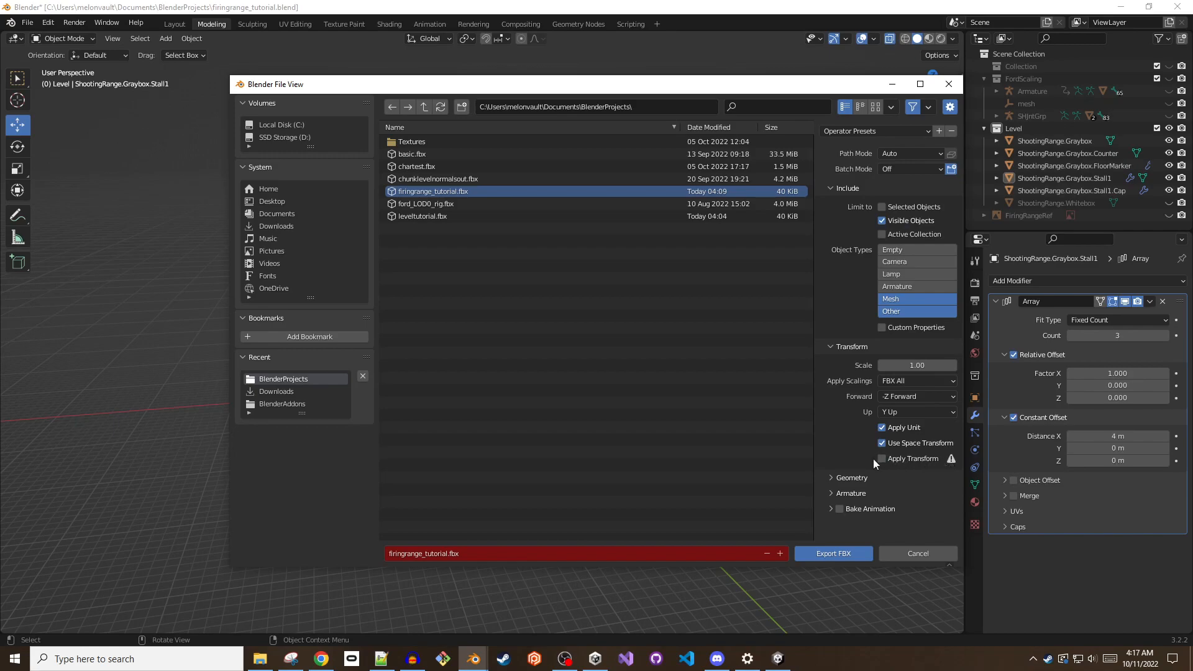
{"action": "mouse_move", "coordinate": [884, 466]}
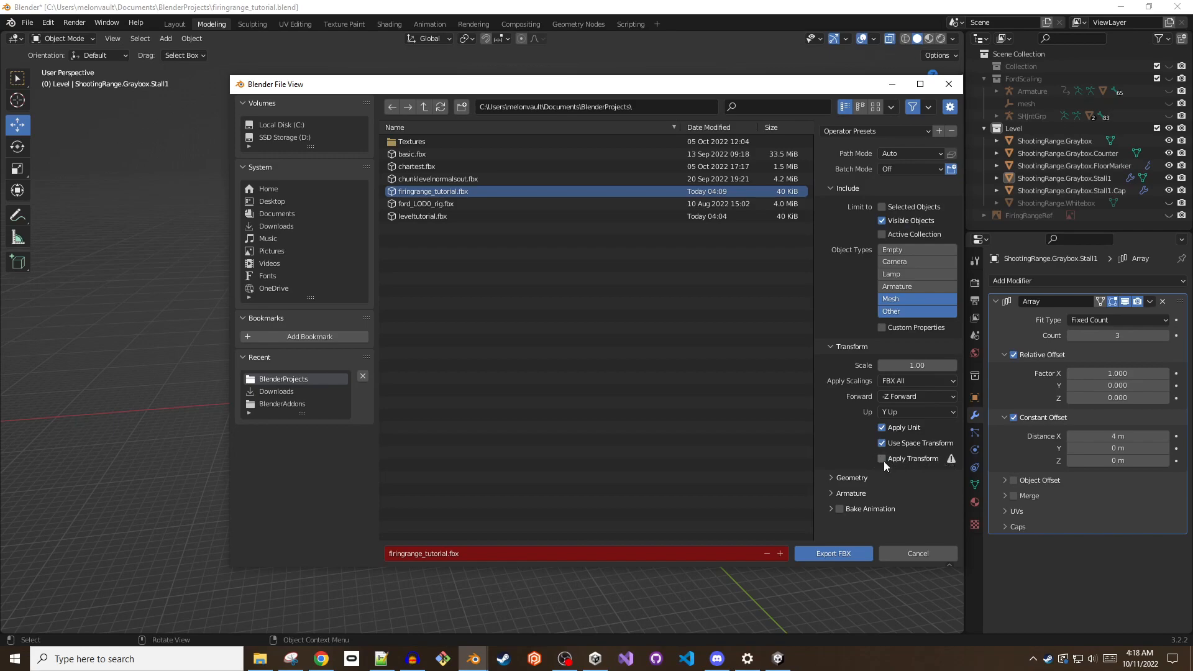
{"action": "left_click", "coordinate": [882, 458]}
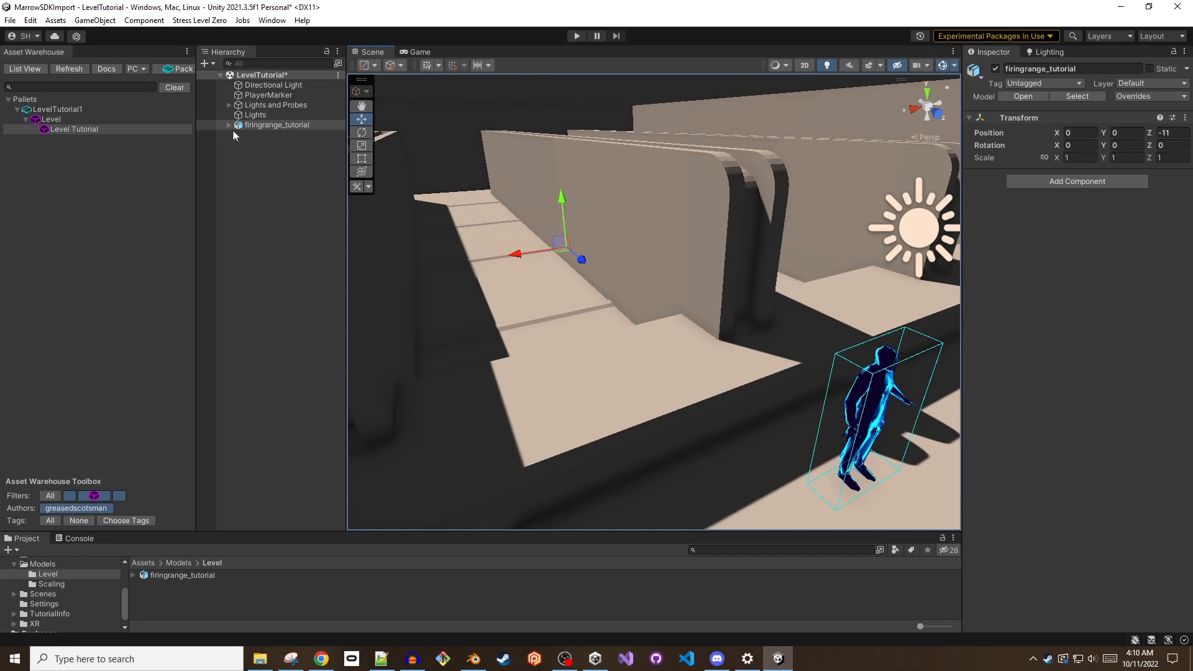
- Place the firingrange_tutorial model into the LevelTutorial scene hierarchy
{"action": "left_click", "coordinate": [296, 134]}
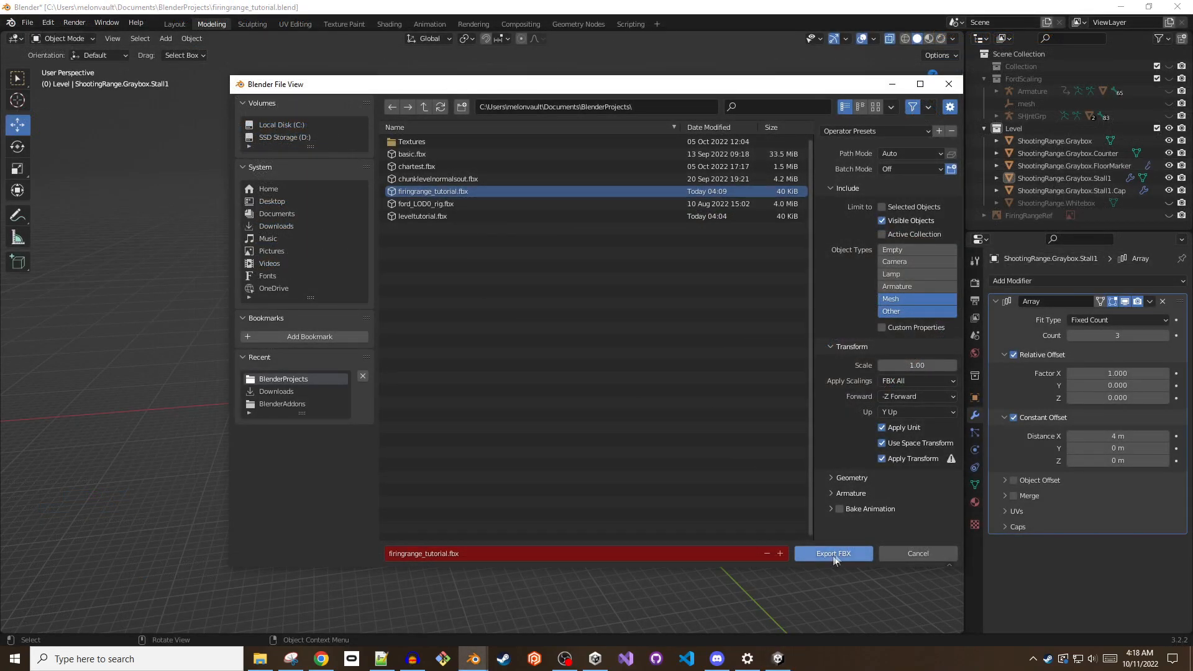
{"action": "mouse_move", "coordinate": [833, 553]}
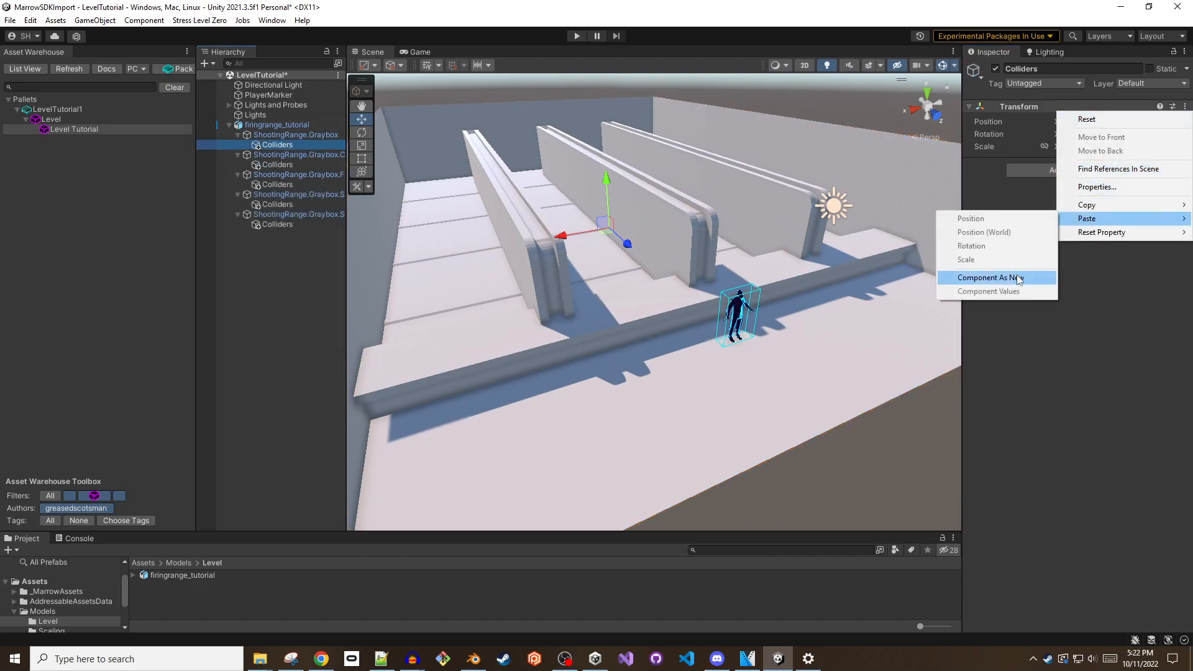
- Paste the Box Collider as a new component on a Colliders child of the graybox
{"action": "left_click", "coordinate": [985, 277]}
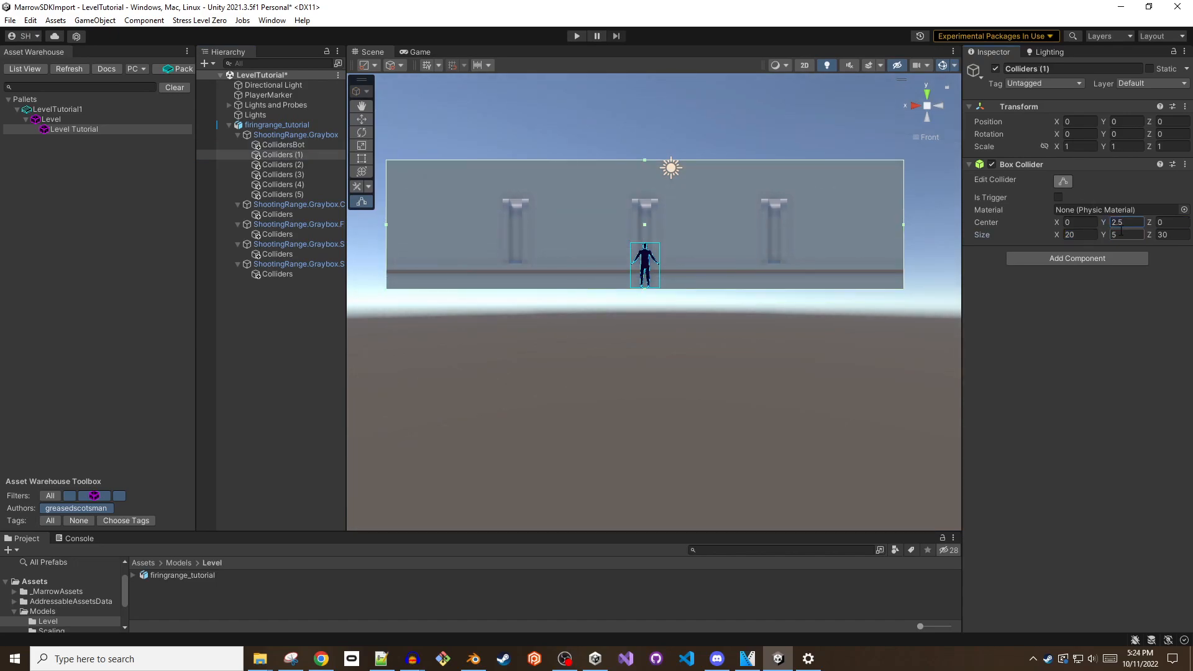
{"action": "left_click", "coordinate": [283, 154]}
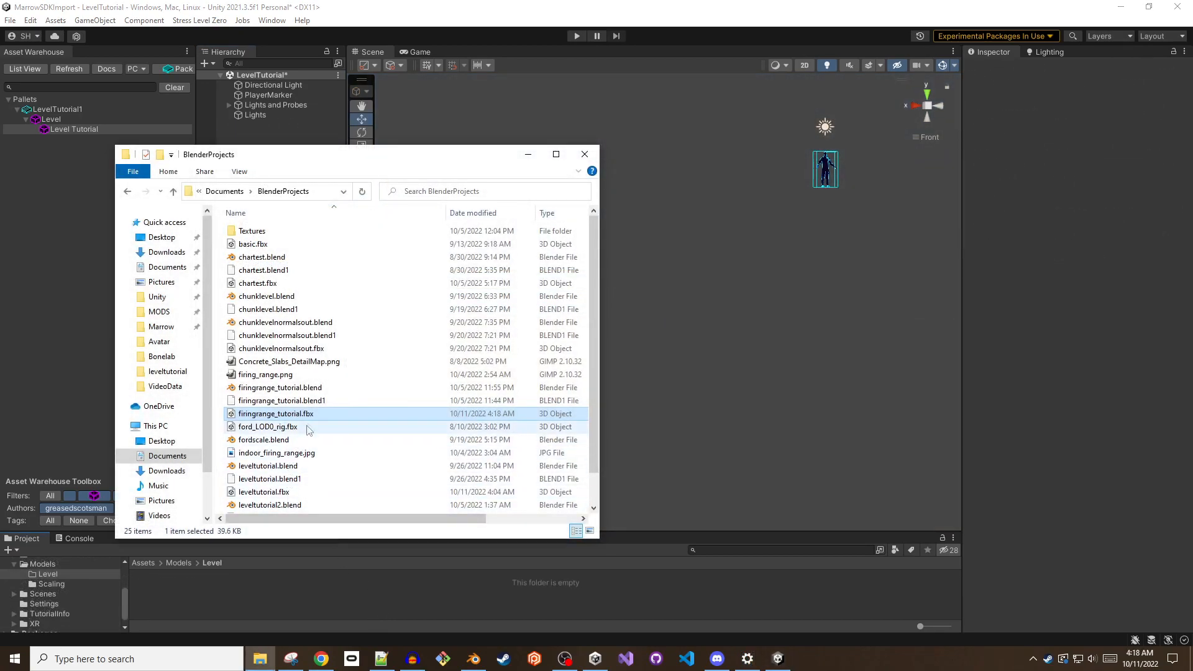
- Select the freshly exported firingrange_tutorial.fbx for the Assets/Models/Level folder
{"action": "left_click", "coordinate": [276, 413]}
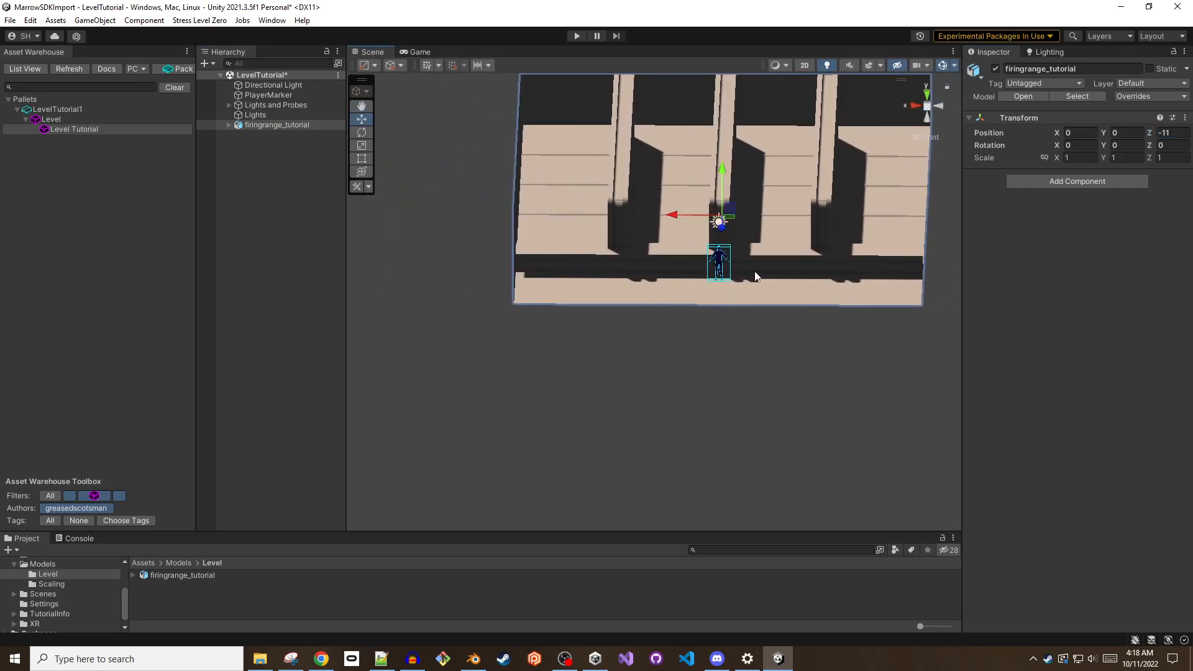
- Set the front collider Z size to 30 and the right and left wall collider heights to 6
{"action": "left_click", "coordinate": [281, 184]}
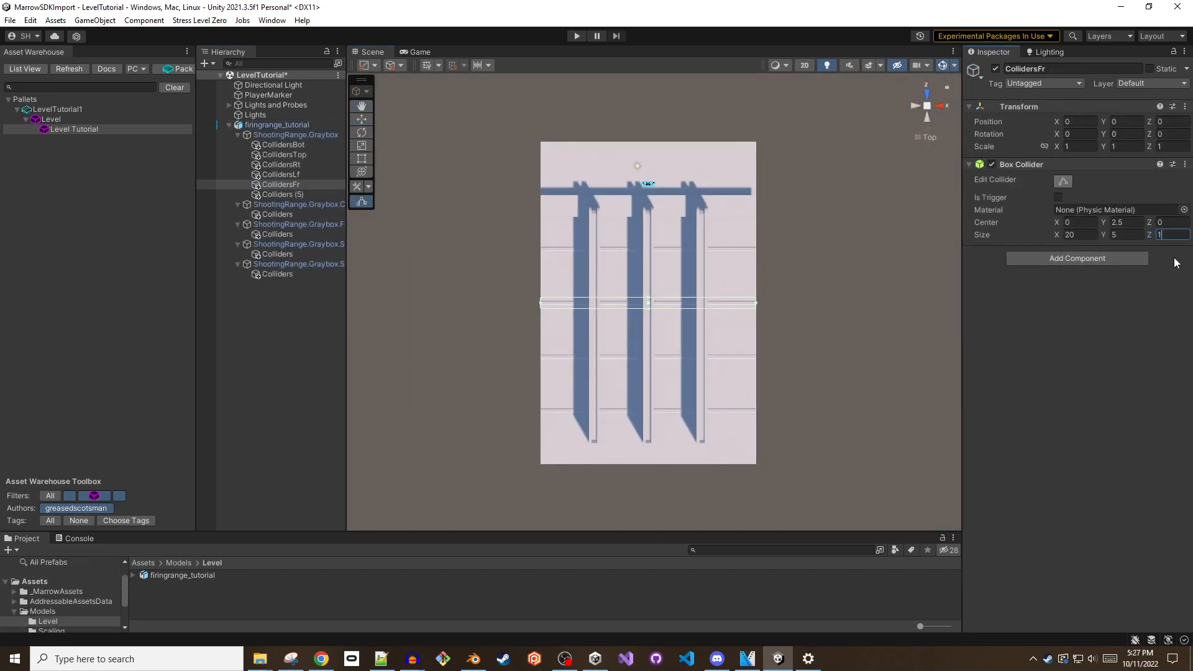
{"action": "type", "text": "30"}
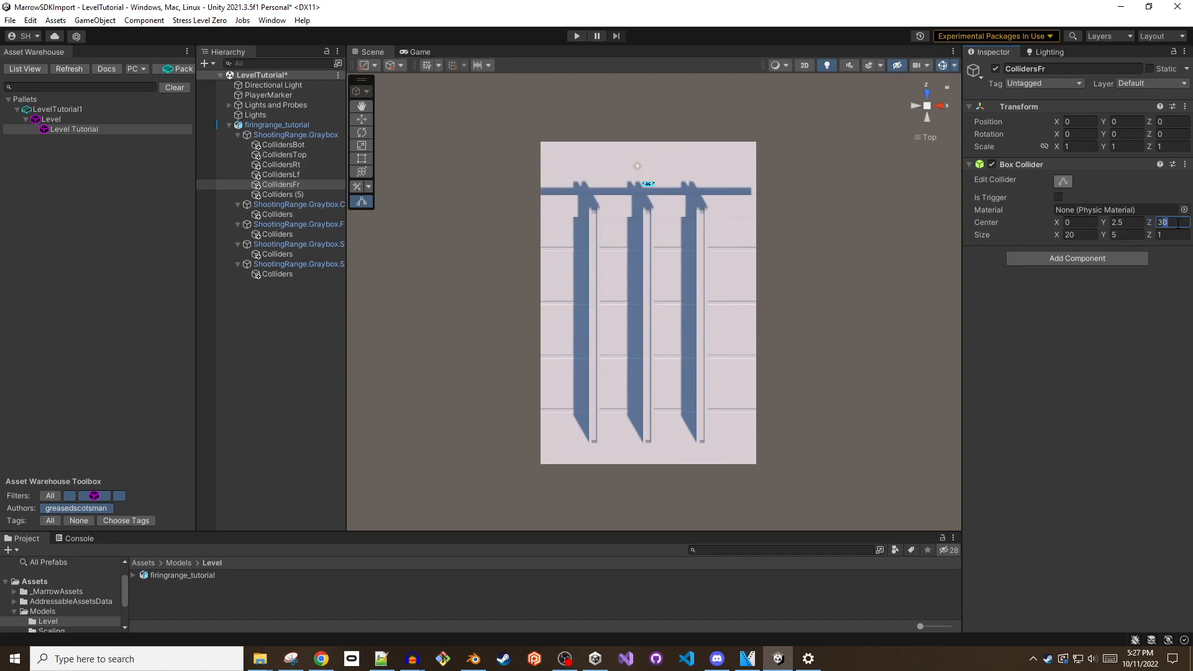
{"action": "left_click", "coordinate": [281, 164]}
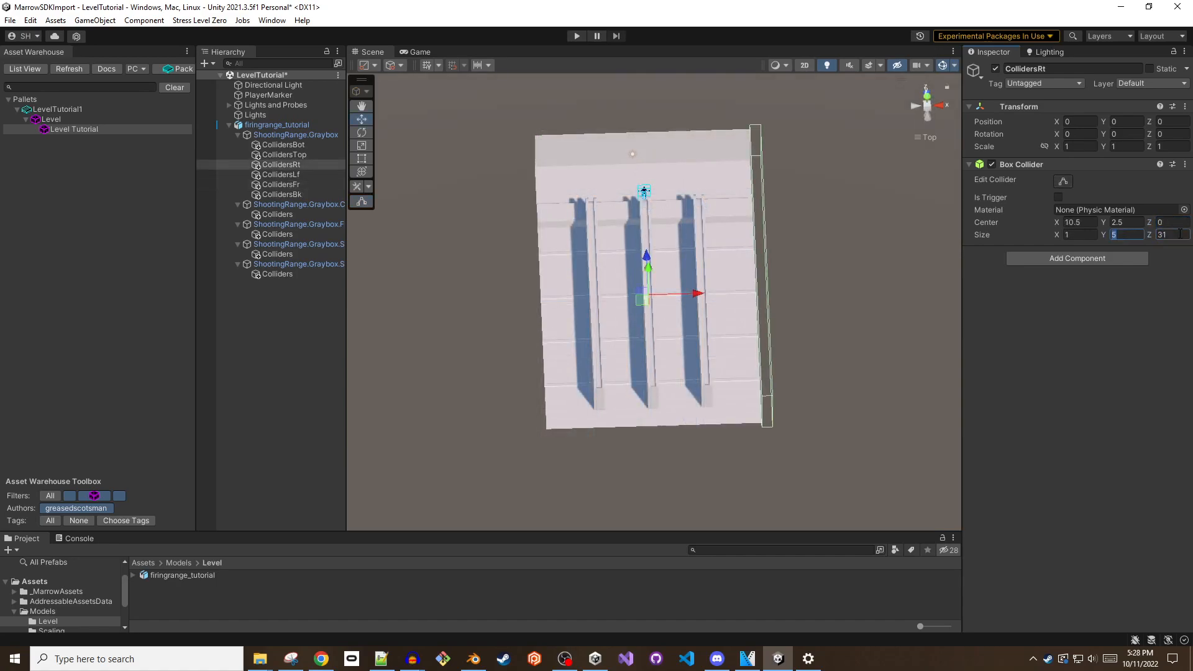
{"action": "left_click", "coordinate": [281, 174]}
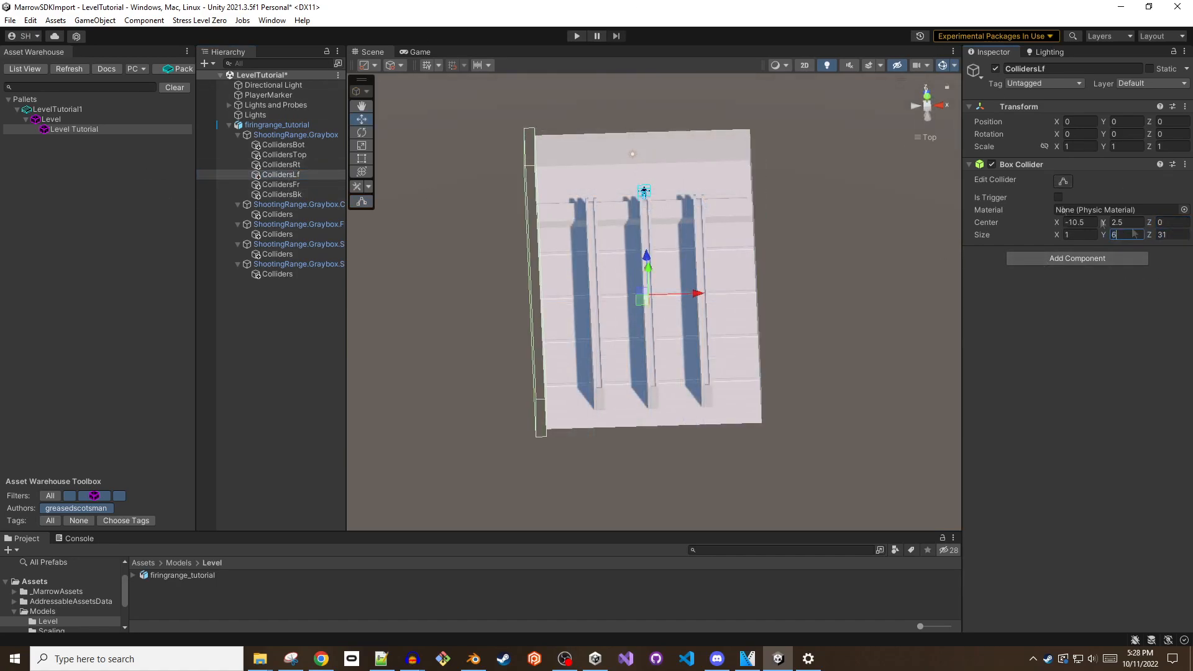
{"action": "left_click", "coordinate": [282, 194]}
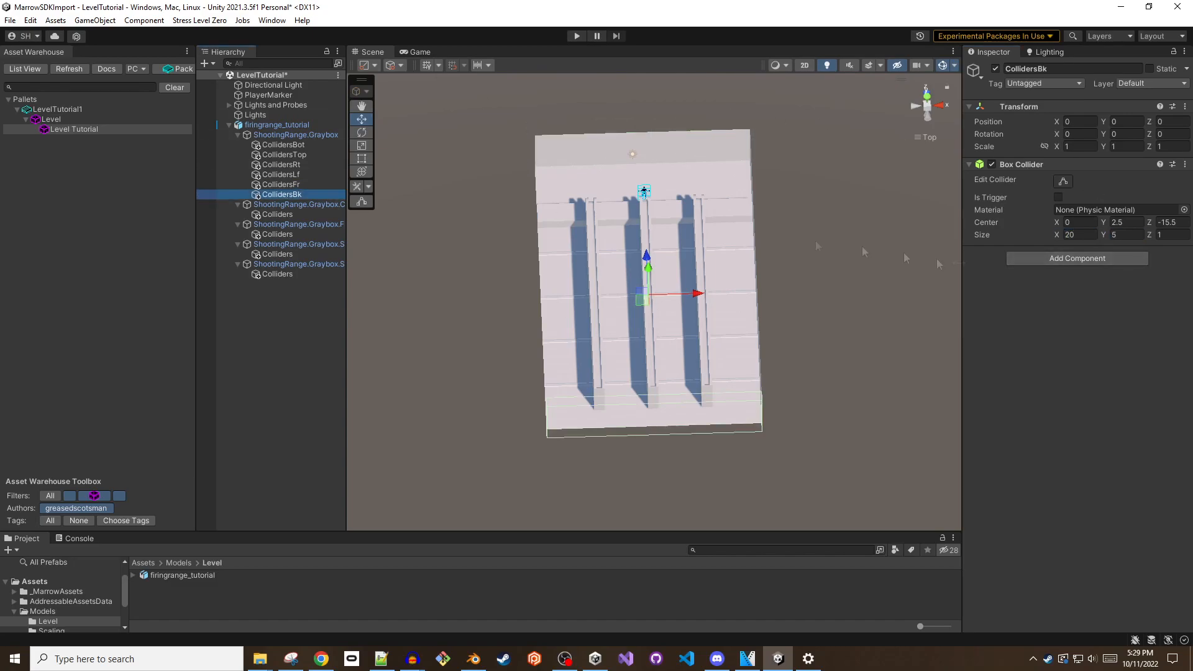
- Review the graybox and the right and left wall colliders at their new height
{"action": "left_click", "coordinate": [296, 134]}
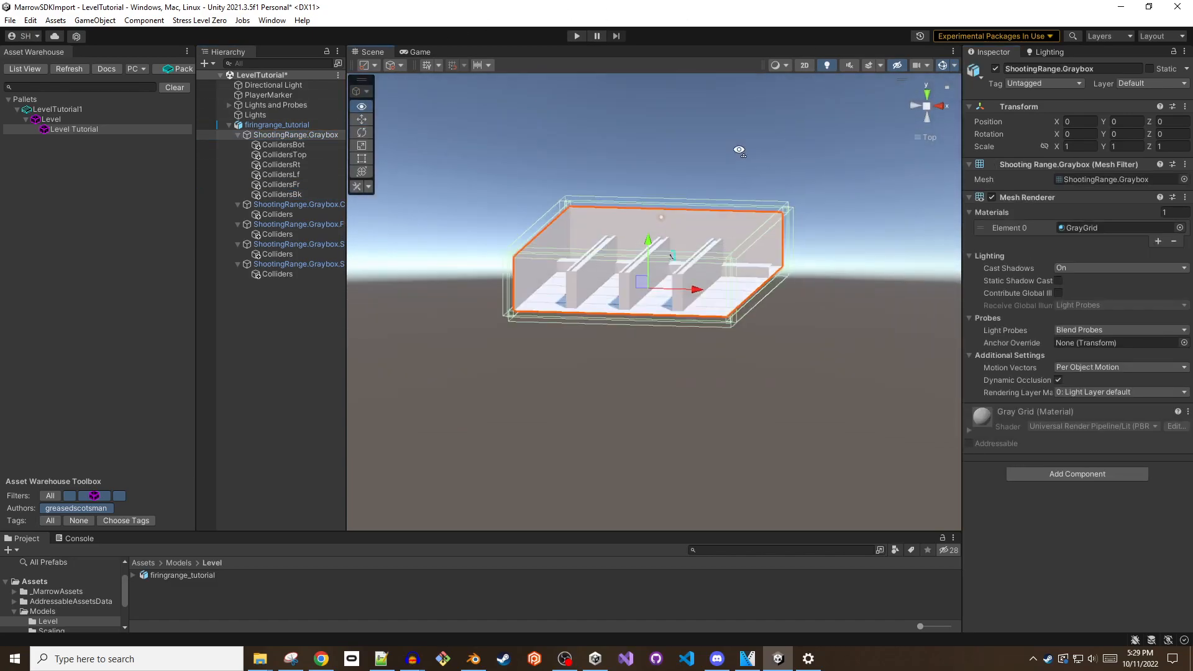
{"action": "left_click", "coordinate": [282, 165]}
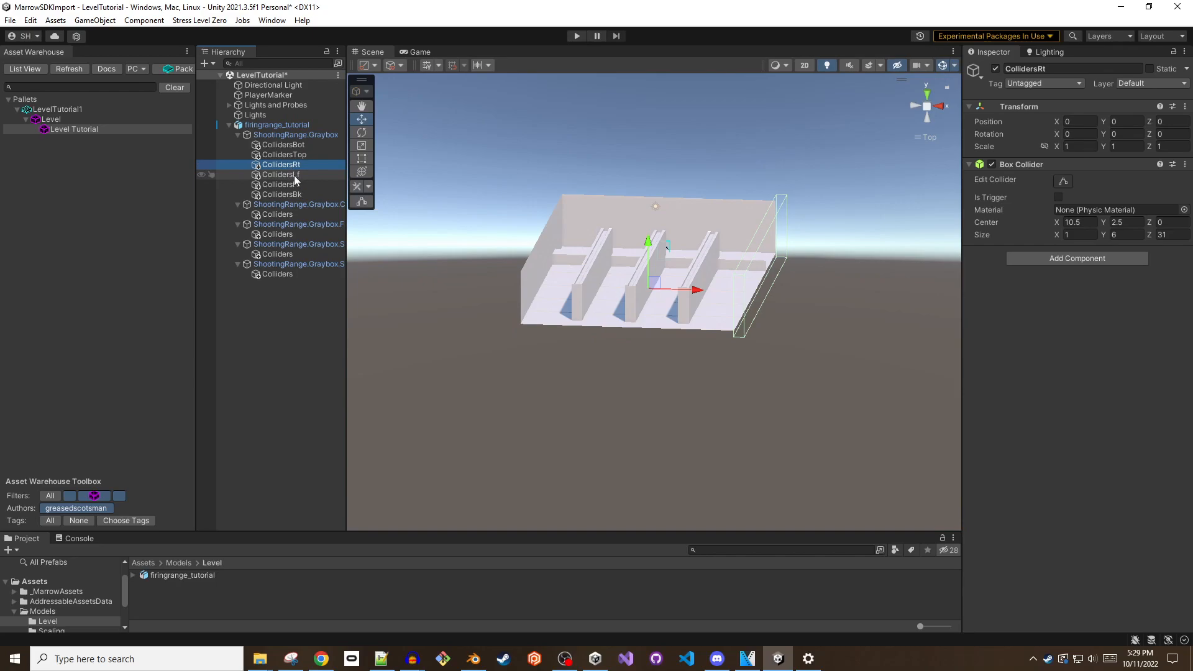
{"action": "left_click", "coordinate": [296, 134]}
{"action": "type", "text": "Col"}
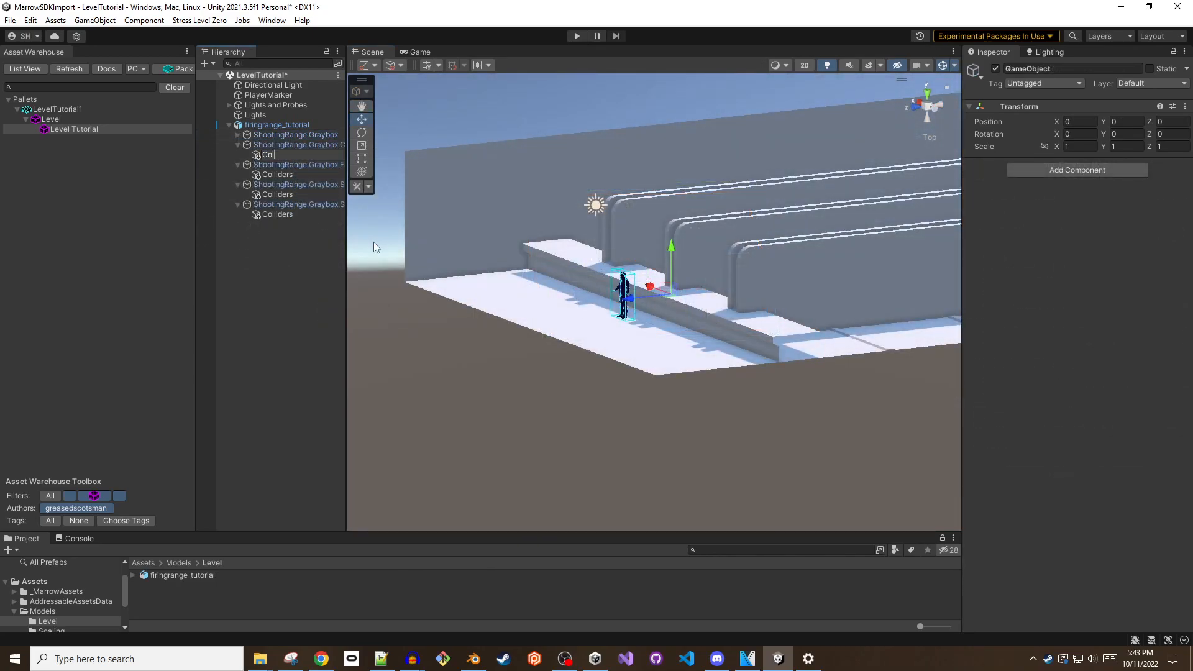
- Fit the counter's box colliders around its ledge and body using Edit Collider
{"action": "left_click", "coordinate": [299, 144]}
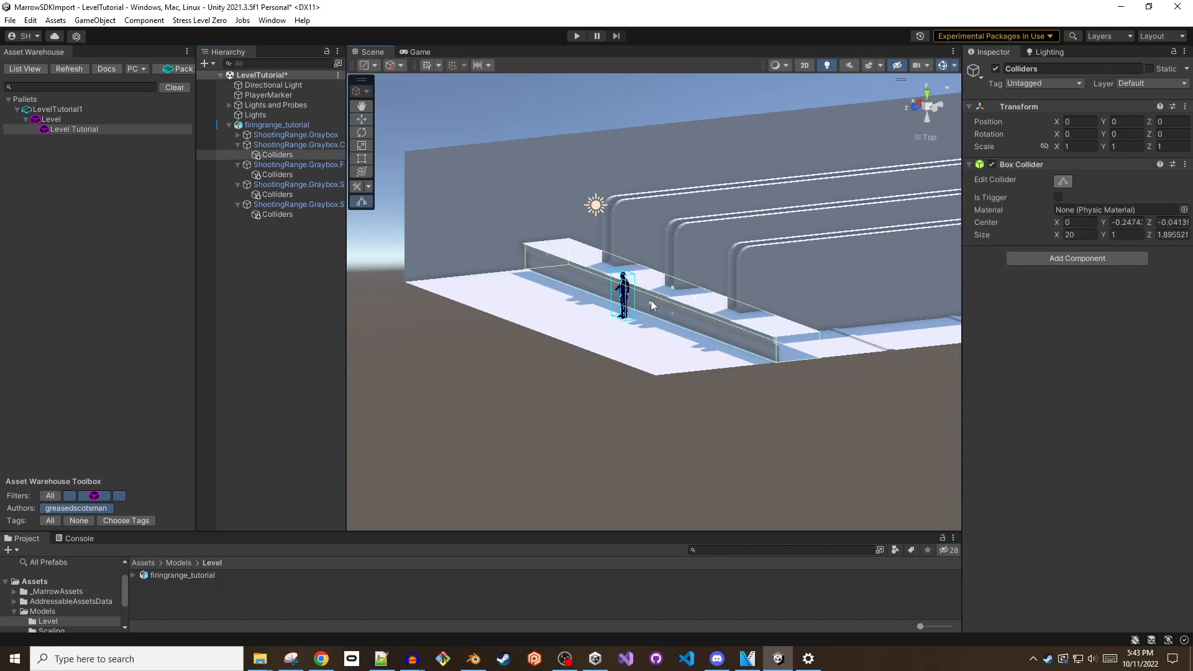
{"action": "left_click", "coordinate": [276, 154]}
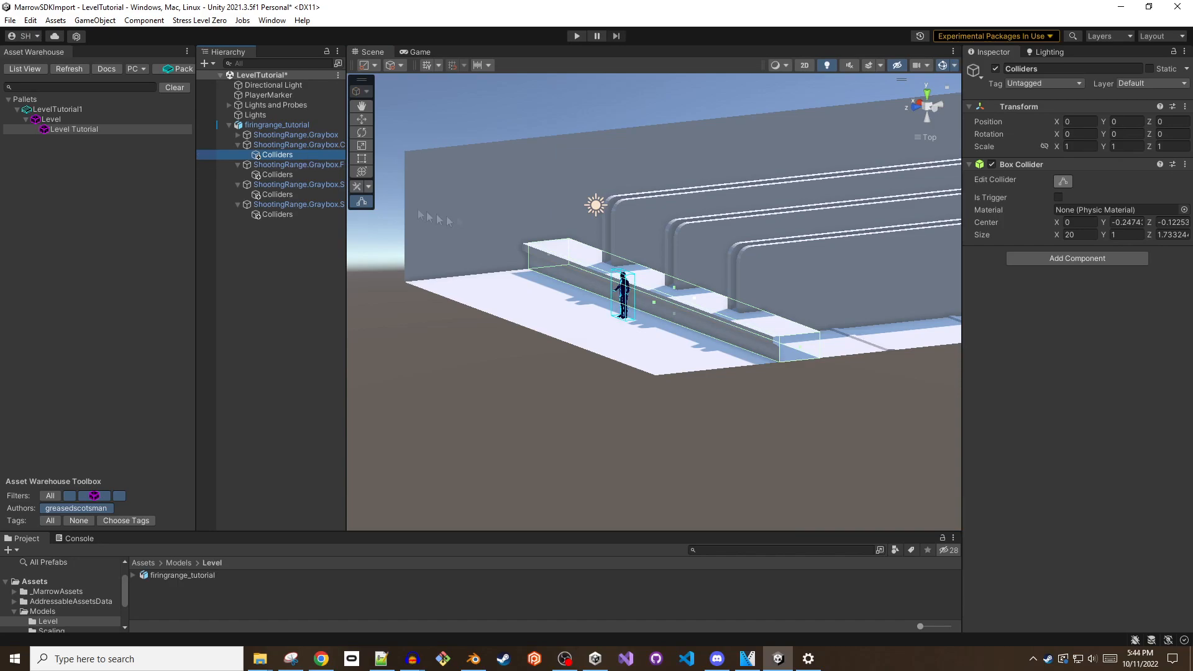
{"action": "left_click", "coordinate": [282, 164]}
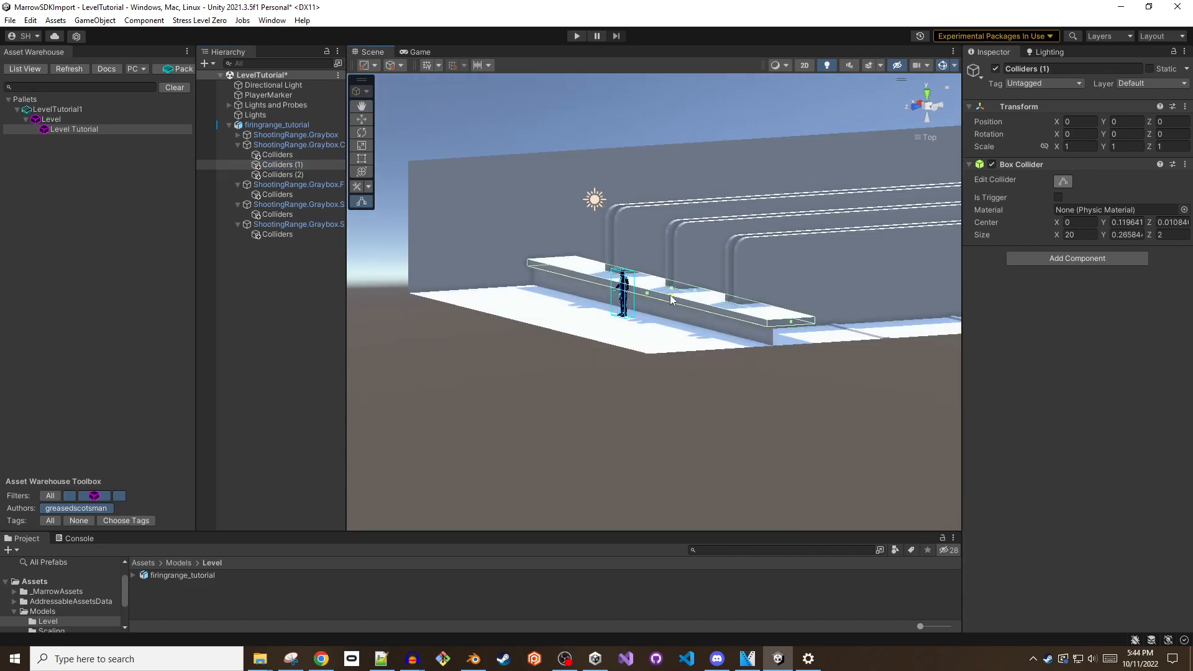
{"action": "left_click", "coordinate": [282, 174]}
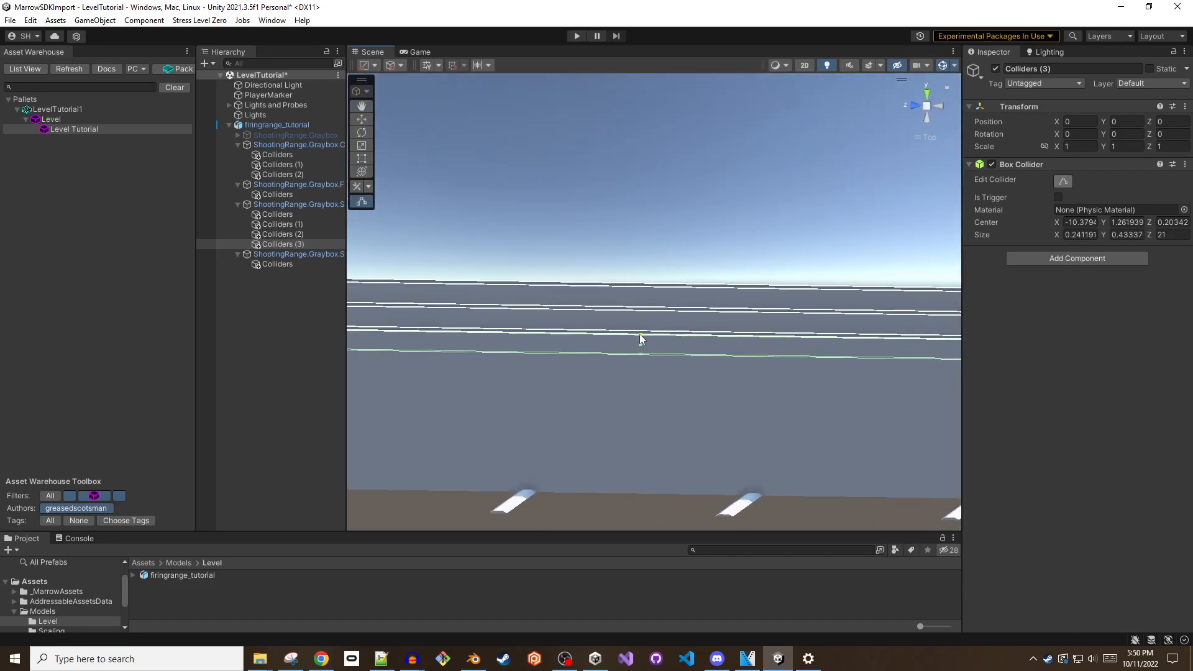
- Fit another Stall1 box collider to the top of a stall divider
{"action": "left_click", "coordinate": [282, 243]}
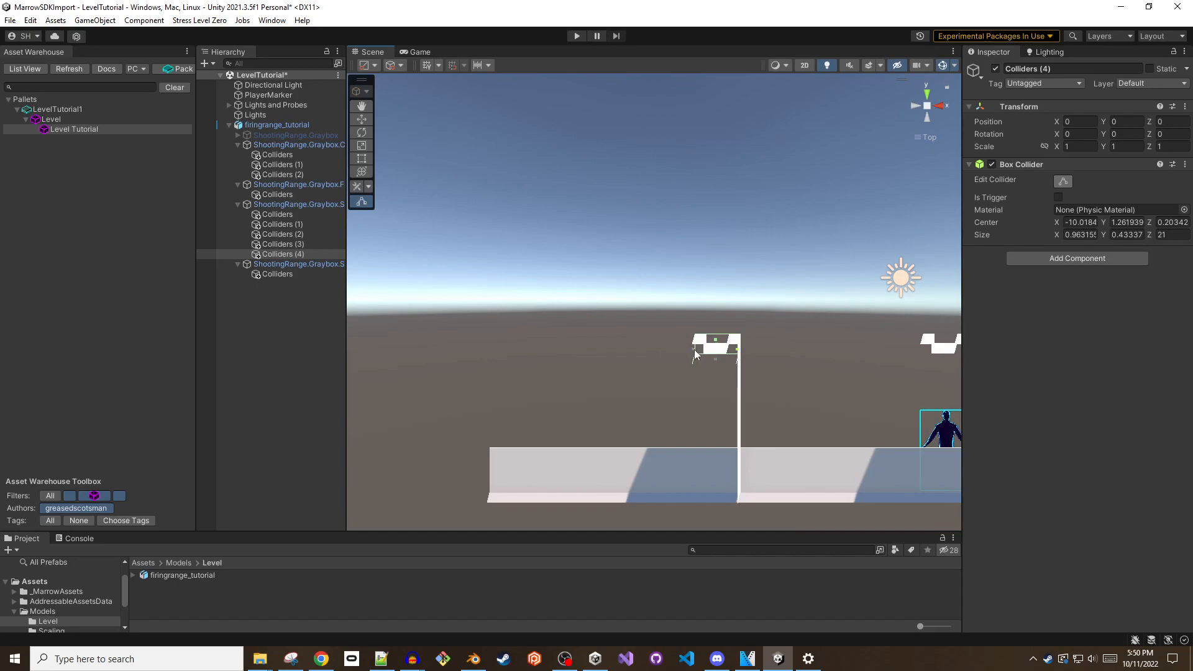
{"action": "left_click", "coordinate": [298, 303]}
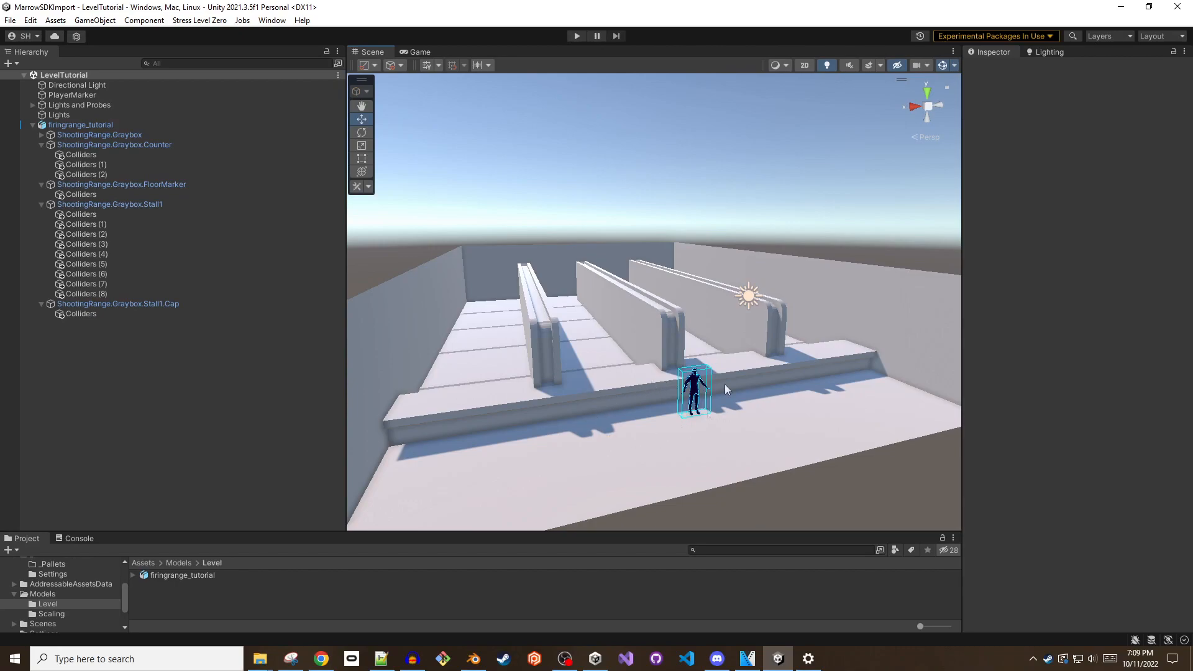
{"action": "mouse_move", "coordinate": [531, 314]}
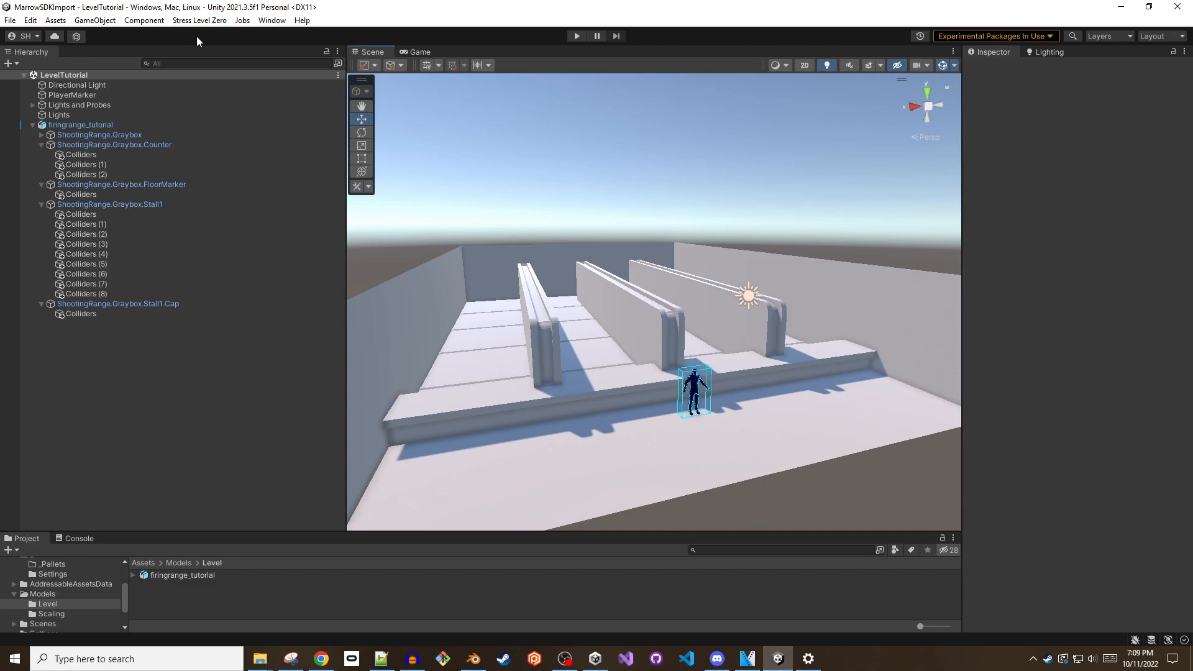
- Start a new mod pallet from the Stress Level Zero Asset Warehouse
{"action": "left_click", "coordinate": [199, 20]}
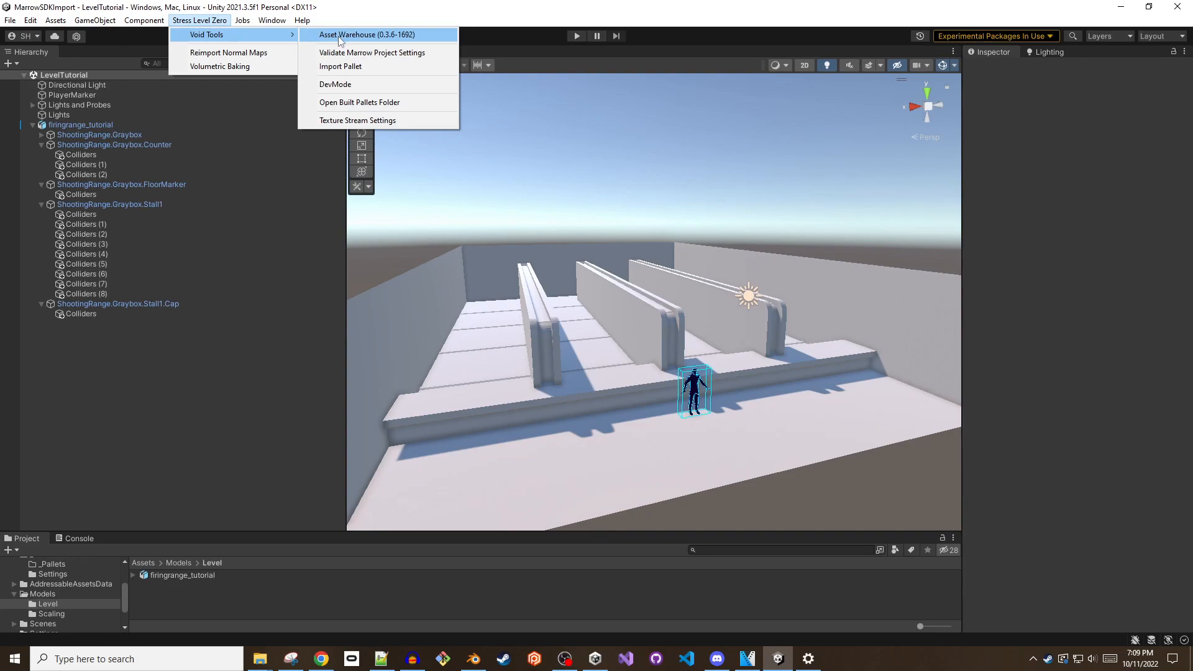
{"action": "left_click", "coordinate": [366, 34]}
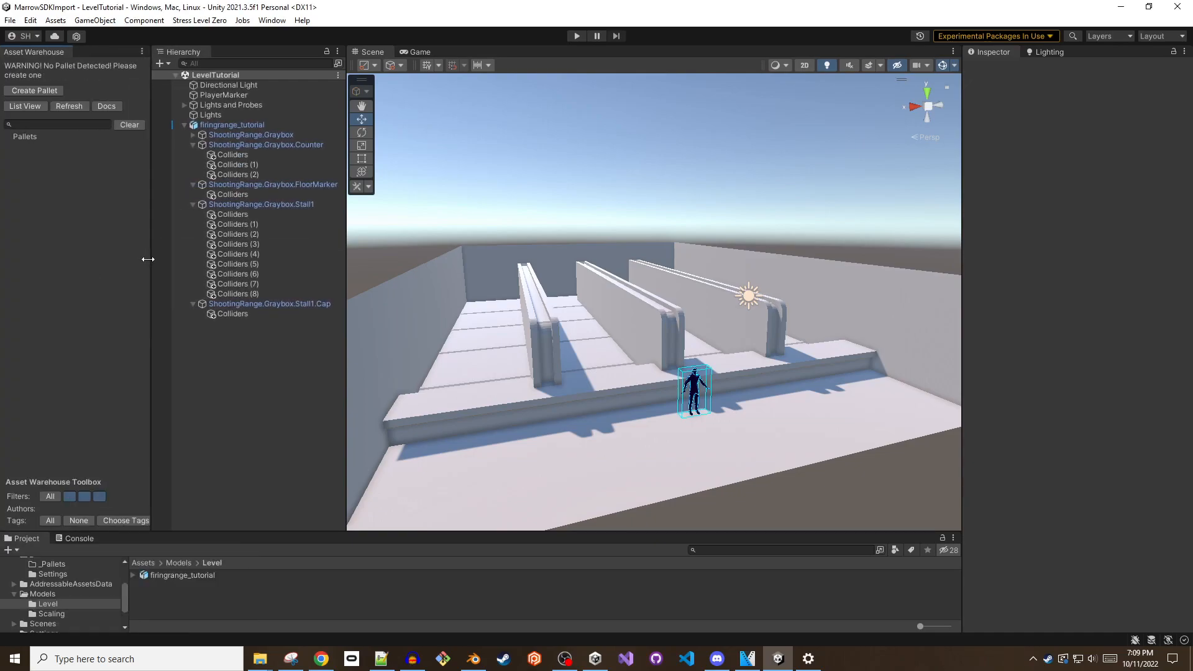
{"action": "left_click", "coordinate": [35, 90]}
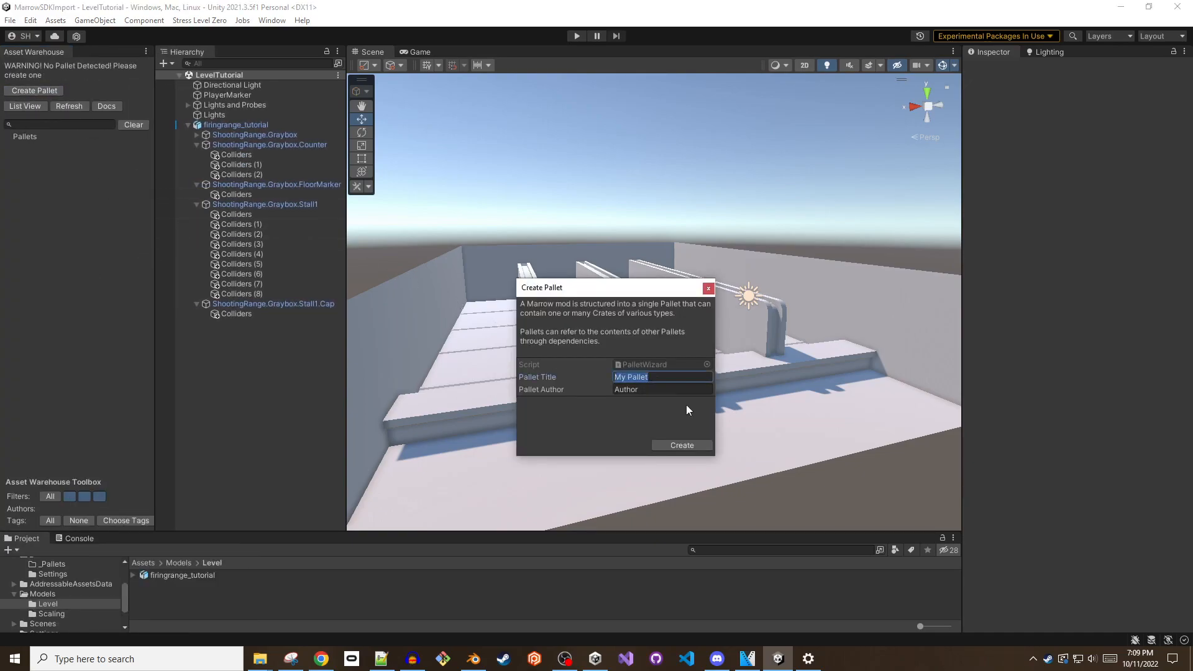
- Create the pallet titled LevelTutorial with author GreasedScotsman
{"action": "type", "text": "LevelTutor"}
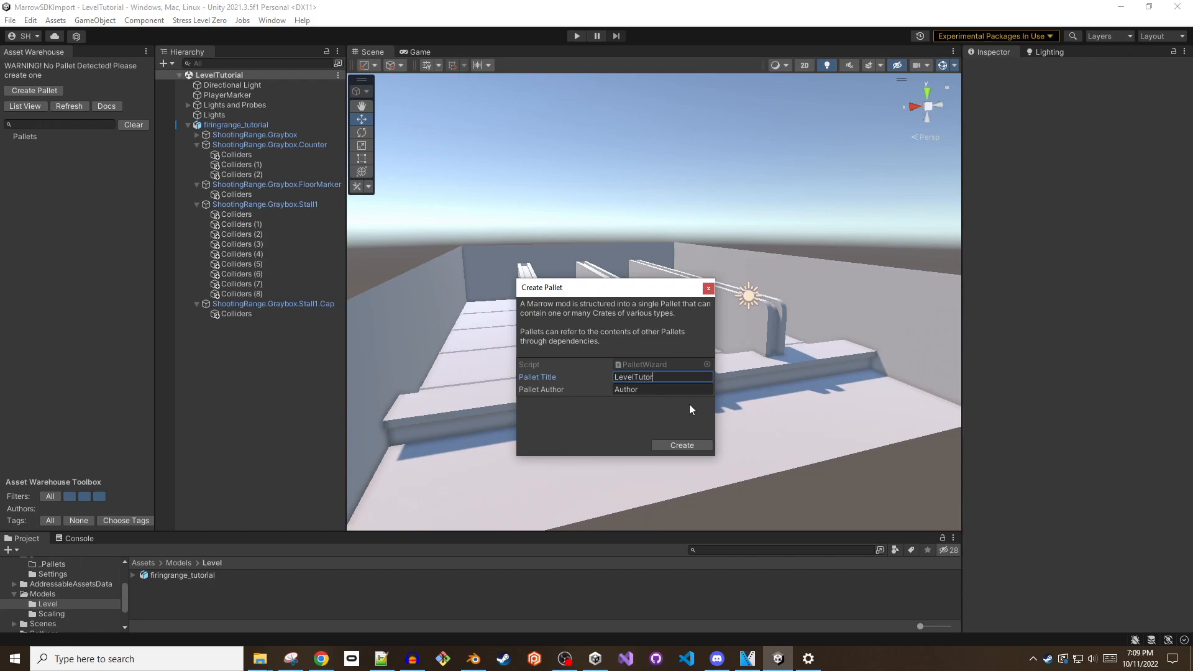
{"action": "type", "text": "GreasedScotsman"}
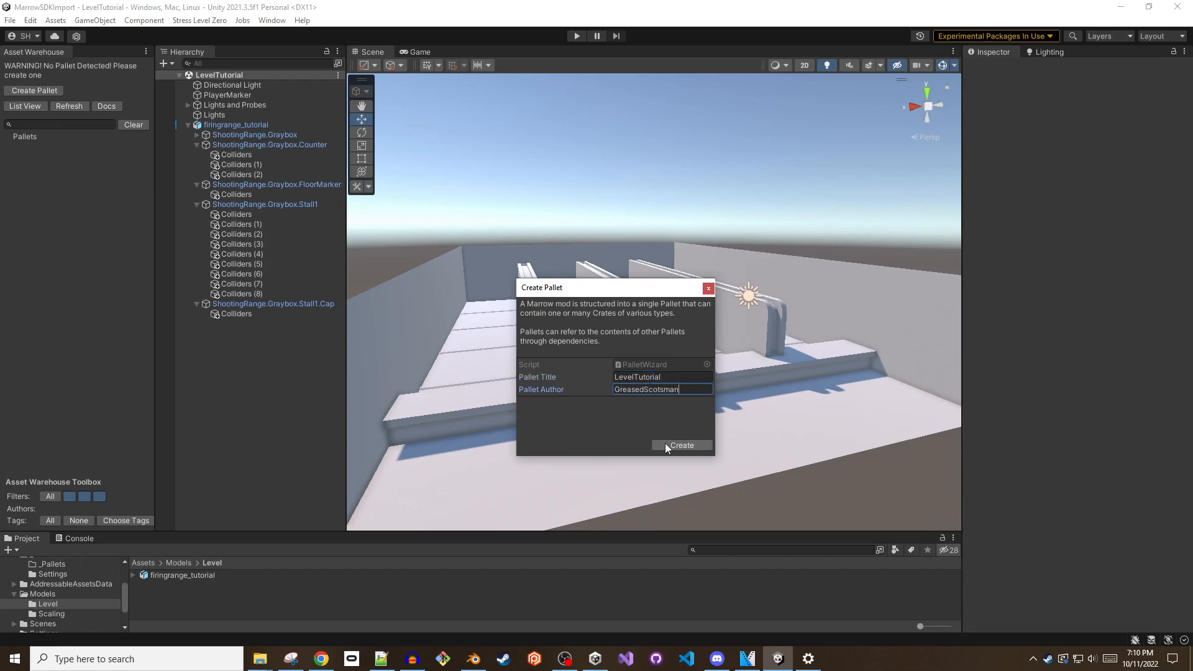
{"action": "left_click", "coordinate": [679, 445]}
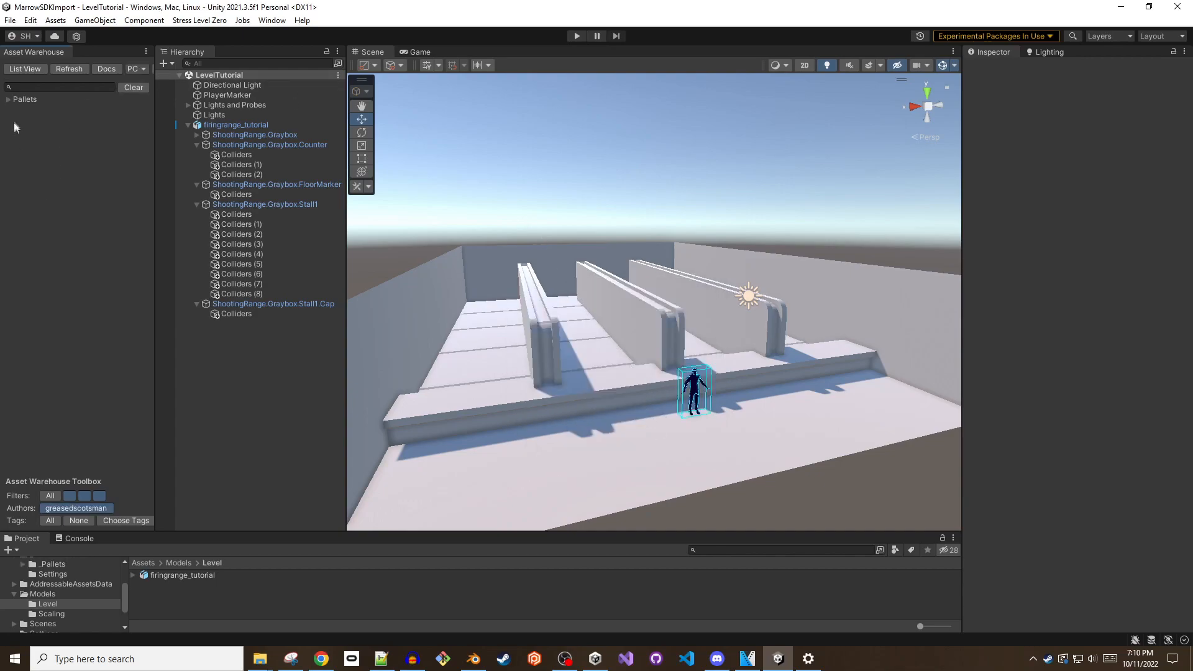
- Begin a LEVEL_CRATE crate inside the LevelTutorial pallet
{"action": "left_click", "coordinate": [54, 110]}
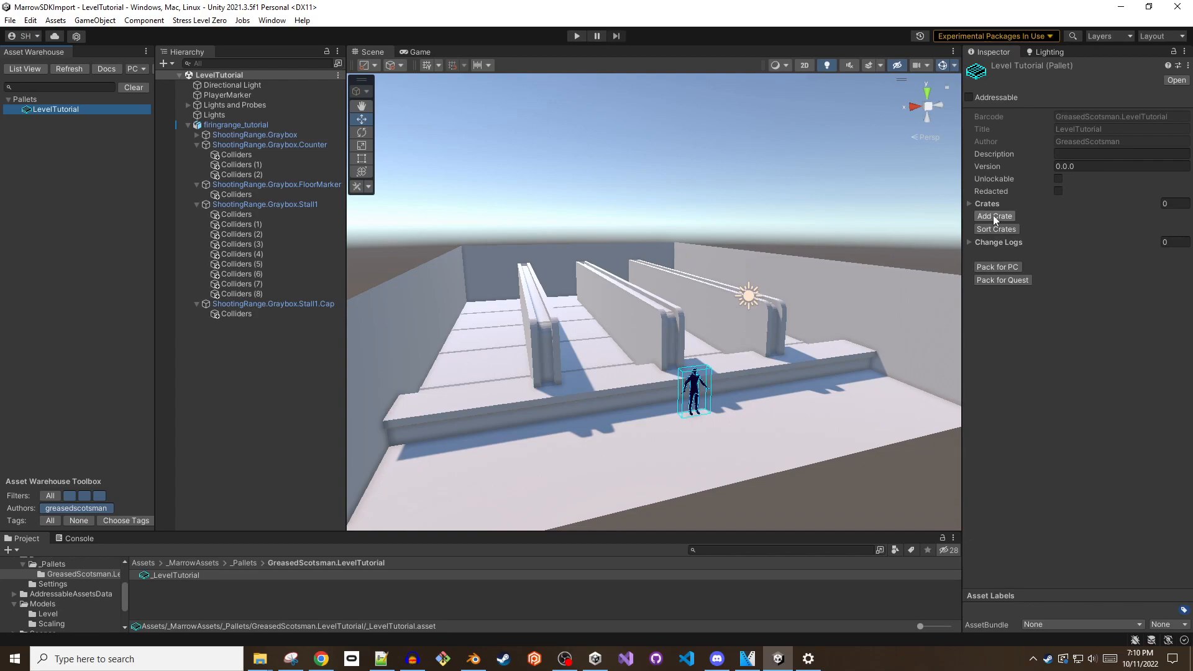
{"action": "left_click", "coordinate": [994, 215]}
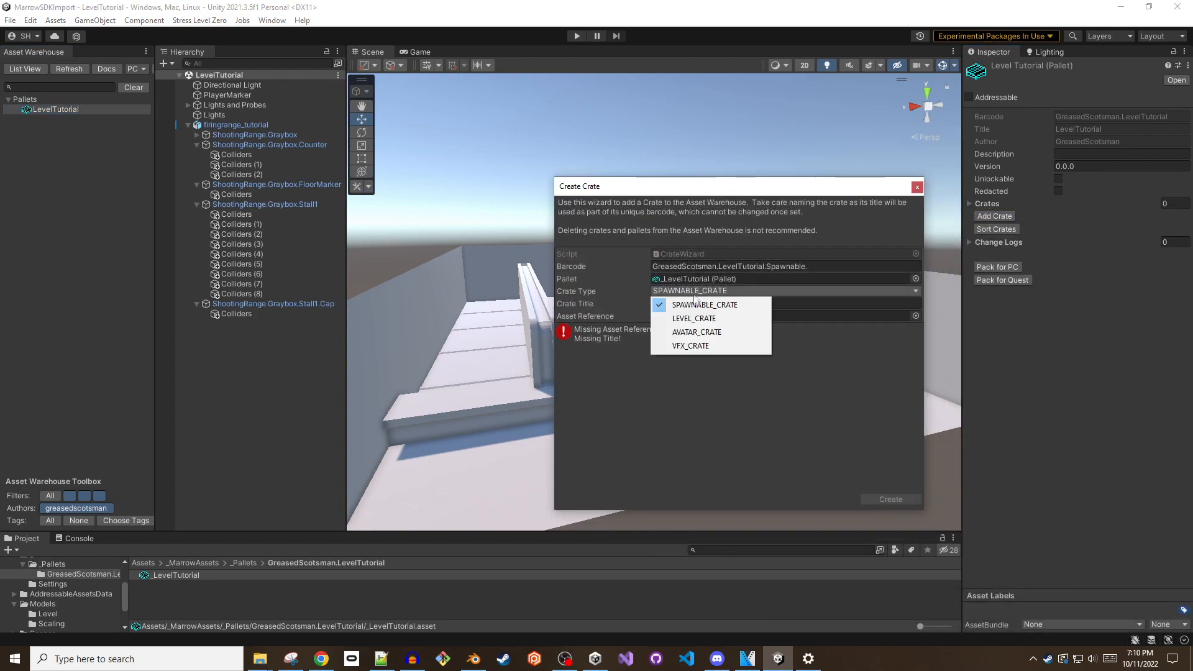
{"action": "left_click", "coordinate": [693, 318]}
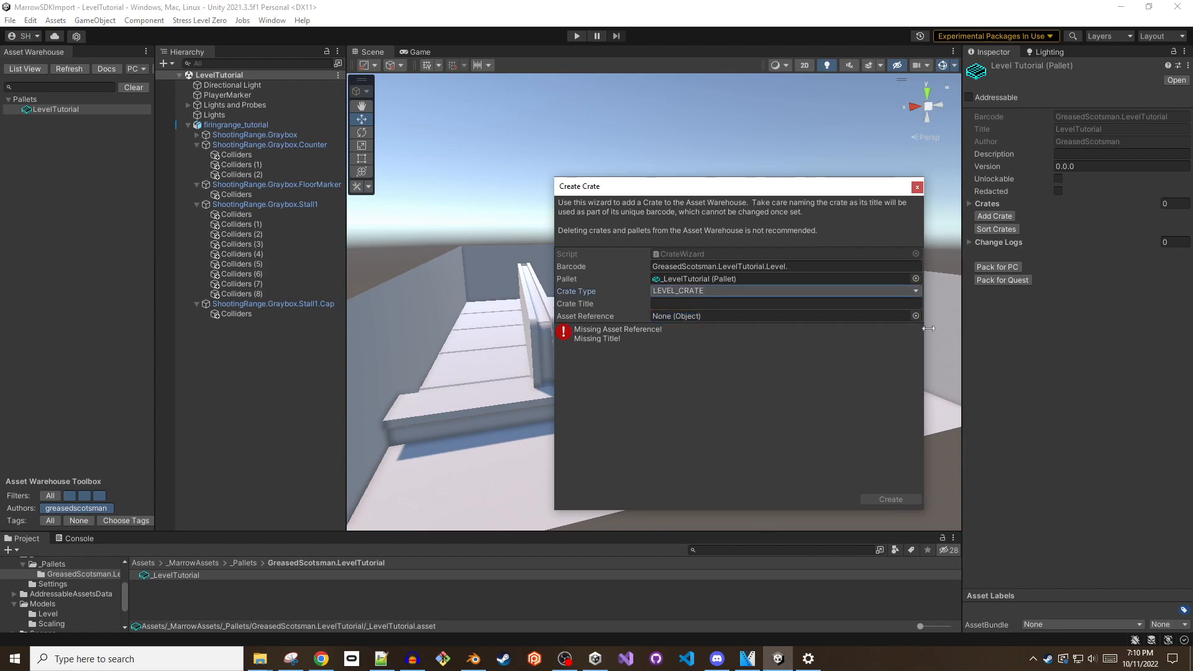
- Create the Firing Range Tutorial crate referencing the LevelTutorial scene
{"action": "left_click", "coordinate": [916, 316]}
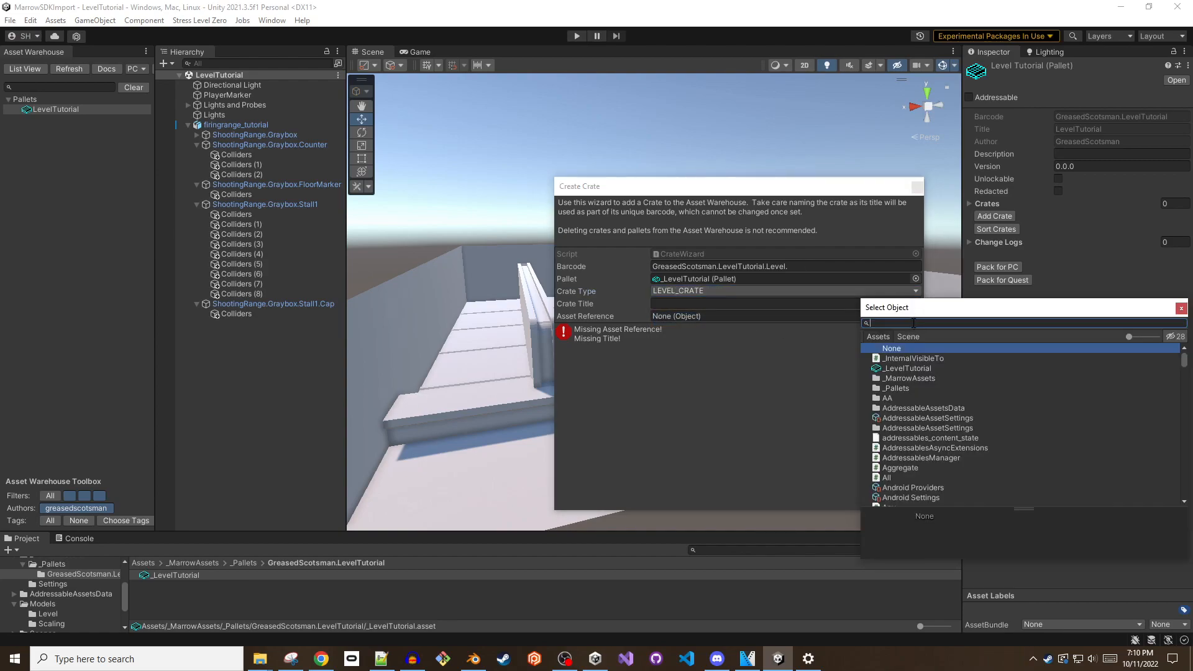
{"action": "type", "text": "levelt"}
{"action": "left_click", "coordinate": [787, 303]}
{"action": "type", "text": "Firing Range Tutorial"}
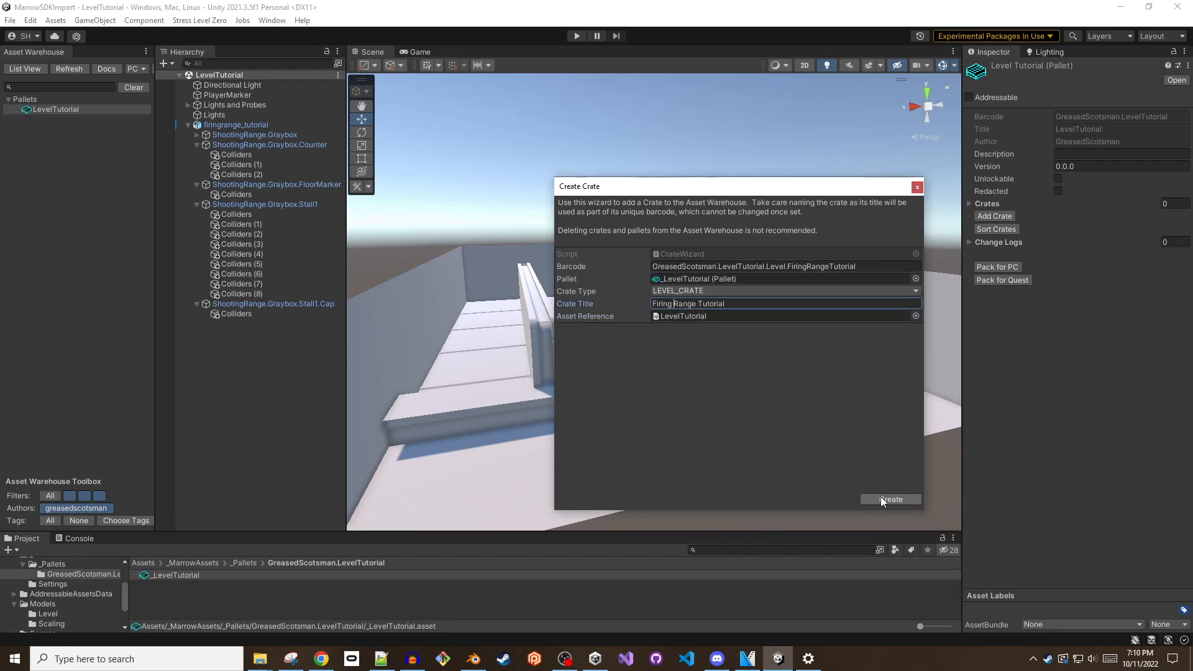
{"action": "left_click", "coordinate": [889, 500]}
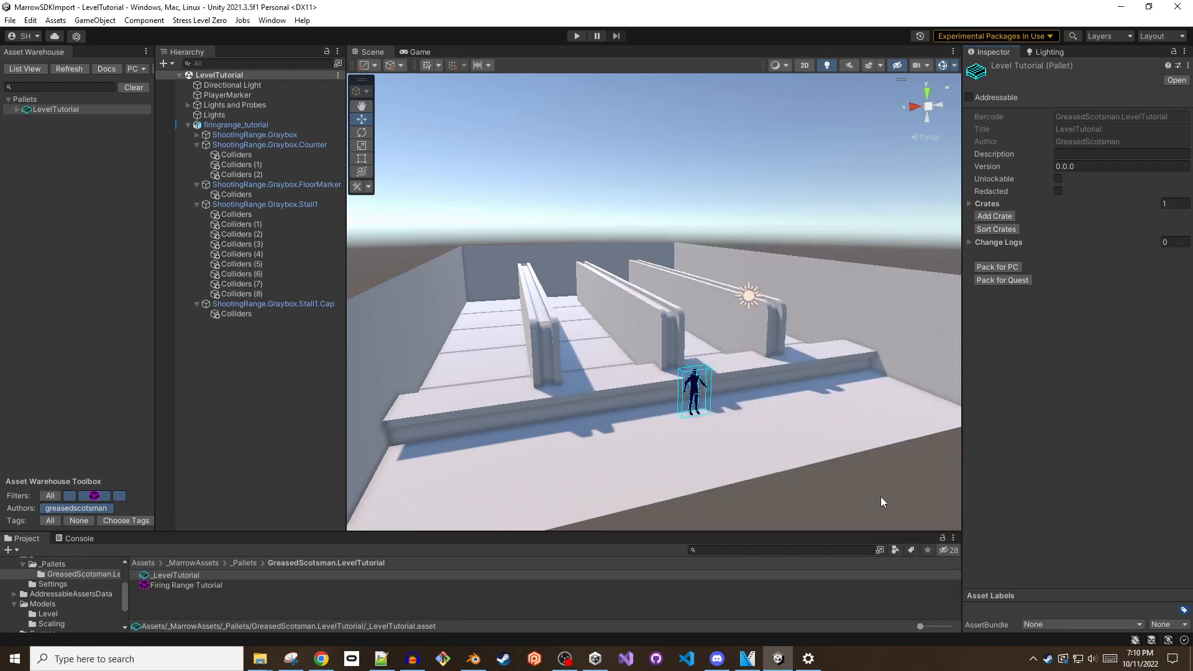
- Pack the LevelTutorial pallet for PC into a GreasedScotsman.LevelTutorial build folder
{"action": "left_click", "coordinate": [86, 128]}
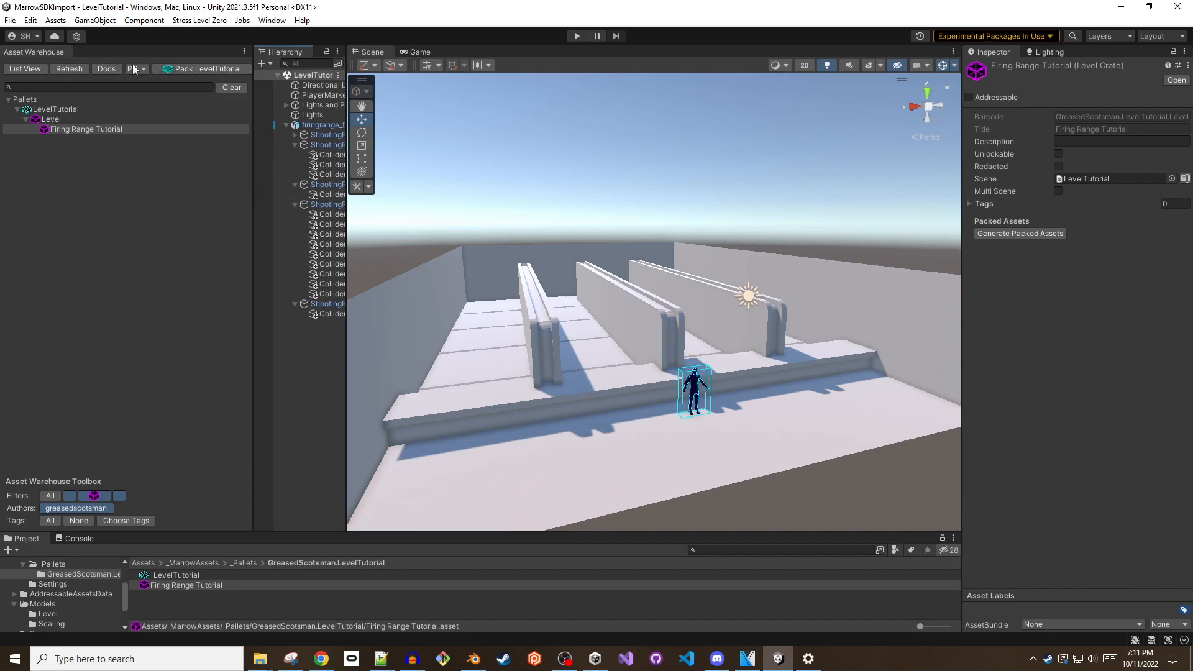
{"action": "left_click", "coordinate": [134, 68]}
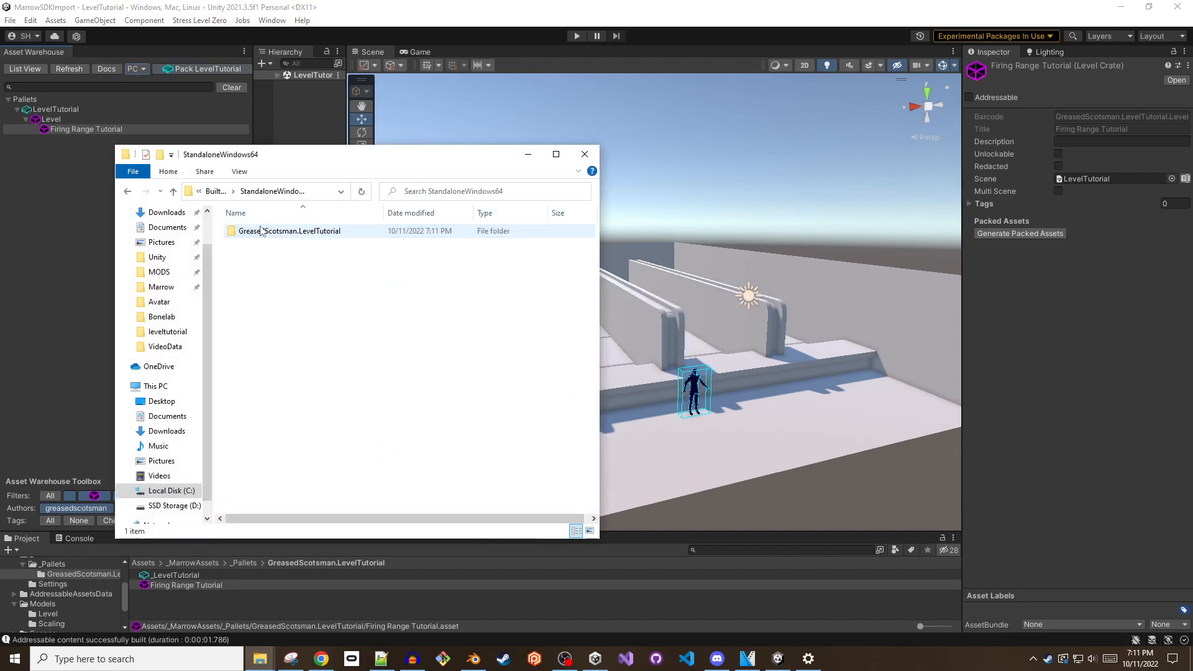
- Copy the built GreasedScotsman.LevelTutorial folder and go to the Bonelab MODS folder
{"action": "right_click", "coordinate": [289, 232]}
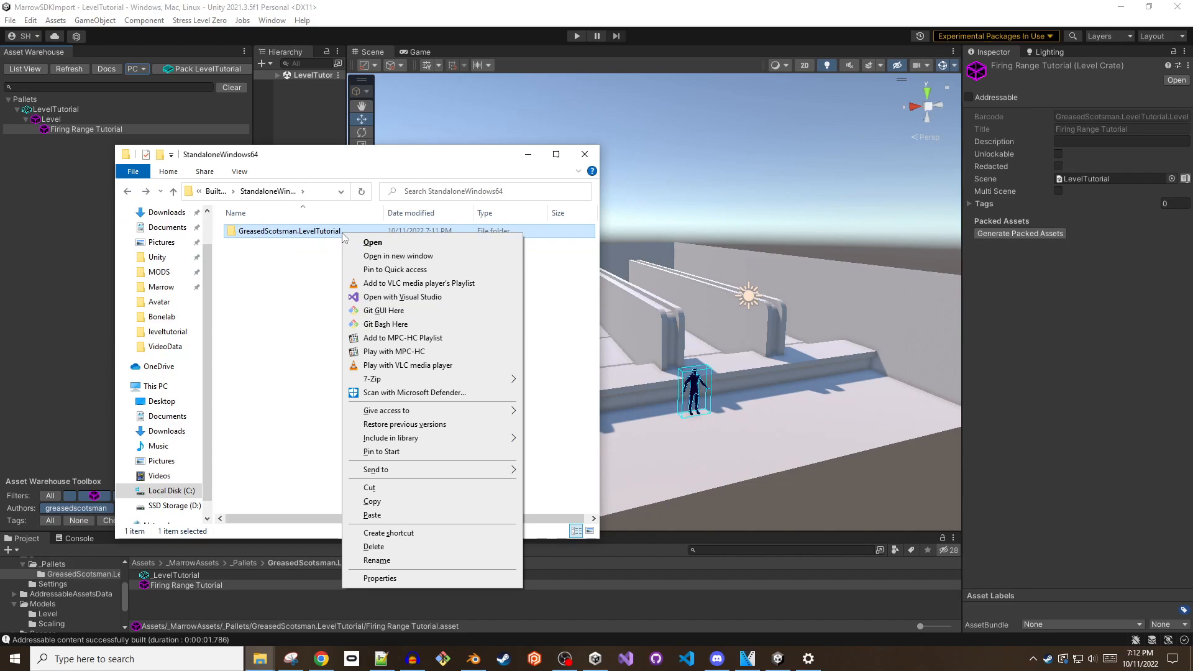
{"action": "left_click", "coordinate": [298, 378]}
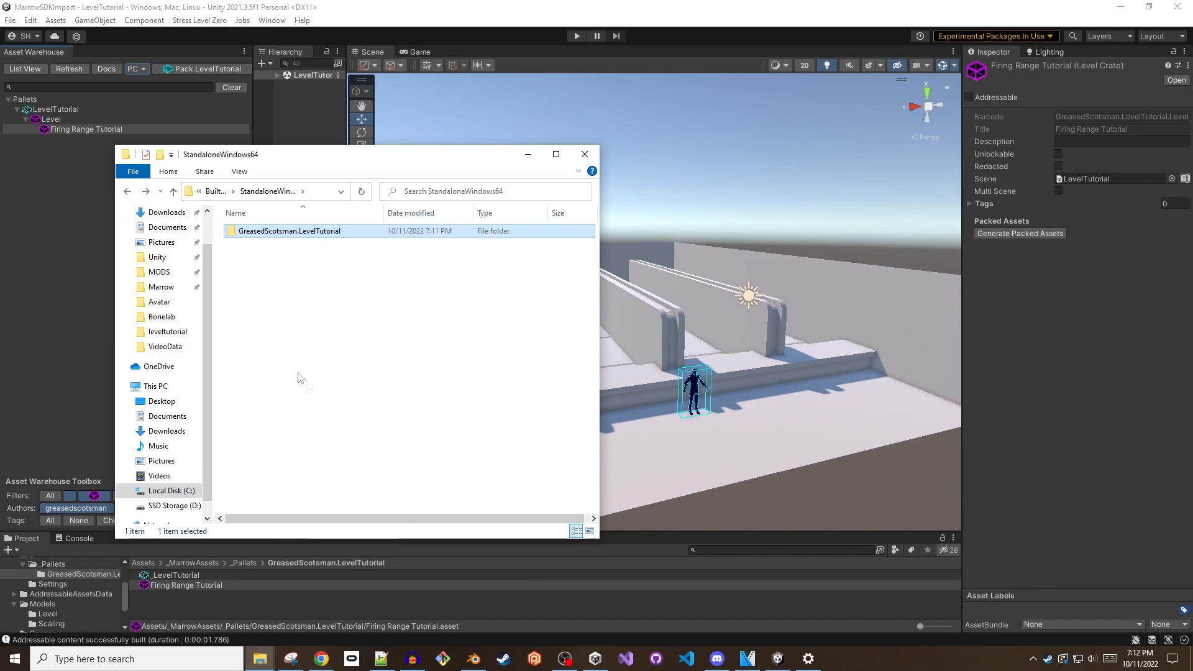
{"action": "left_click", "coordinate": [159, 272]}
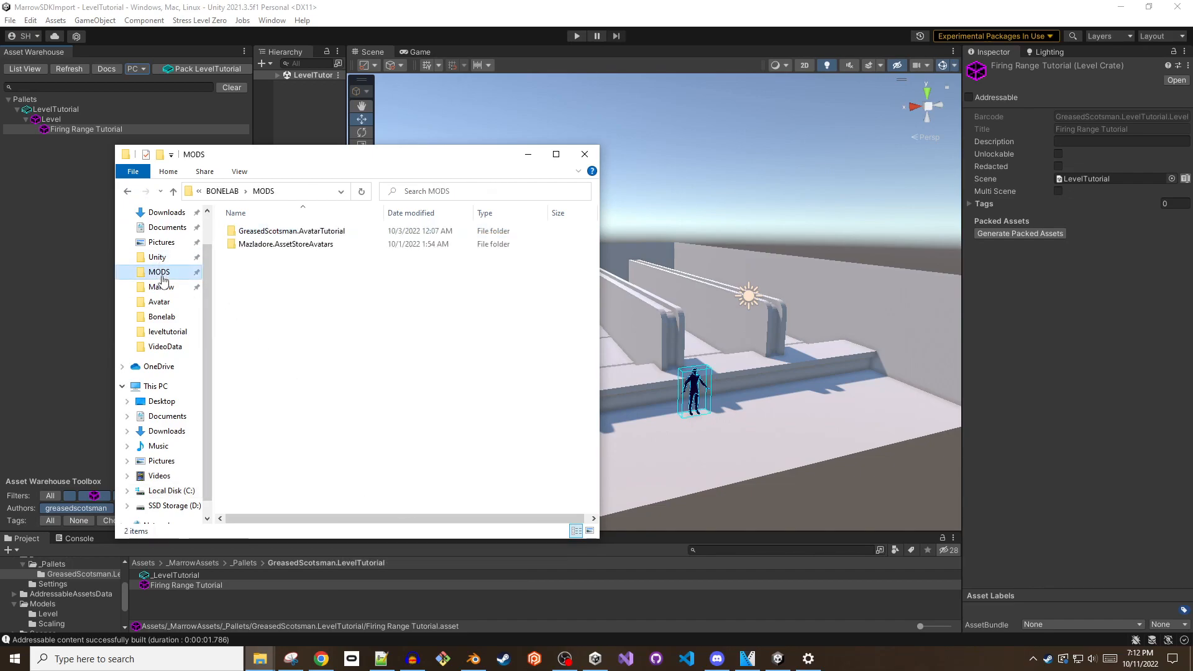